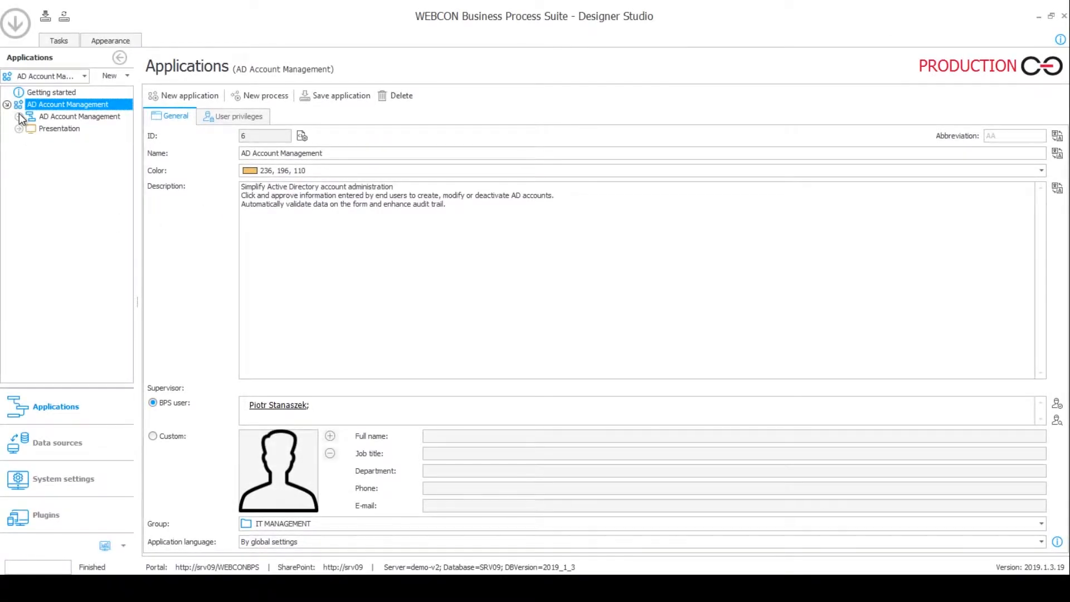
Expand AD Account Management and its Workflows to reveal Disable, Edit and New account.
left_click(19, 115)
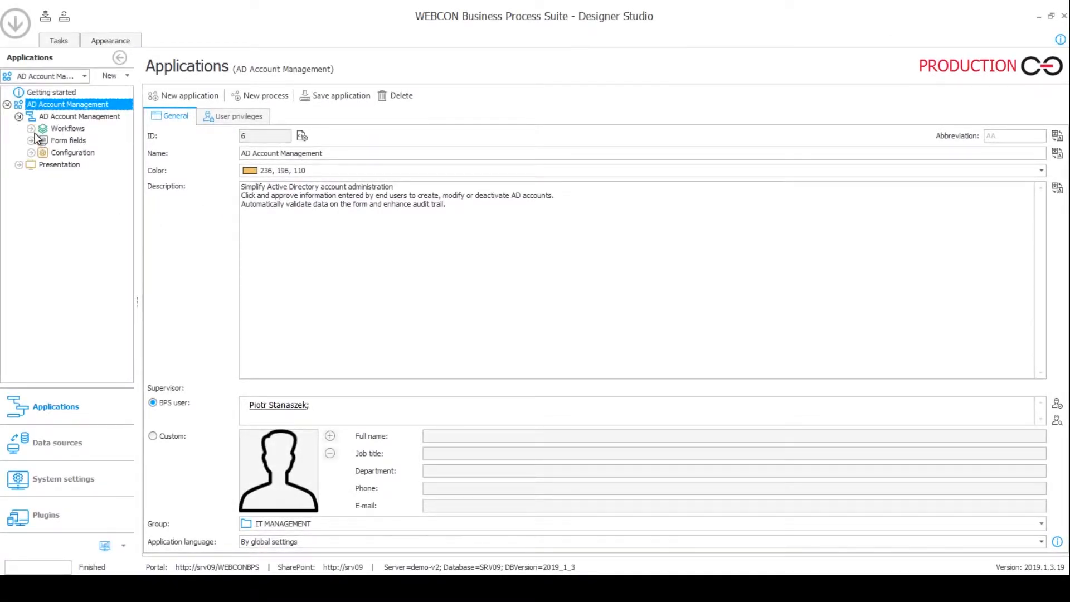
left_click(31, 129)
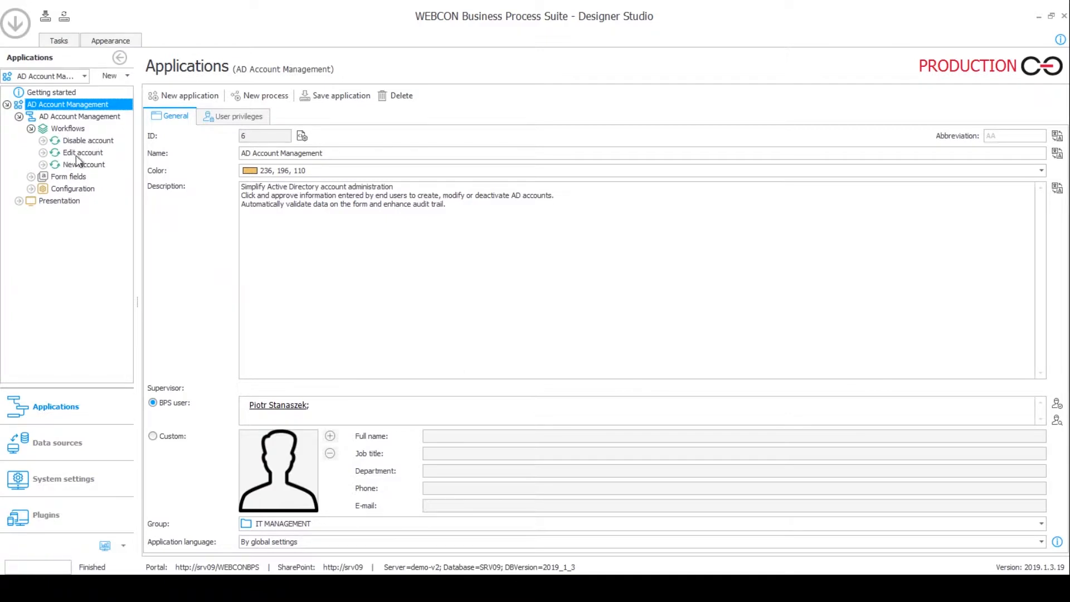
mouse_move(78, 168)
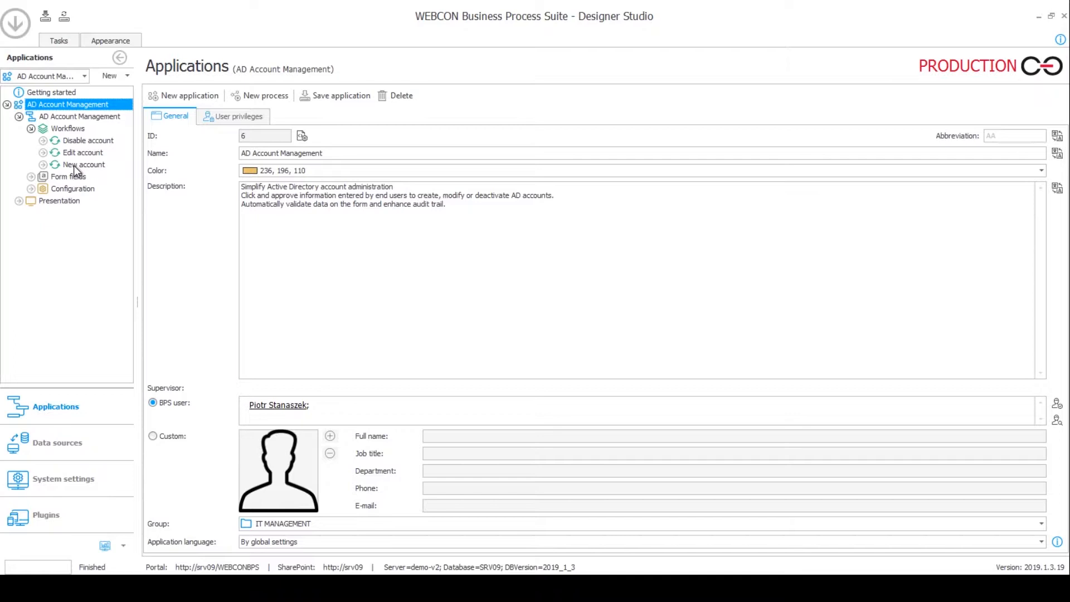
mouse_move(81, 159)
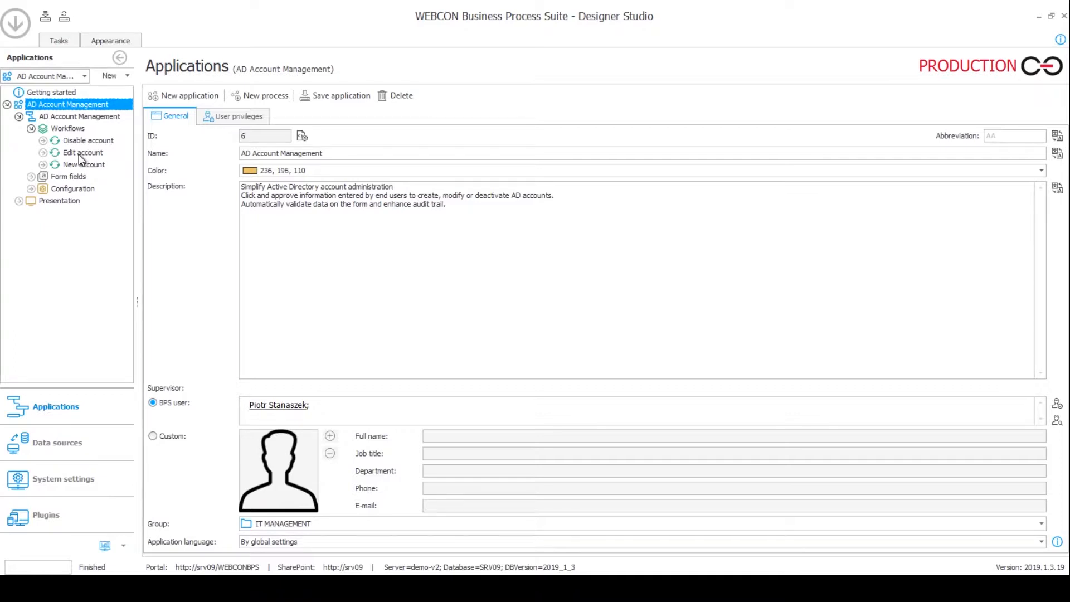
mouse_move(74, 177)
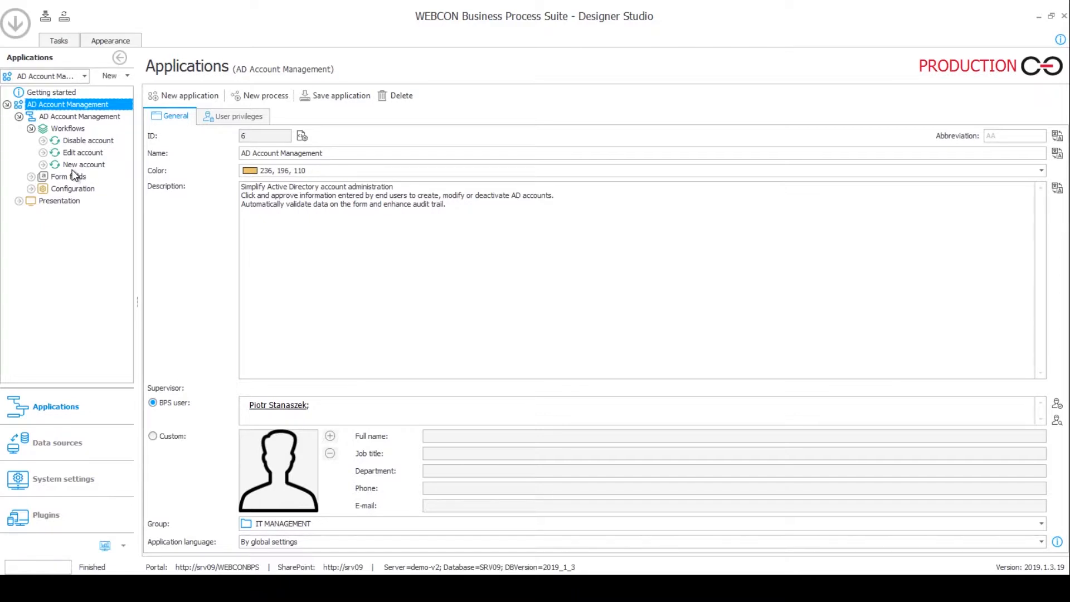
mouse_move(60, 484)
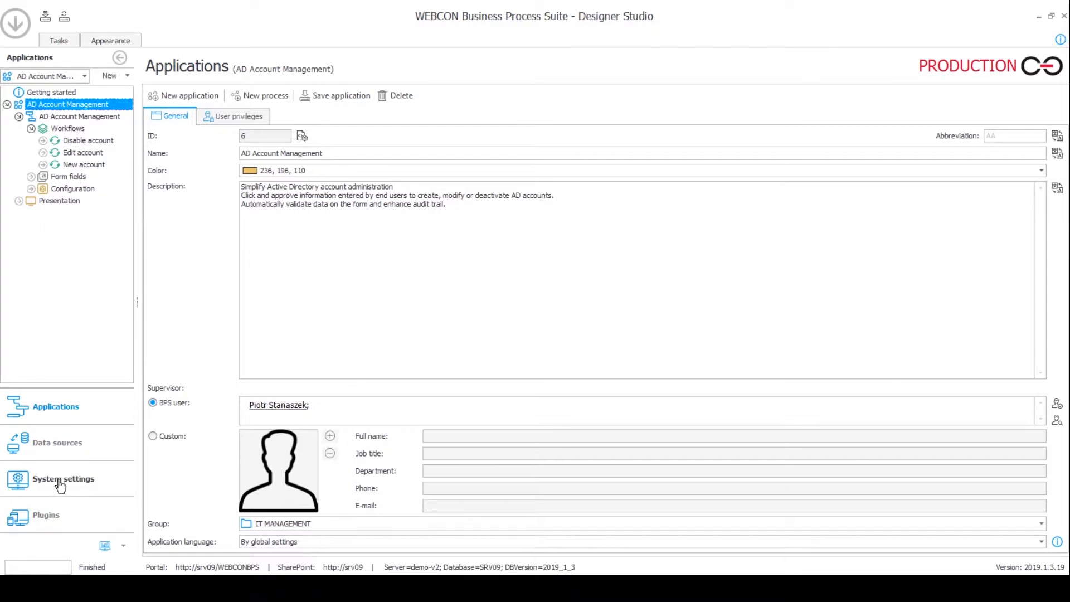
Open System settings to view the Active Directory Actions Configuration with AD modification enabled.
left_click(63, 478)
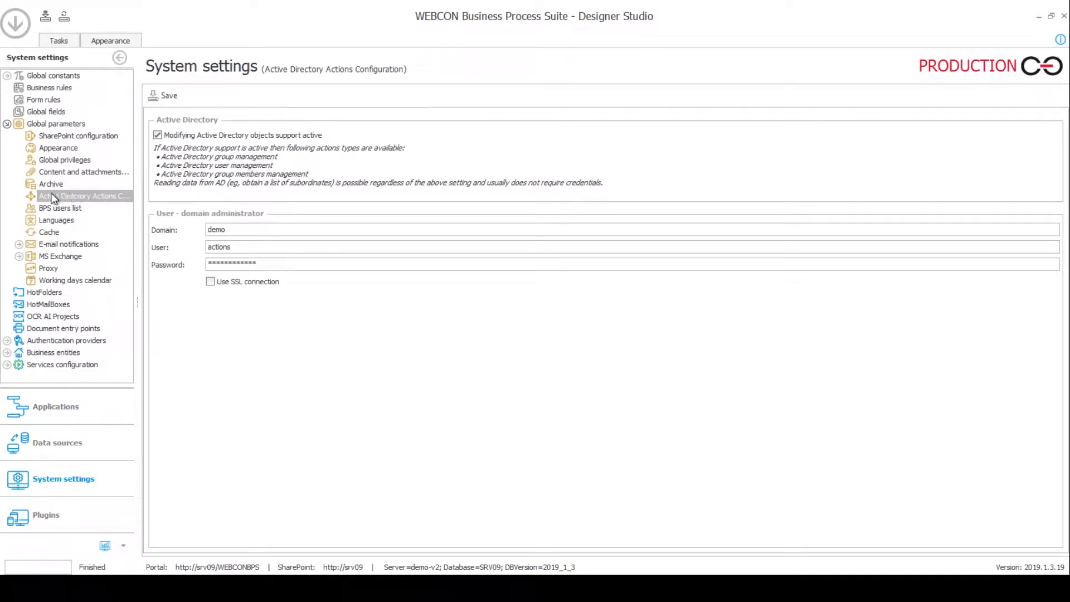
mouse_move(67, 204)
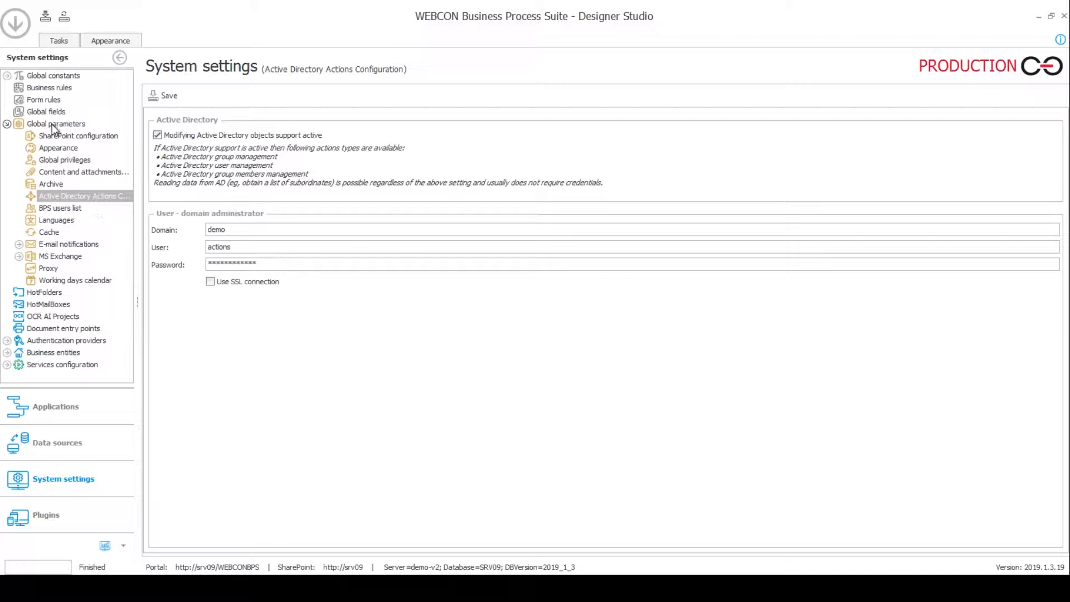
mouse_move(243, 293)
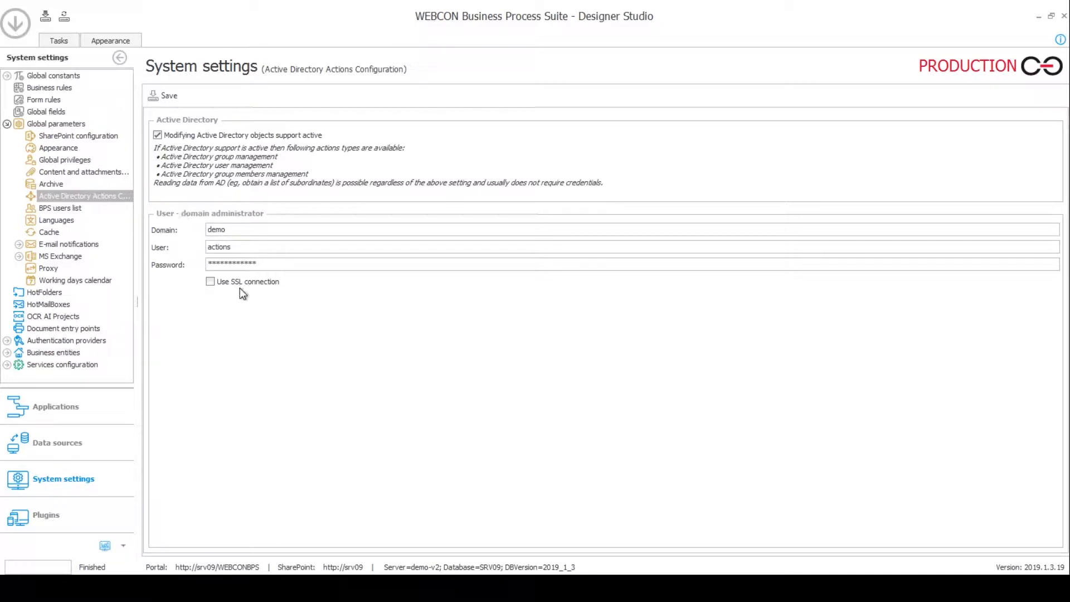
mouse_move(264, 341)
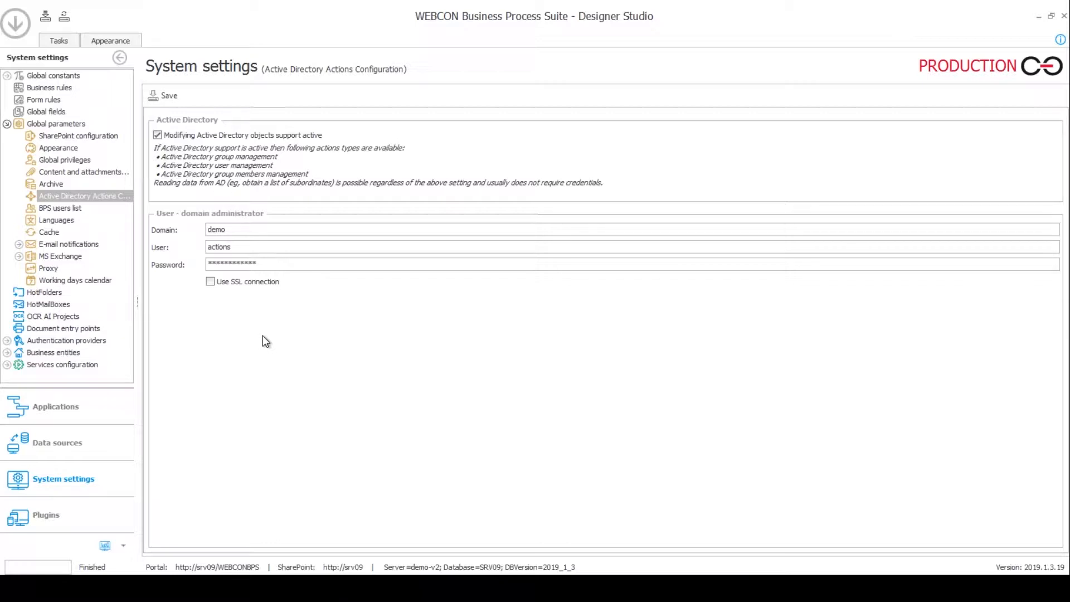
mouse_move(178, 281)
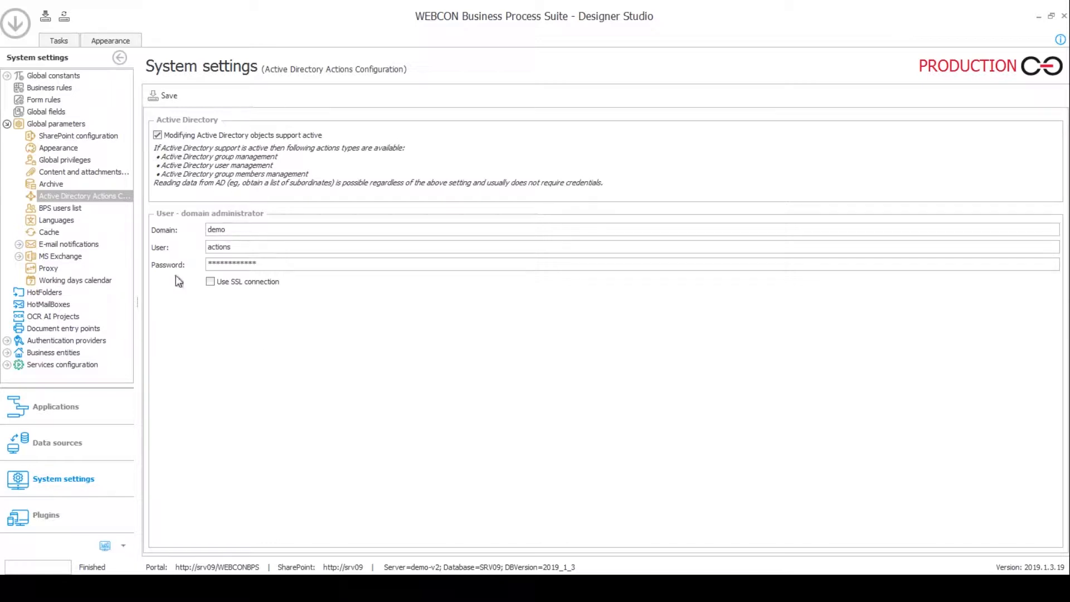
mouse_move(244, 356)
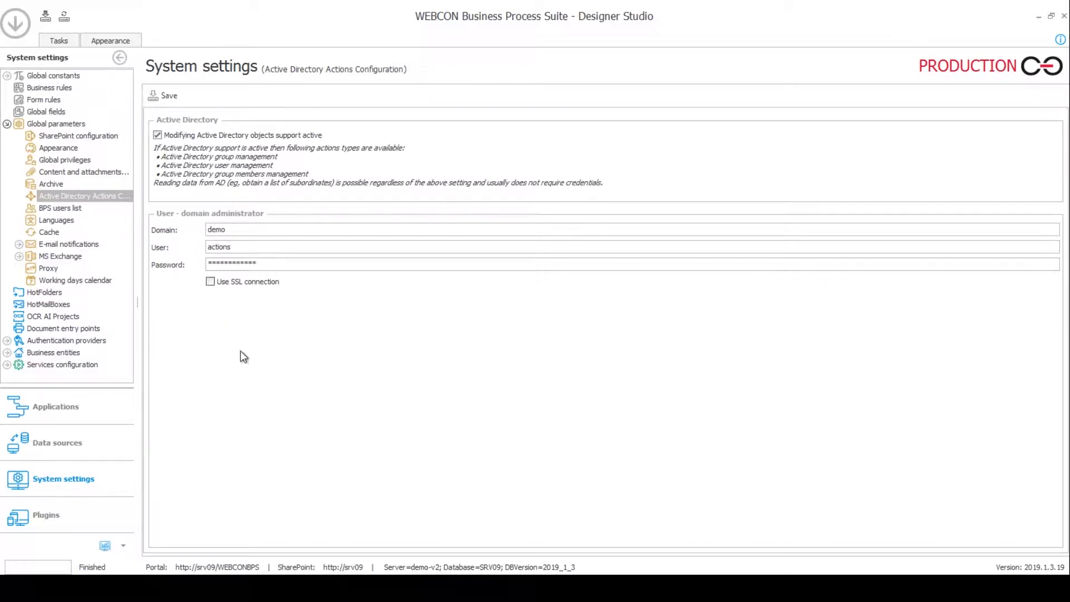
mouse_move(308, 283)
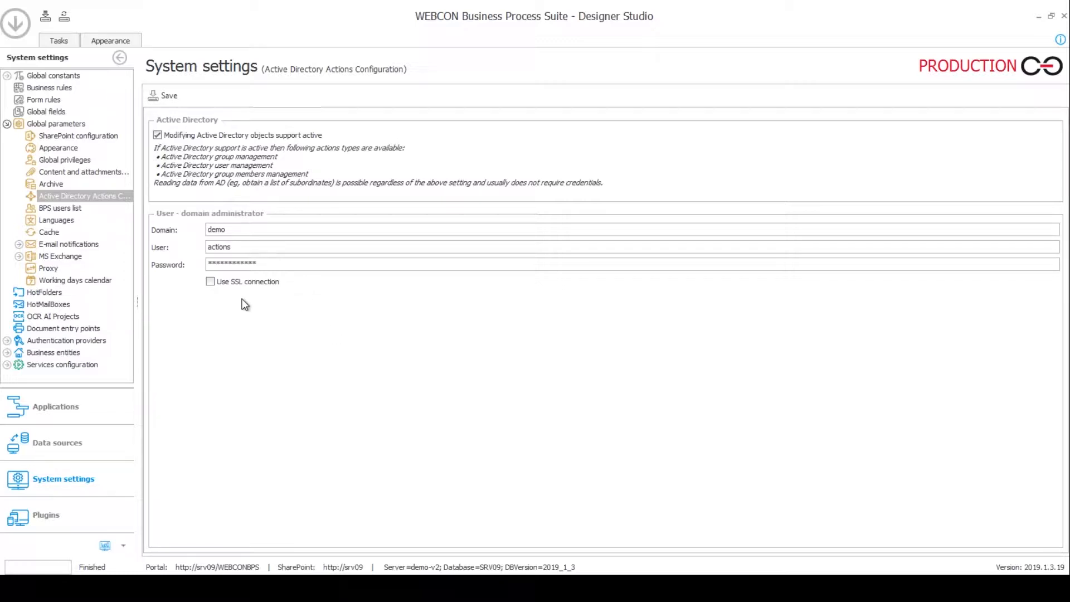
mouse_move(189, 284)
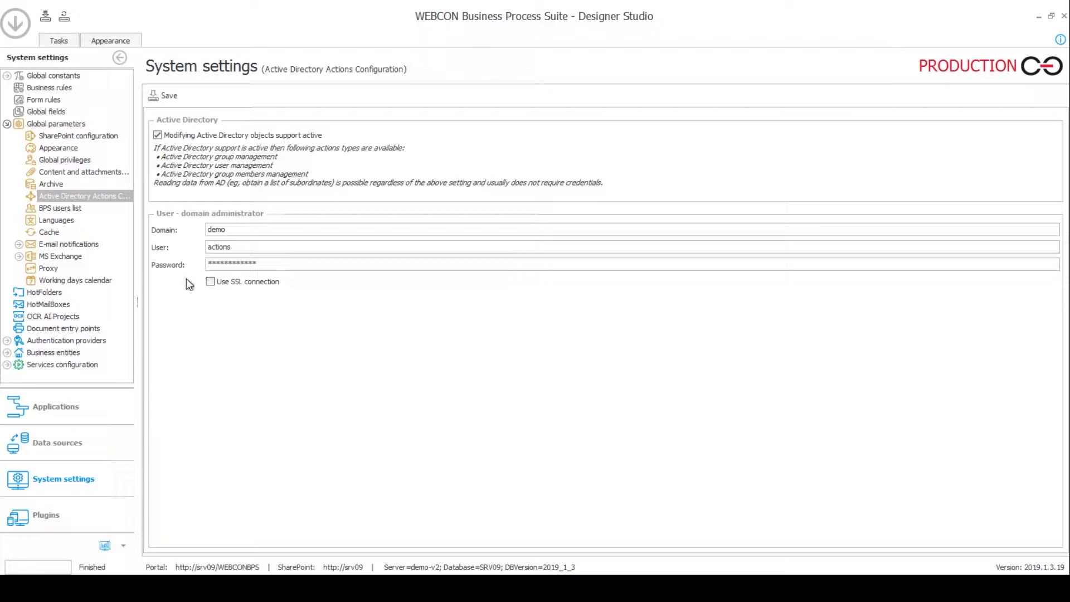
mouse_move(197, 294)
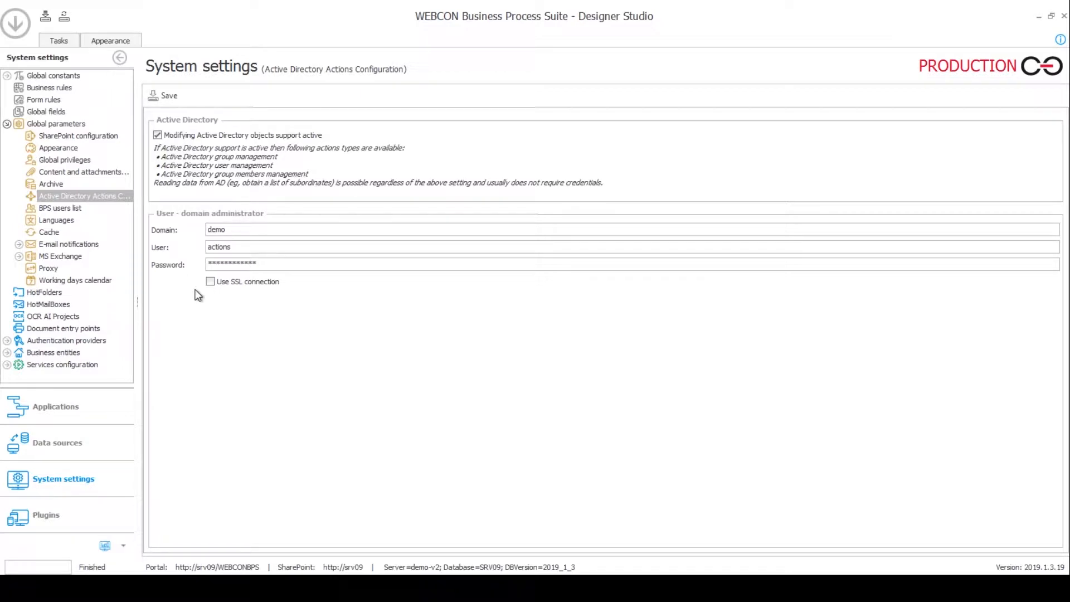
mouse_move(229, 295)
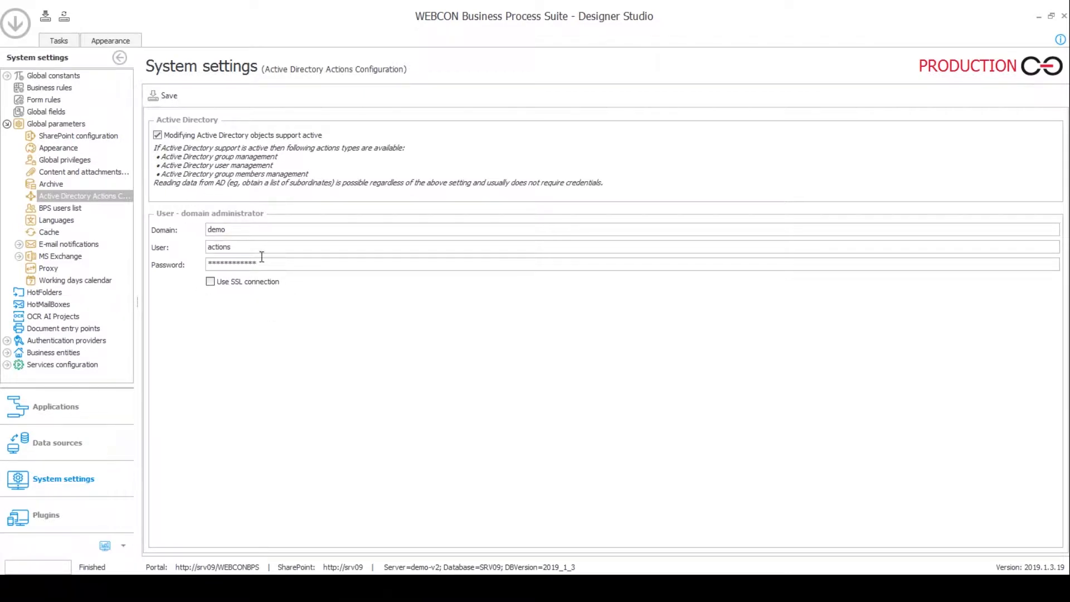
mouse_move(277, 321)
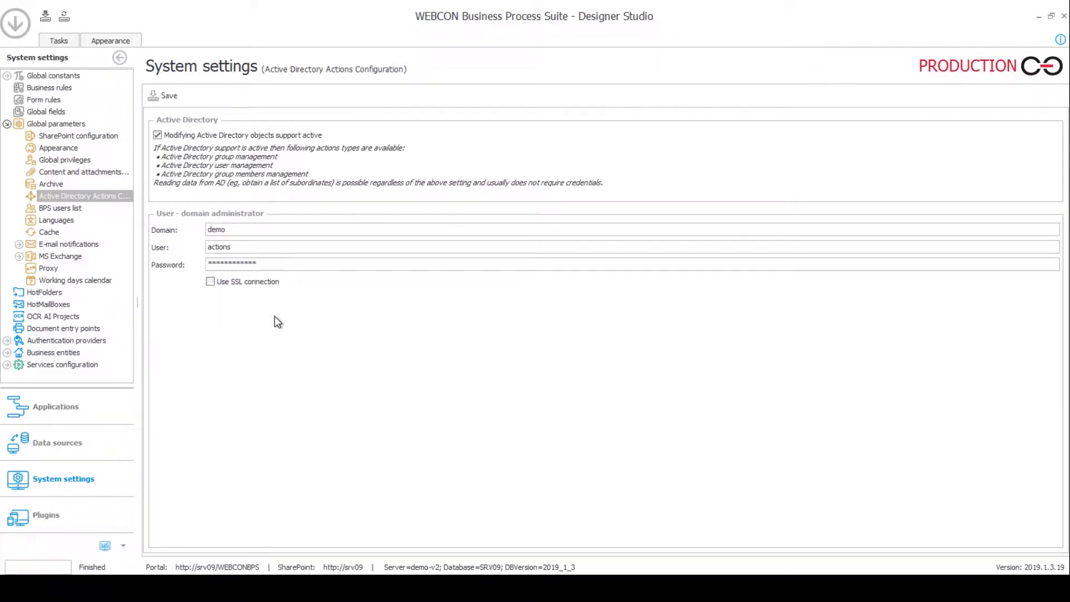
mouse_move(267, 319)
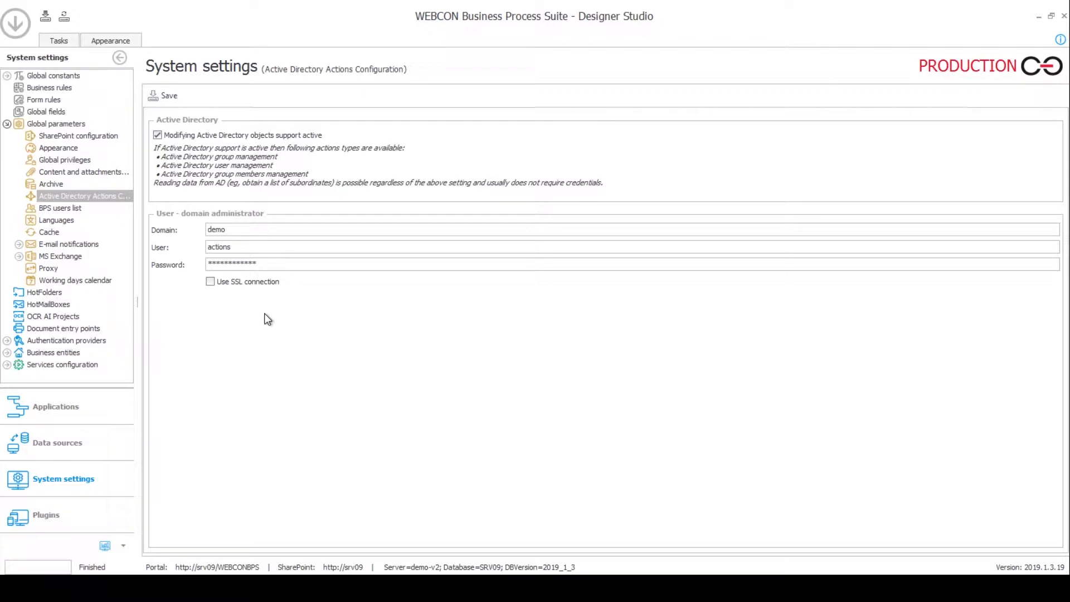
mouse_move(267, 364)
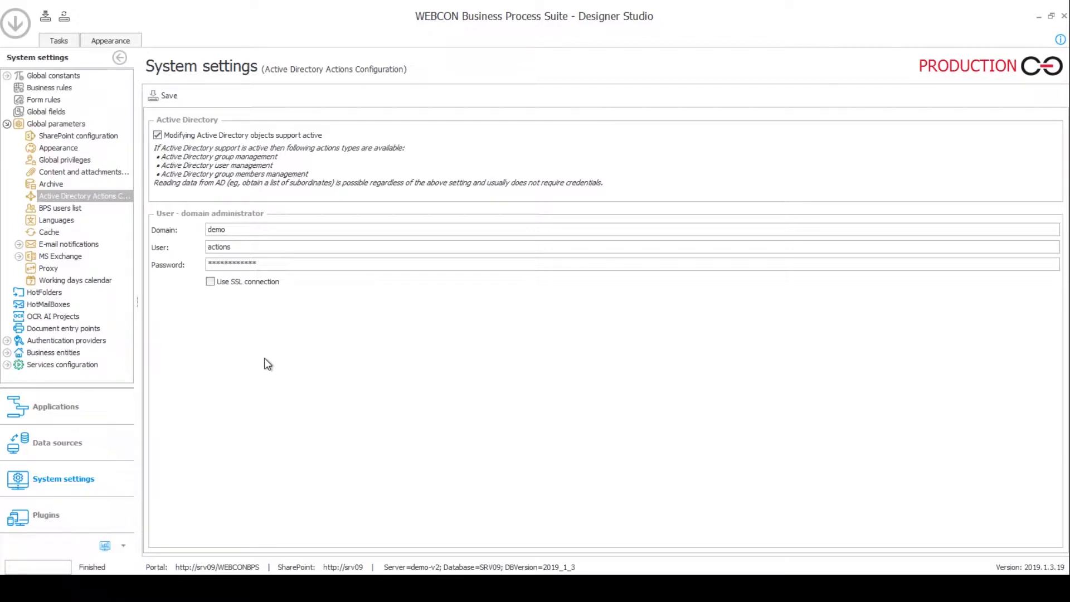
mouse_move(253, 374)
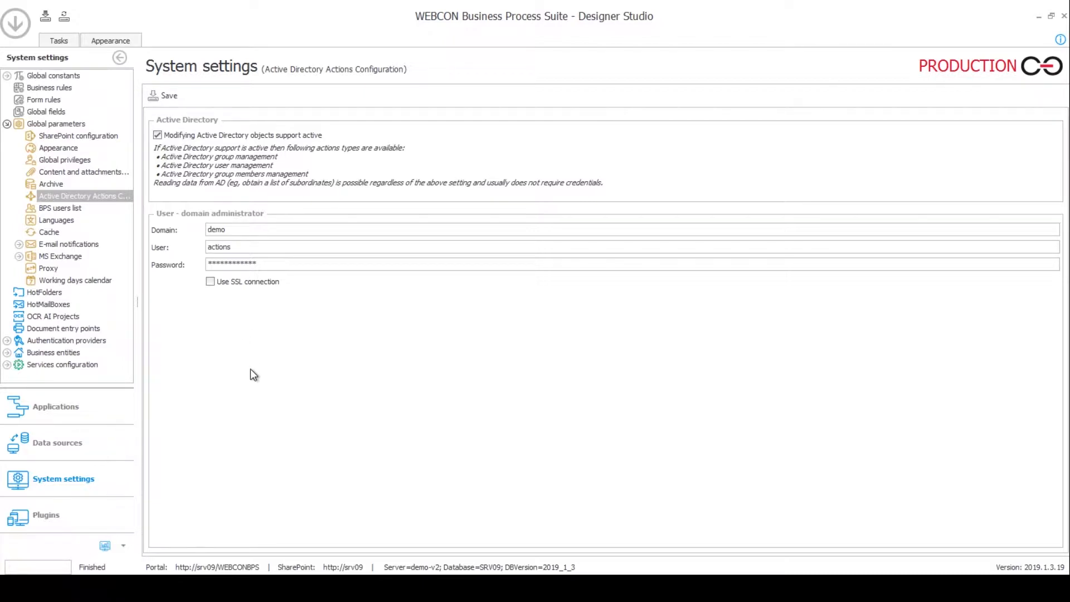
mouse_move(88, 414)
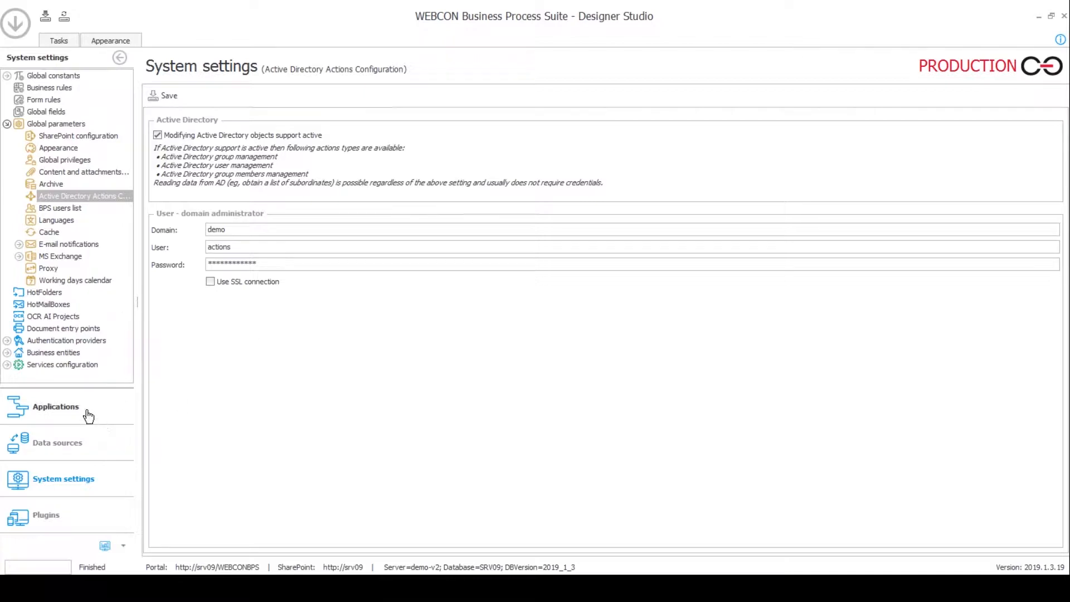
Return to Applications and select AD Account Management to show its ADMAN general properties.
left_click(55, 407)
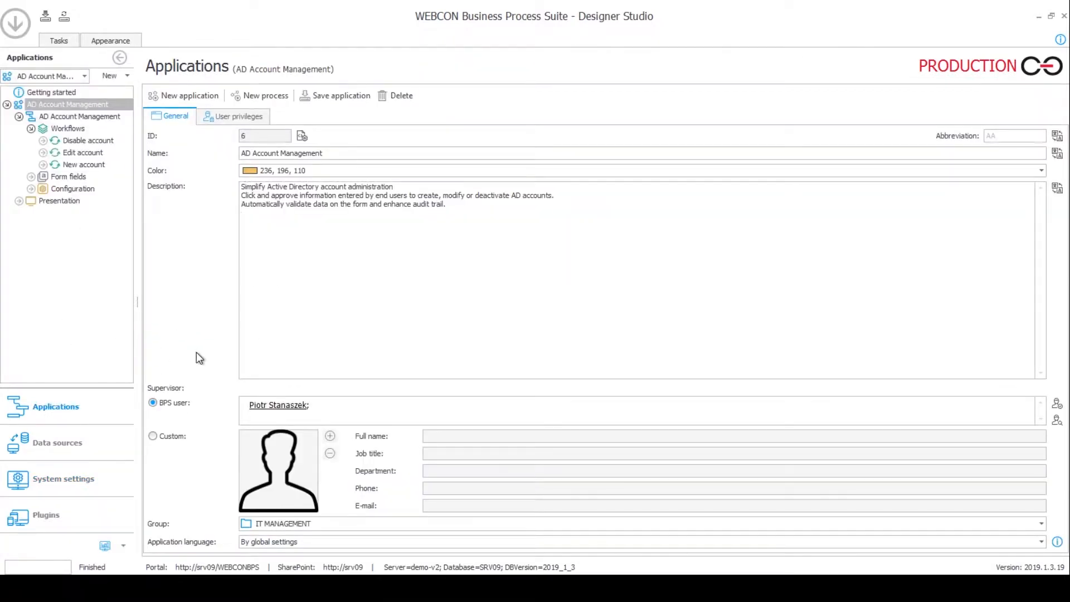
mouse_move(247, 335)
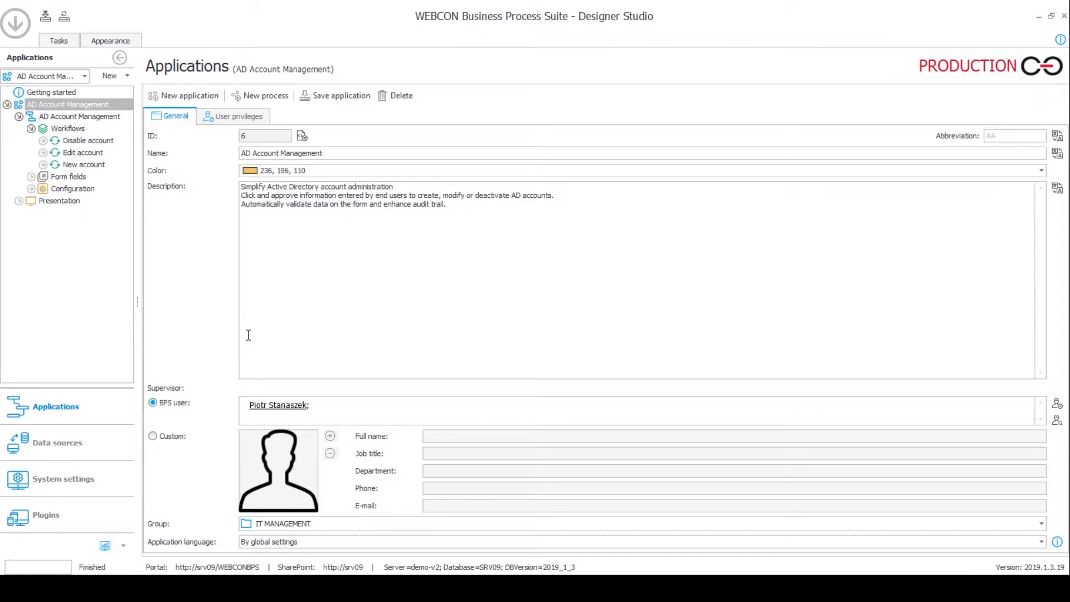
left_click(80, 116)
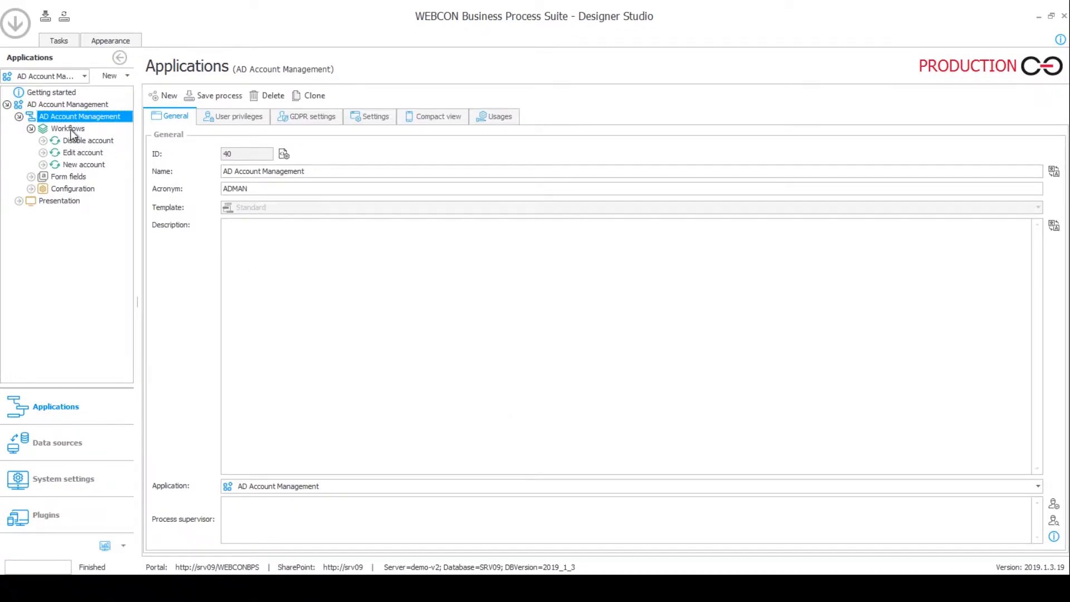
mouse_move(97, 141)
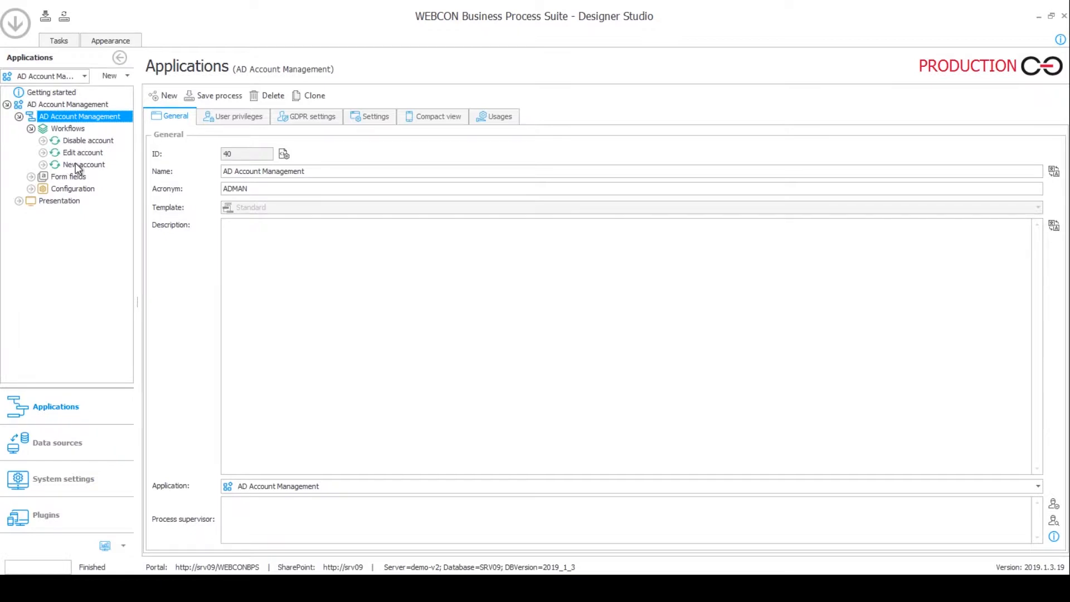
Open the New account diagram, inspect Registration and IT verification, and list Approve & proceed actions.
left_click(83, 165)
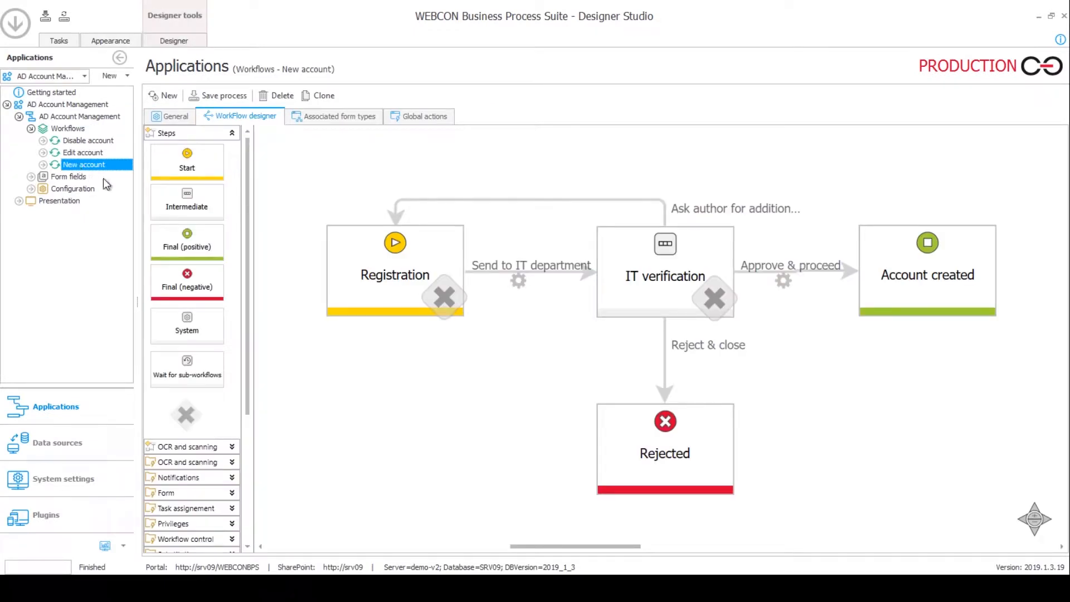
mouse_move(325, 420)
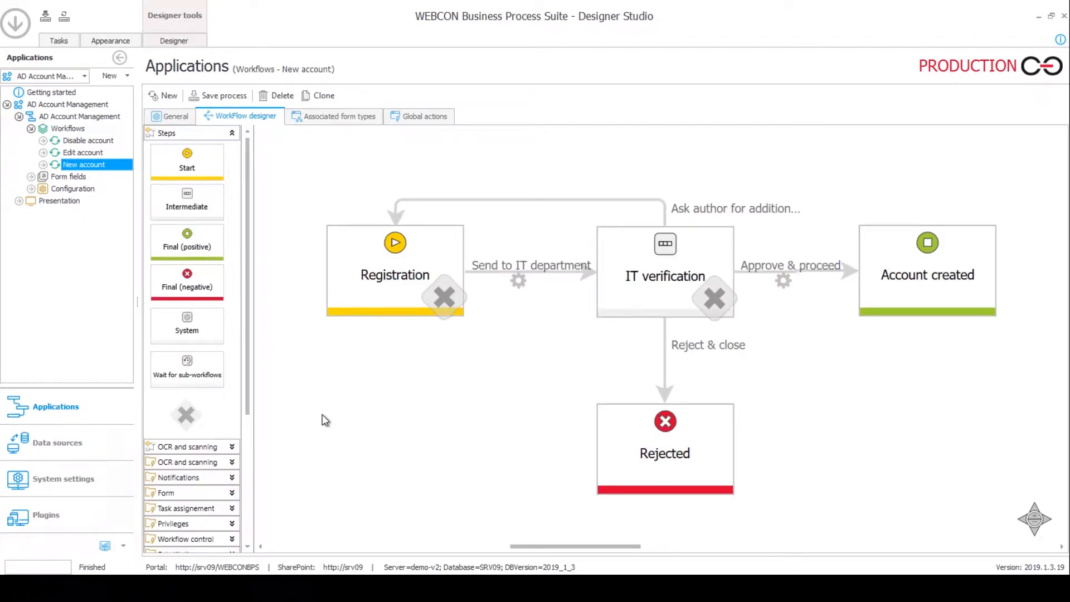
mouse_move(475, 438)
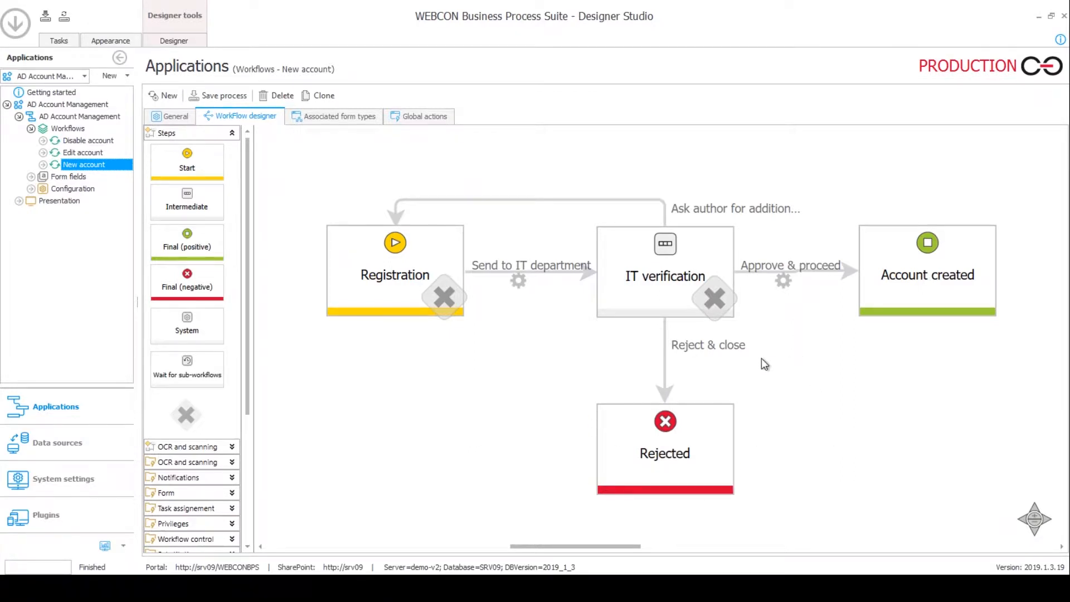
left_click(394, 274)
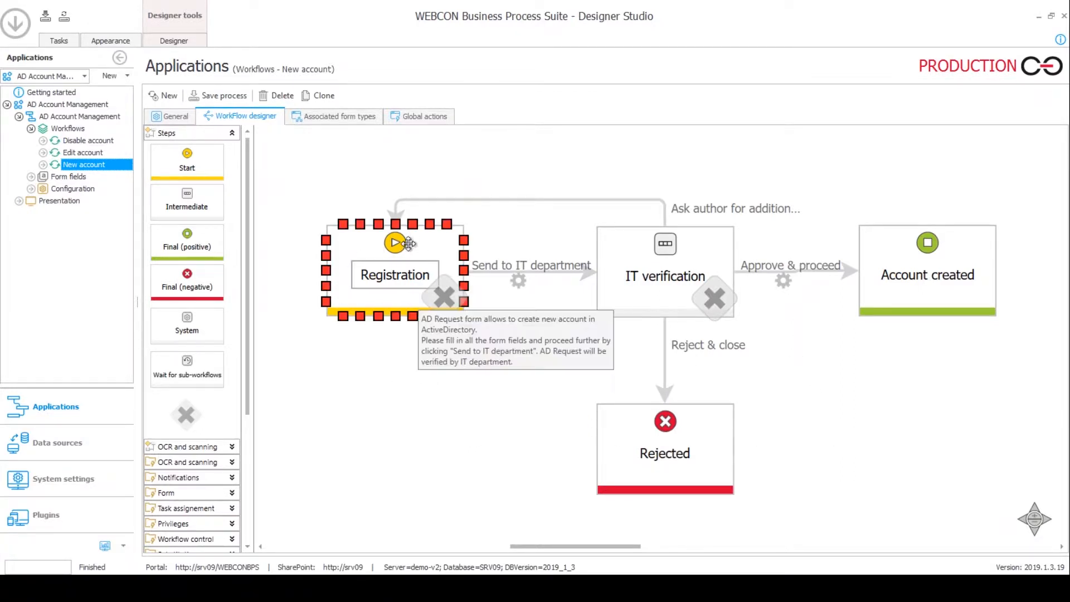
mouse_move(457, 262)
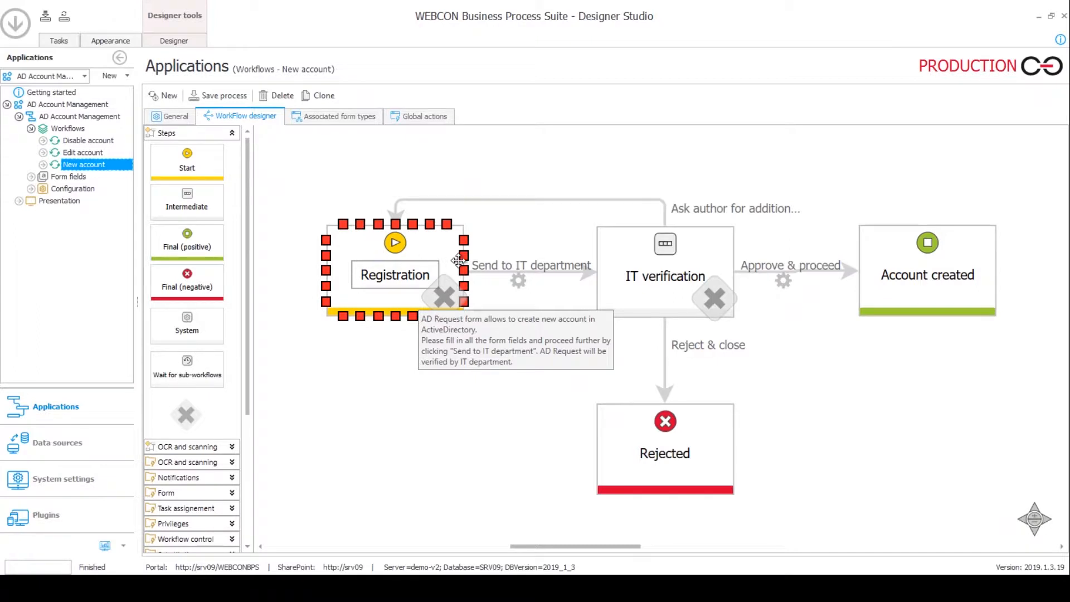
left_click(664, 276)
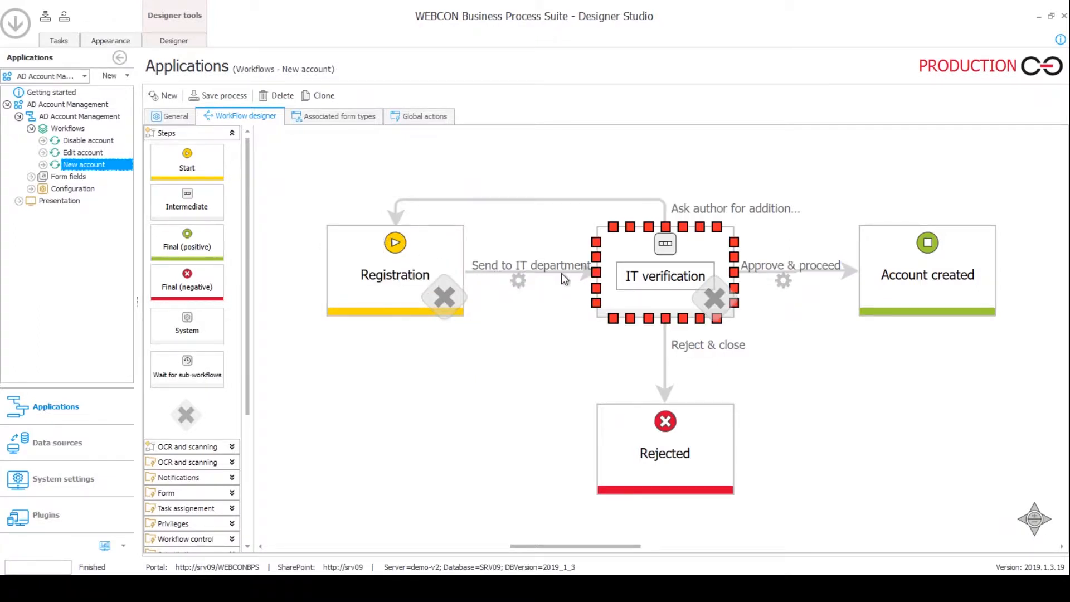
mouse_move(612, 235)
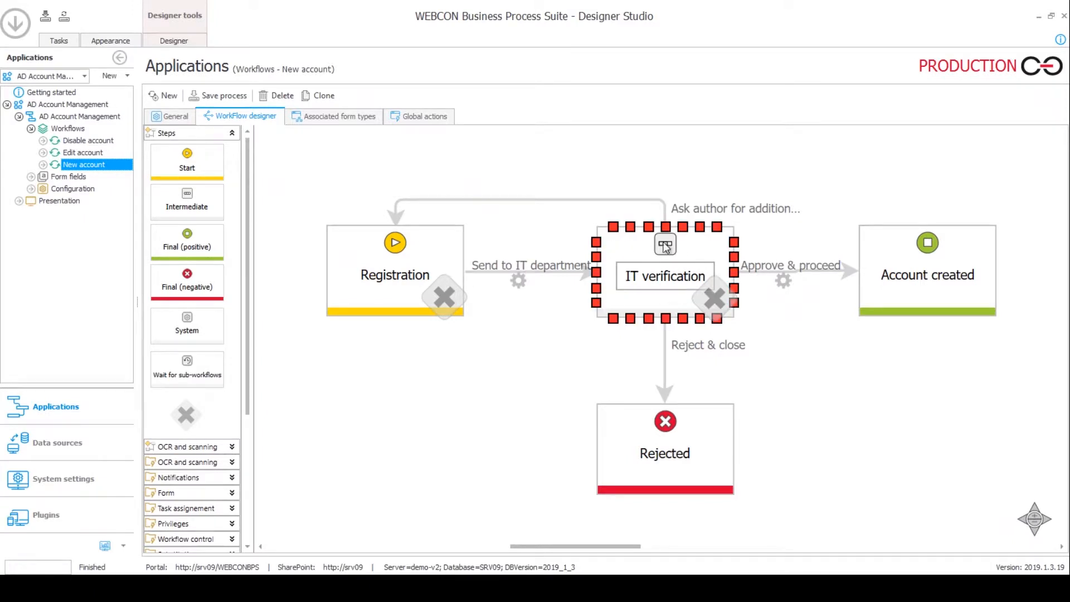
mouse_move(761, 280)
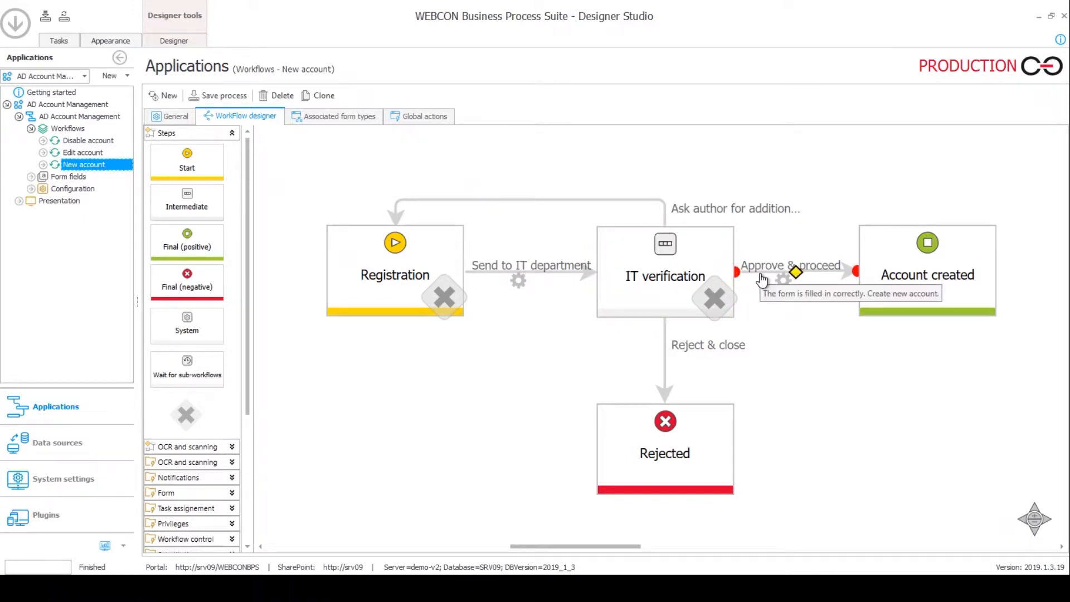
left_click(793, 273)
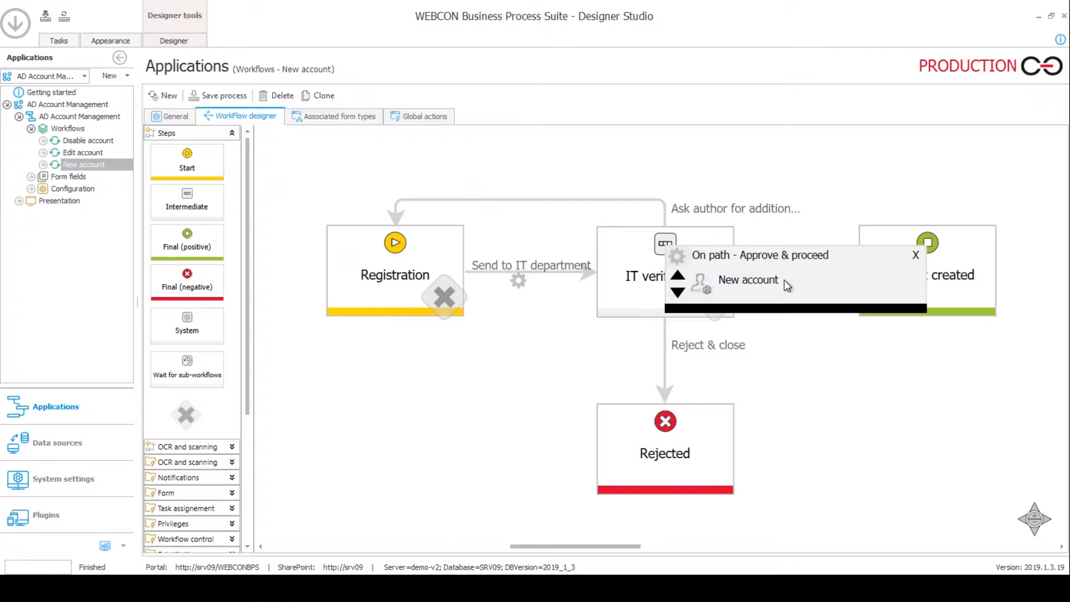
mouse_move(702, 282)
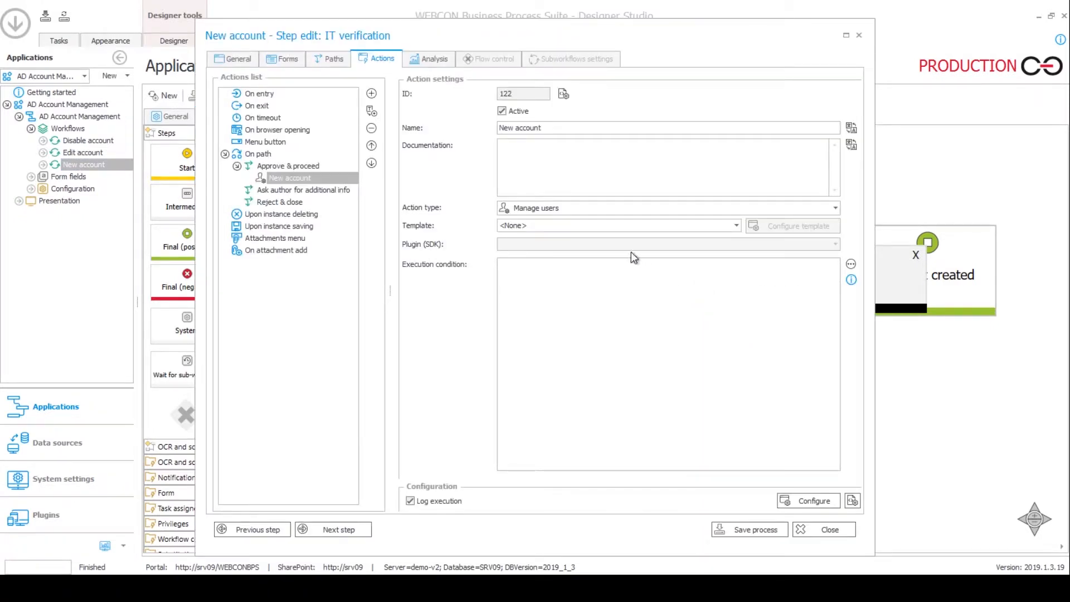
mouse_move(531, 219)
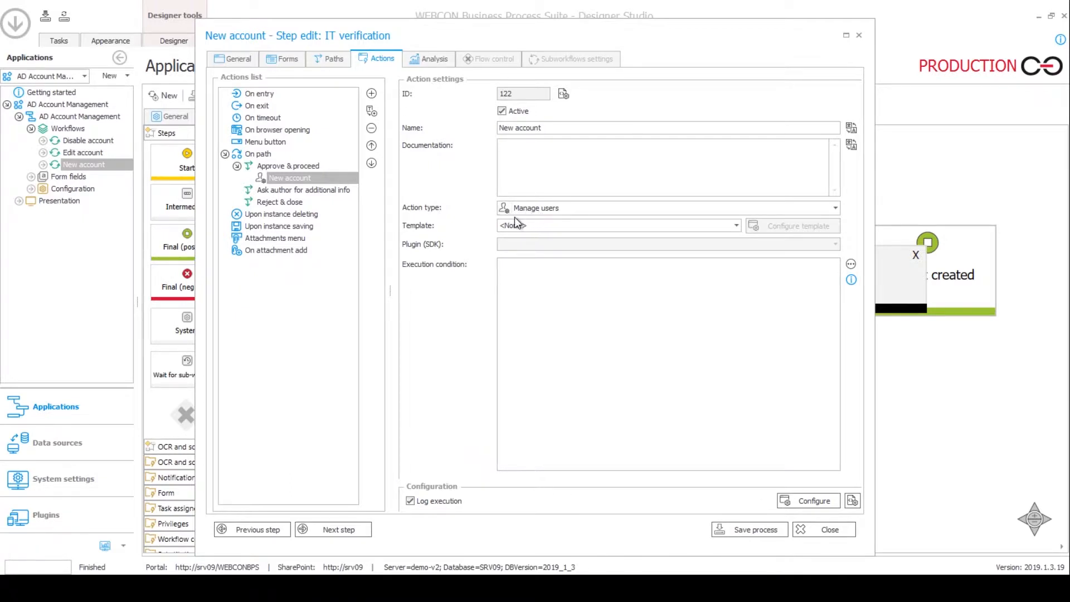
View the New account action's Manage users configuration, set to create a new user.
left_click(807, 500)
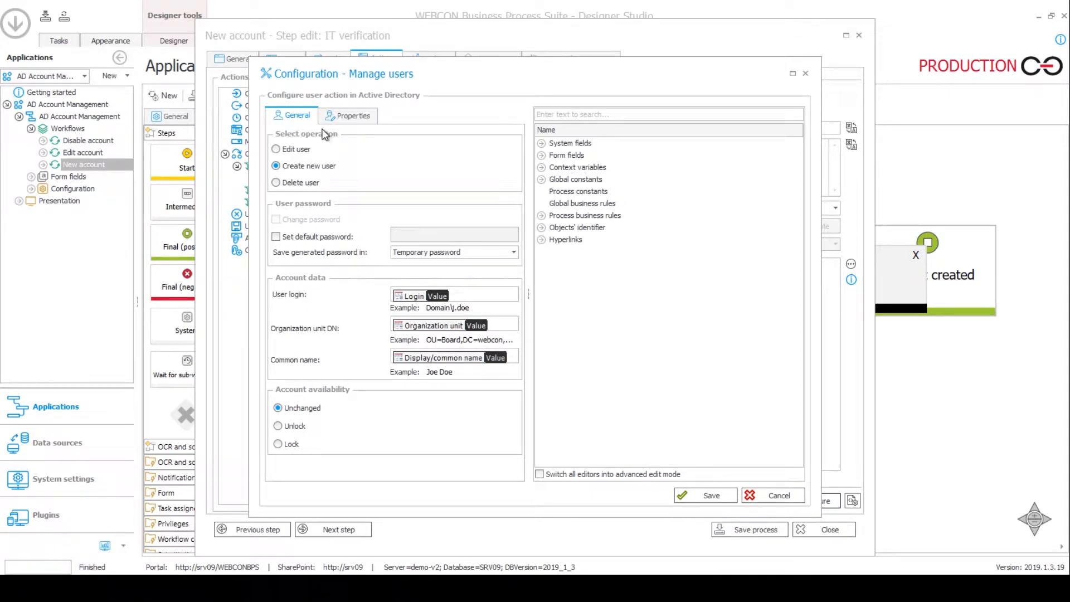
mouse_move(294, 166)
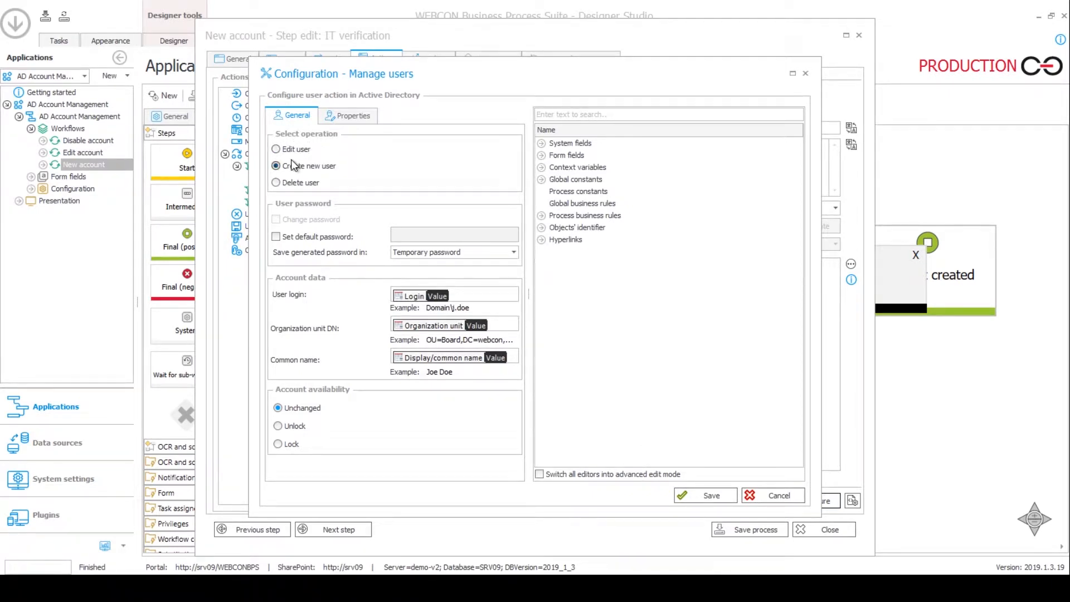
mouse_move(292, 194)
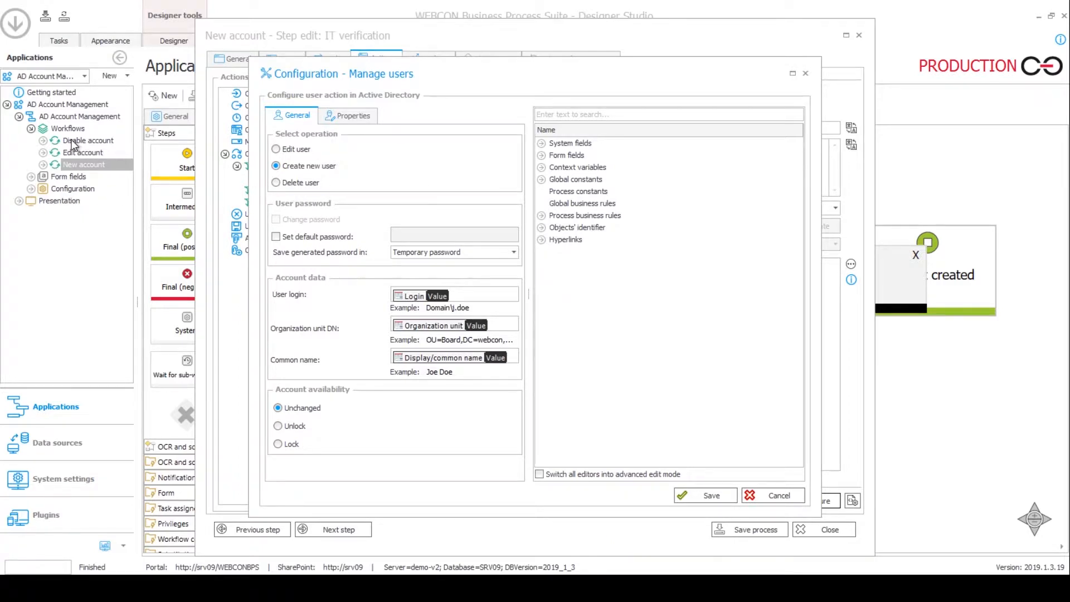
mouse_move(285, 192)
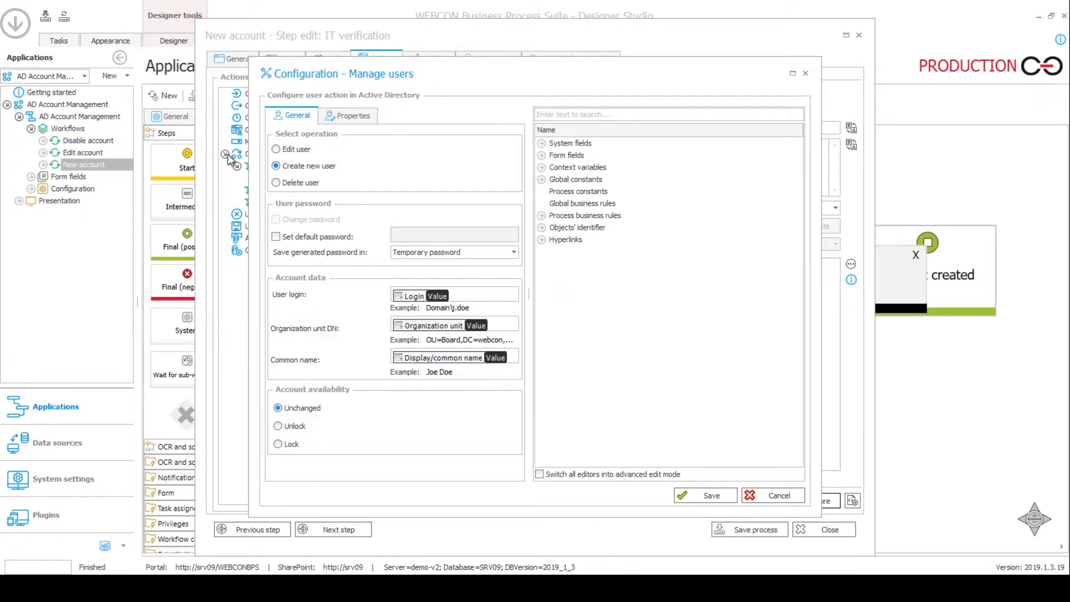
mouse_move(296, 143)
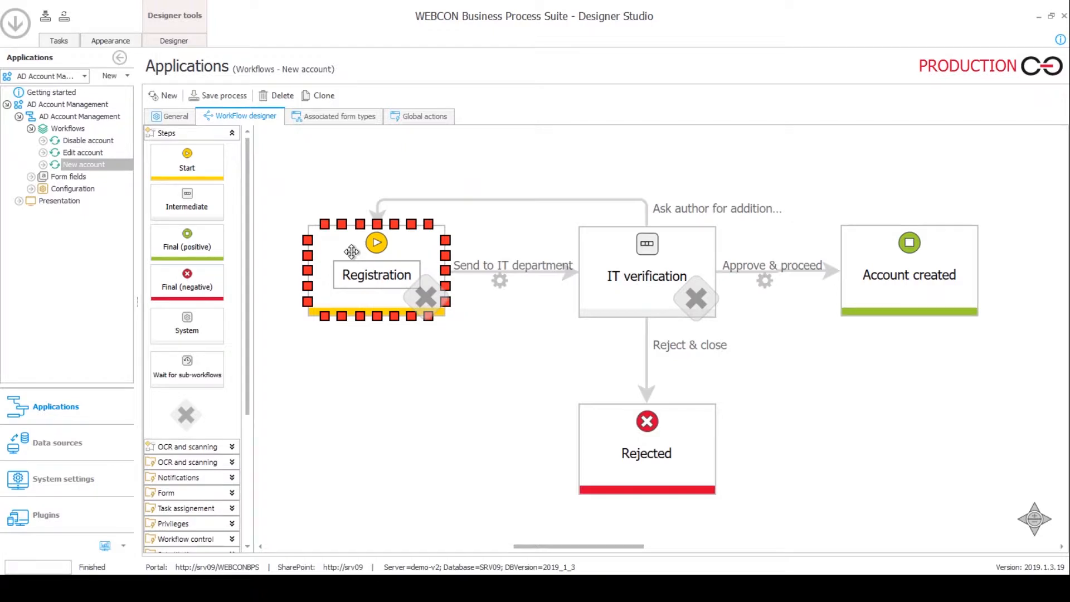
mouse_move(313, 250)
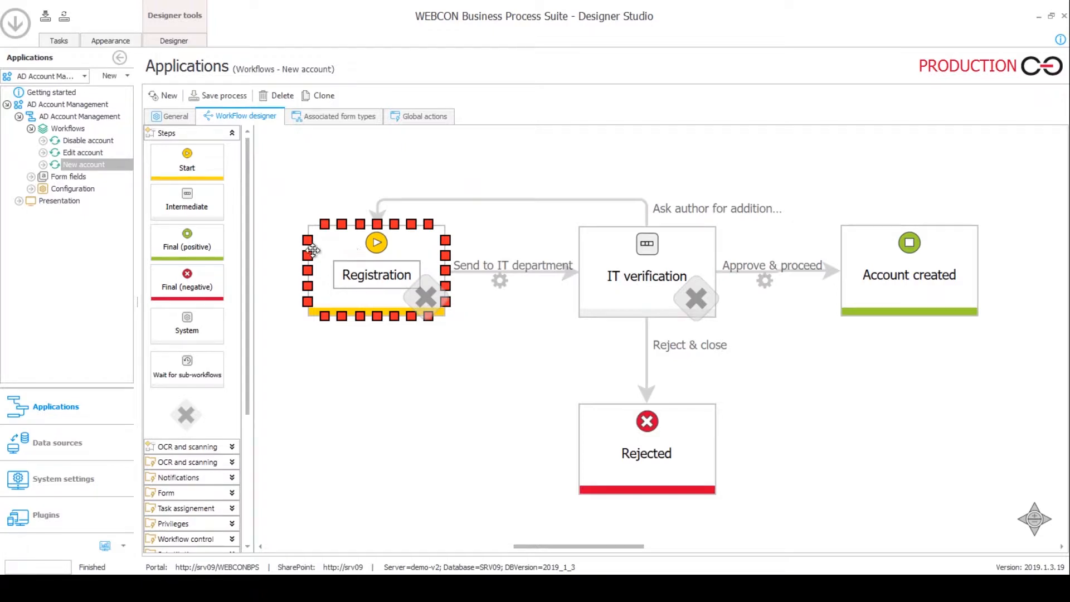
mouse_move(337, 248)
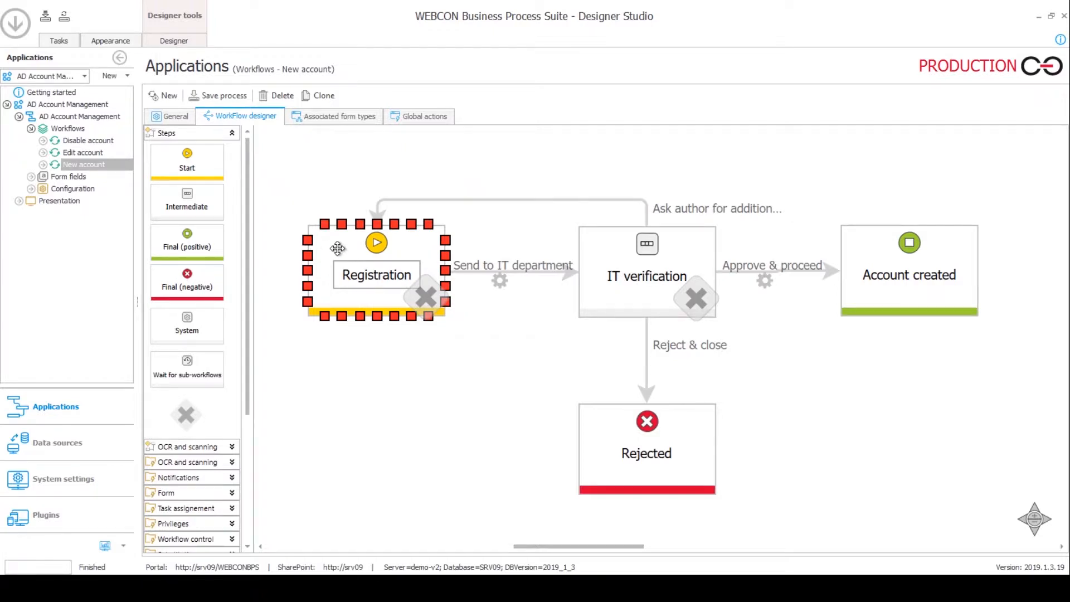
mouse_move(376, 241)
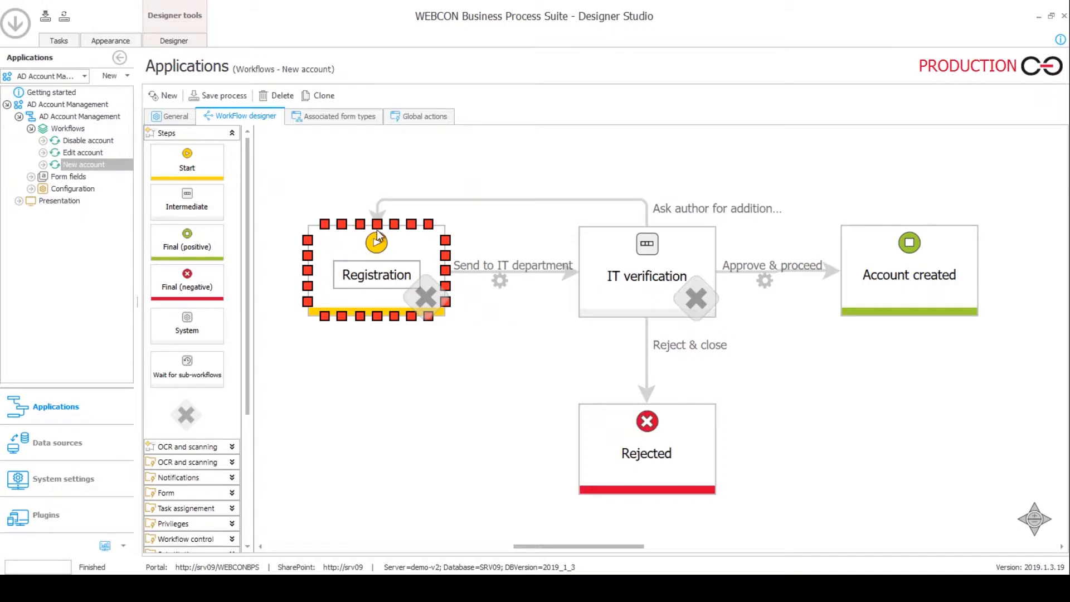
Show the Send to IT department path actions: Set new login, DisplayName, Organization unit.
left_click(646, 276)
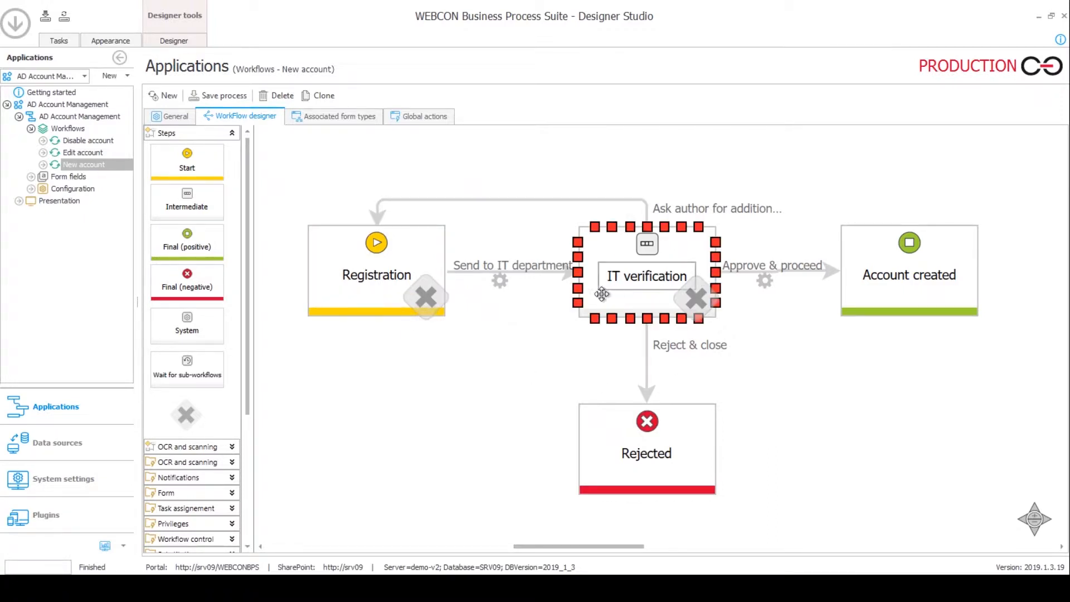
left_click(498, 287)
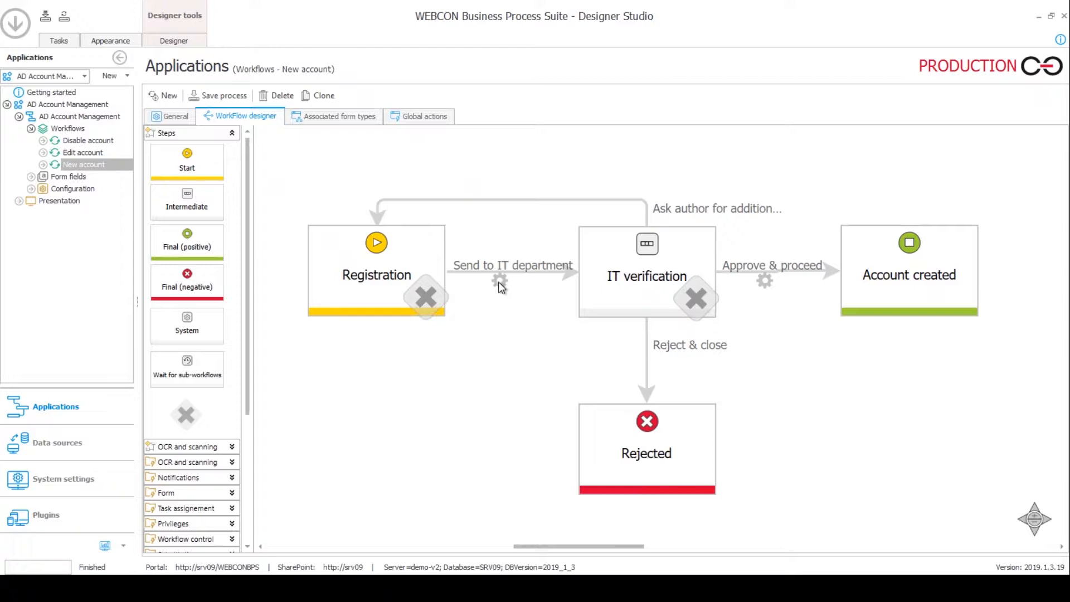
left_click(499, 281)
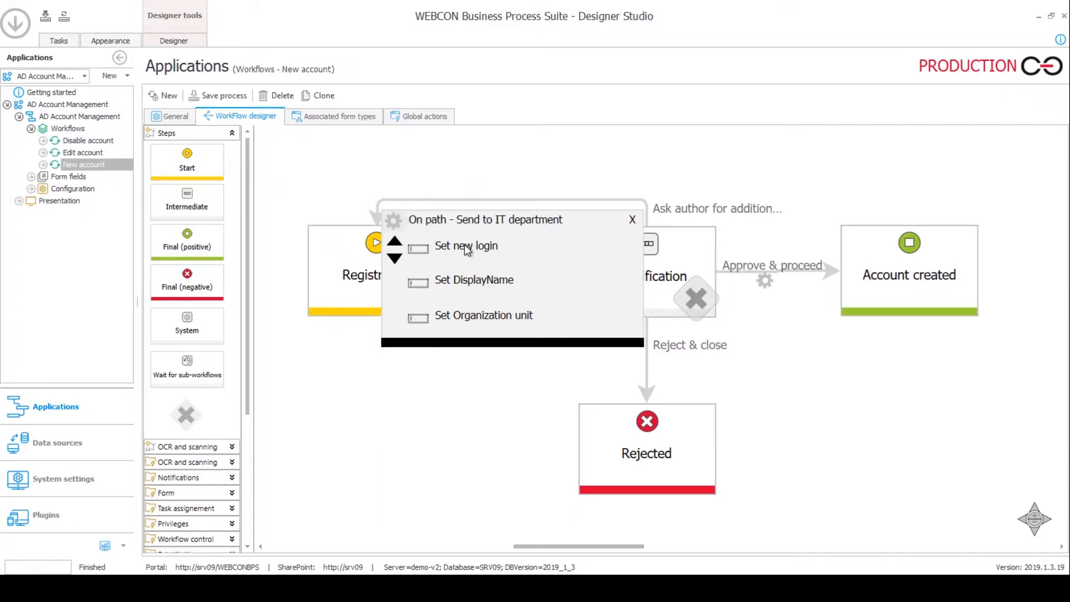
mouse_move(480, 275)
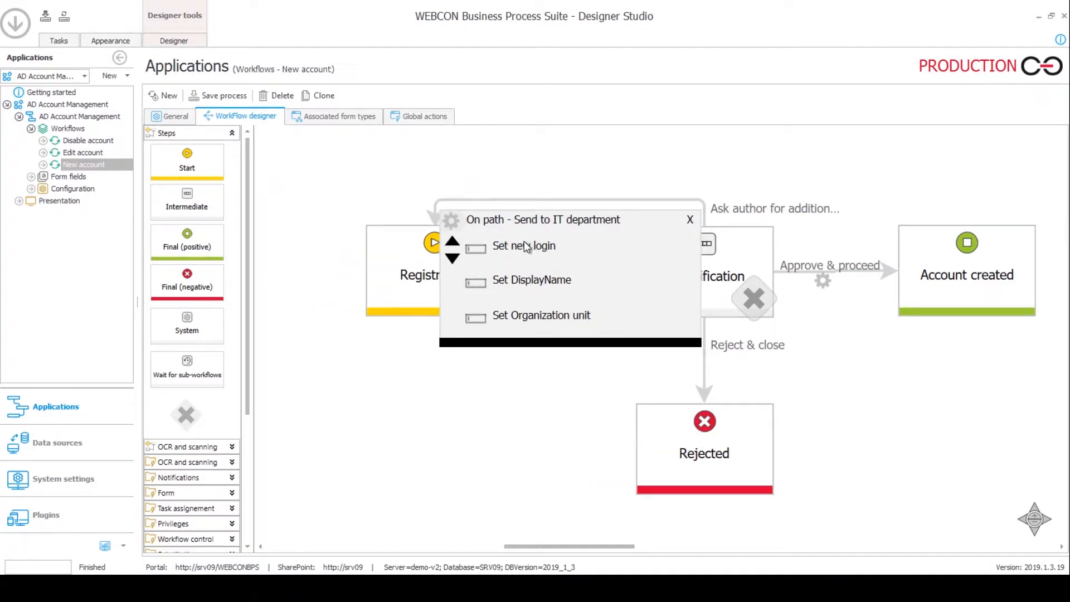
mouse_move(511, 251)
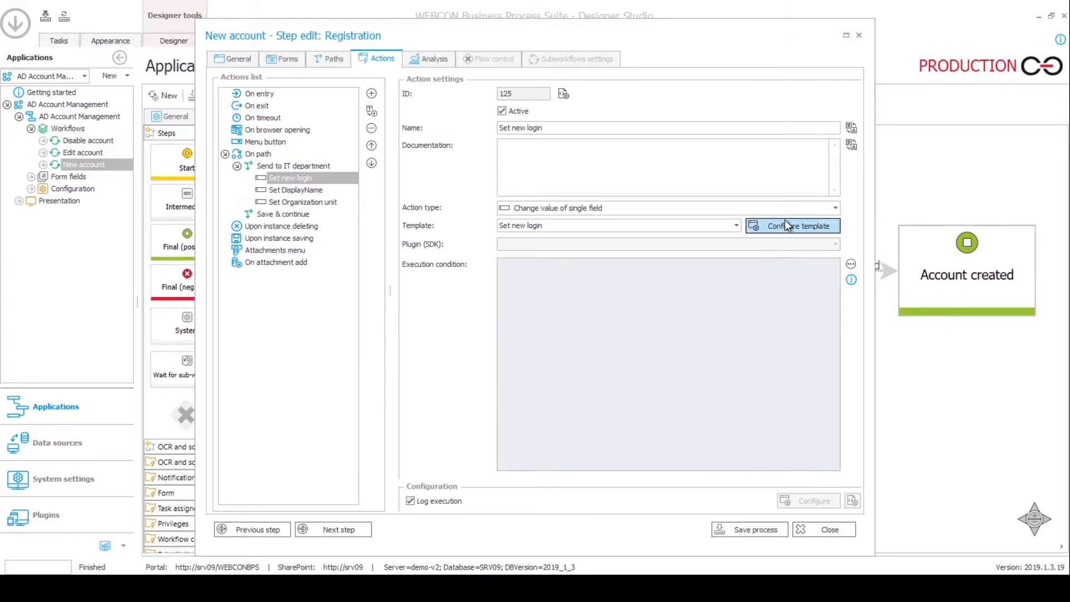
Test the Set new login SQL template, which returns DEMO\joe.black, then cancel unchanged.
left_click(792, 225)
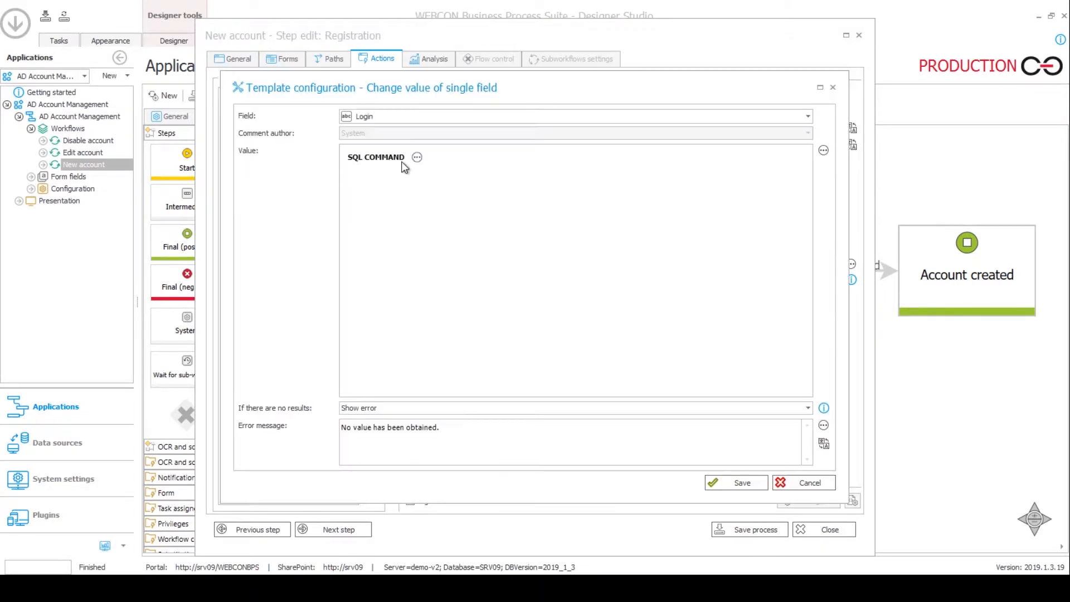
mouse_move(461, 253)
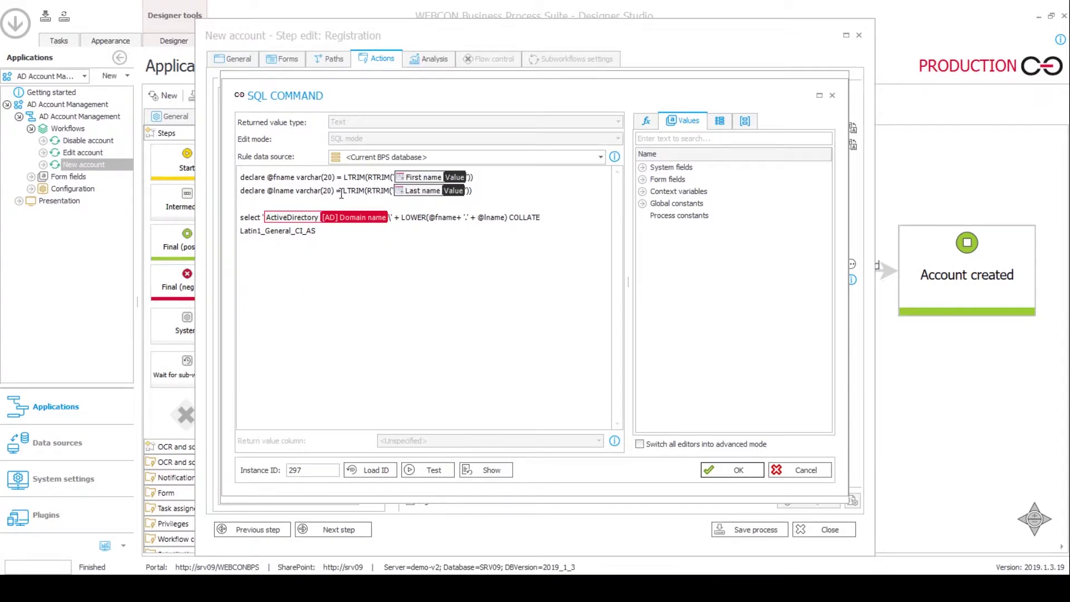
mouse_move(423, 177)
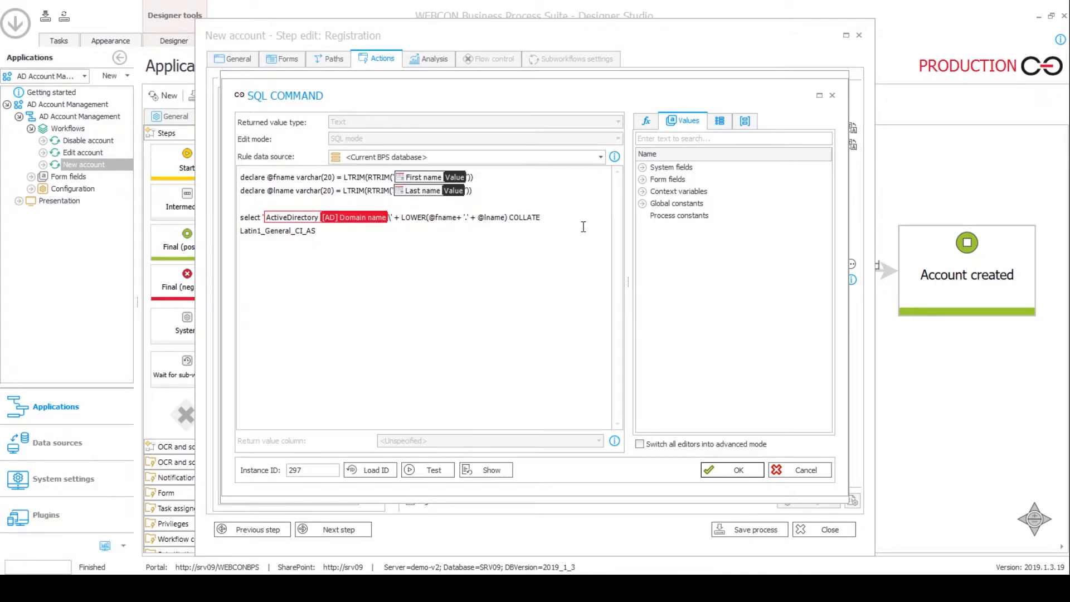
mouse_move(542, 471)
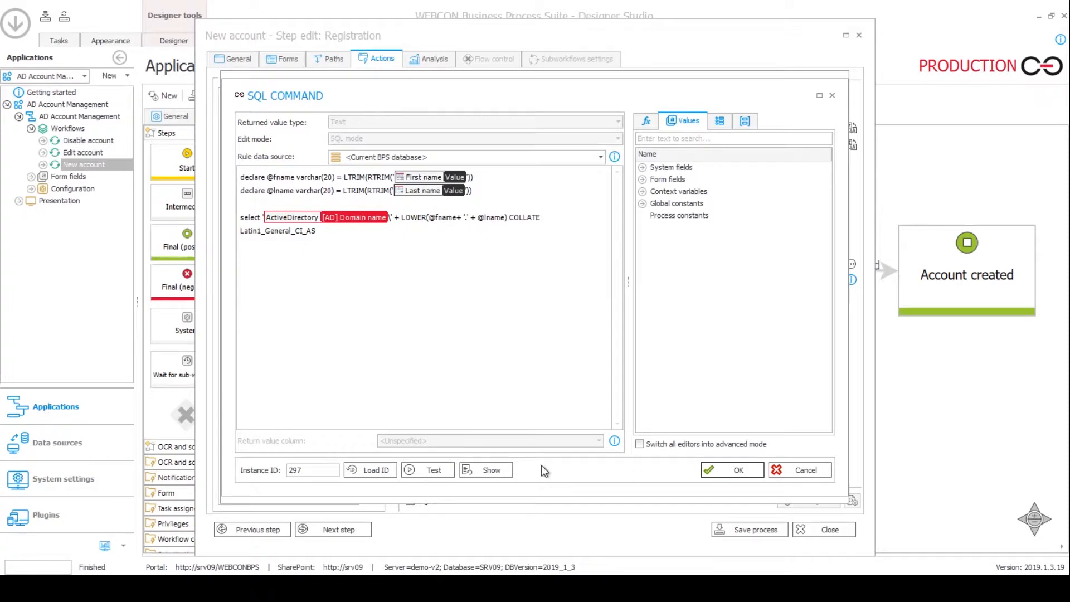
left_click(486, 469)
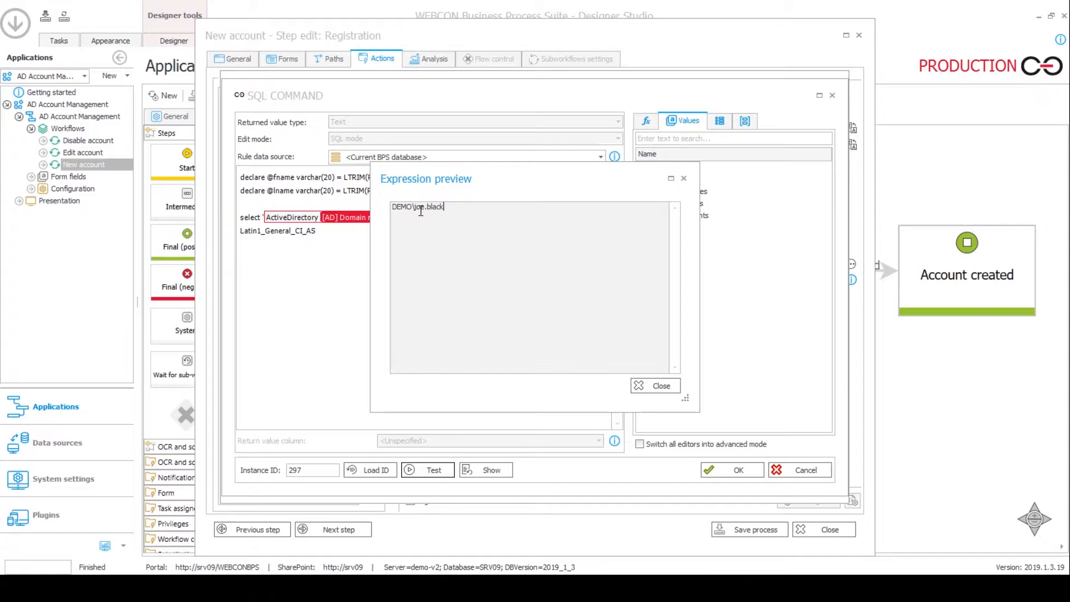
mouse_move(660, 388)
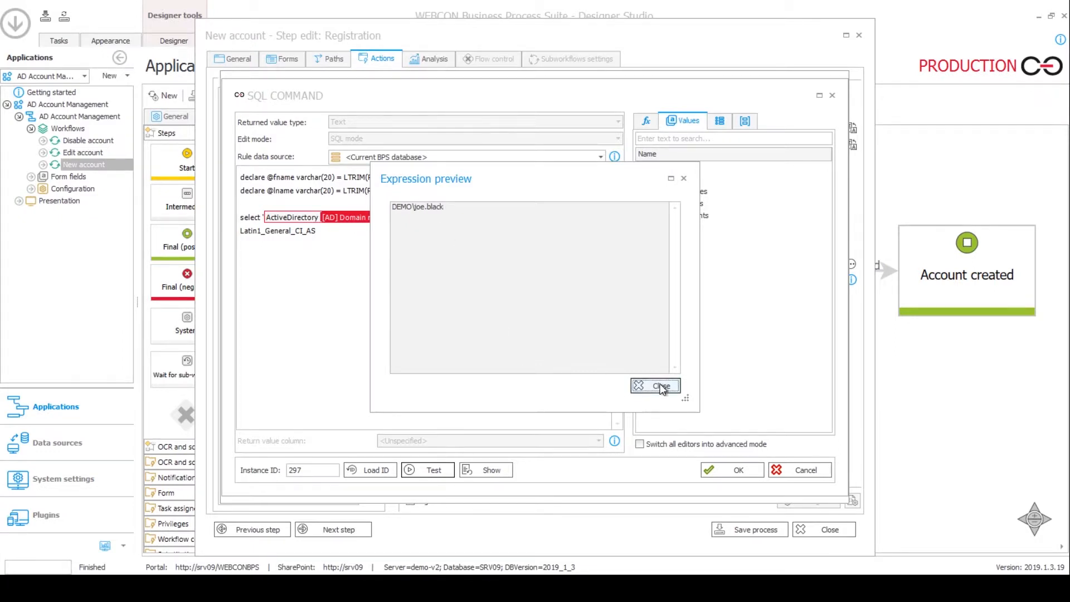
left_click(654, 386)
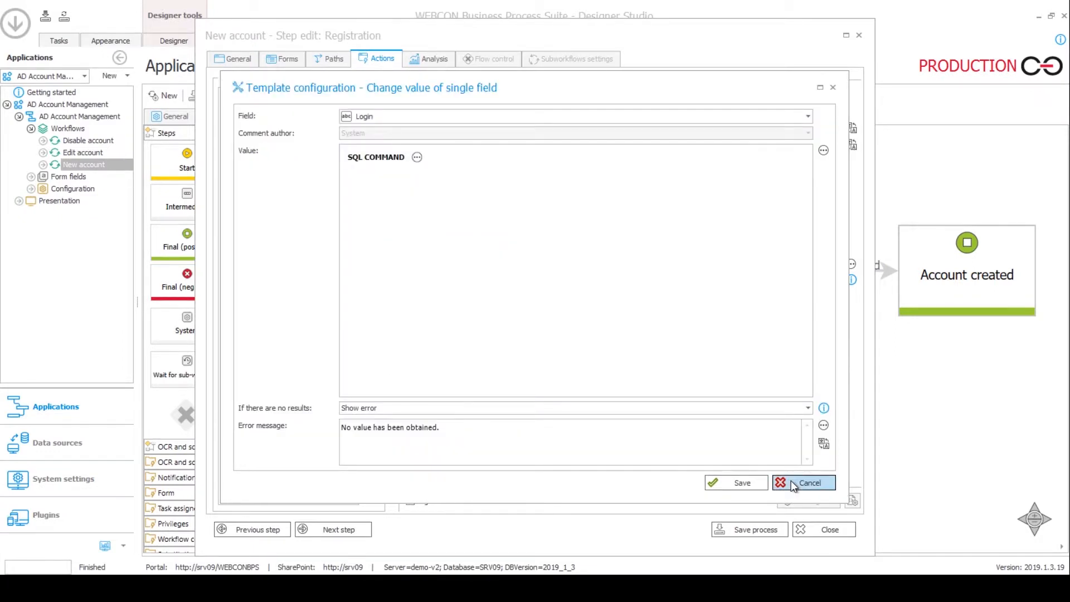
left_click(809, 482)
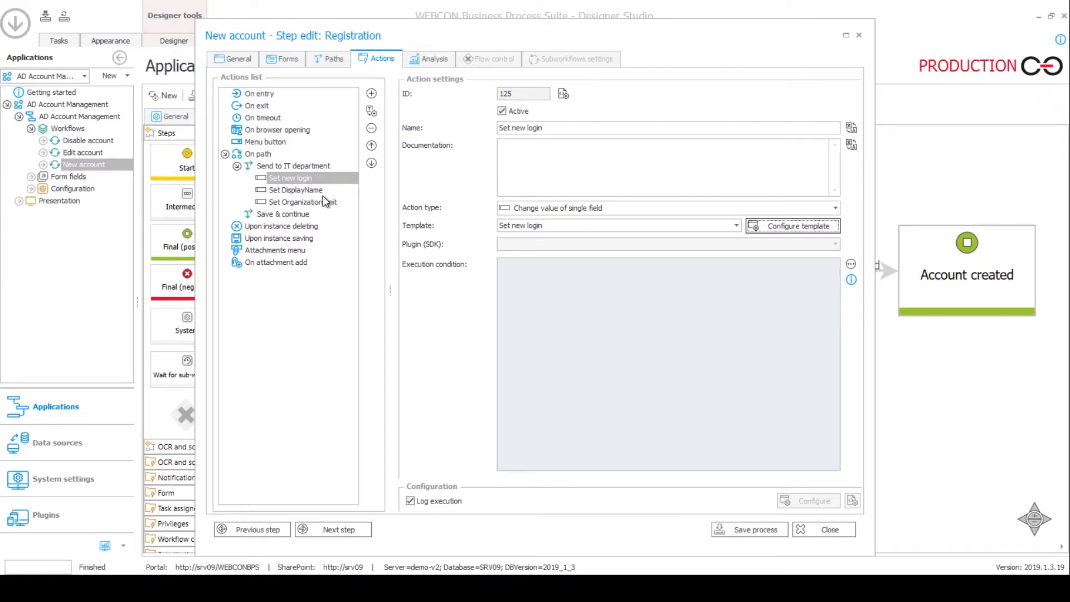
View the Set DisplayName template TRIM(First name) + ' ' + TRIM(Last name), then cancel.
left_click(296, 190)
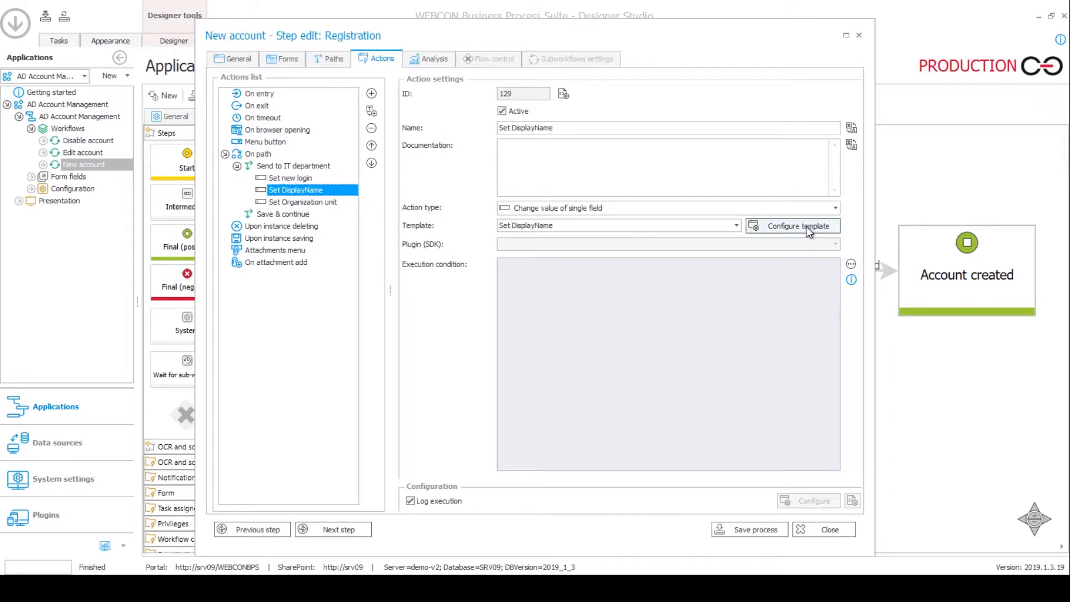
left_click(799, 226)
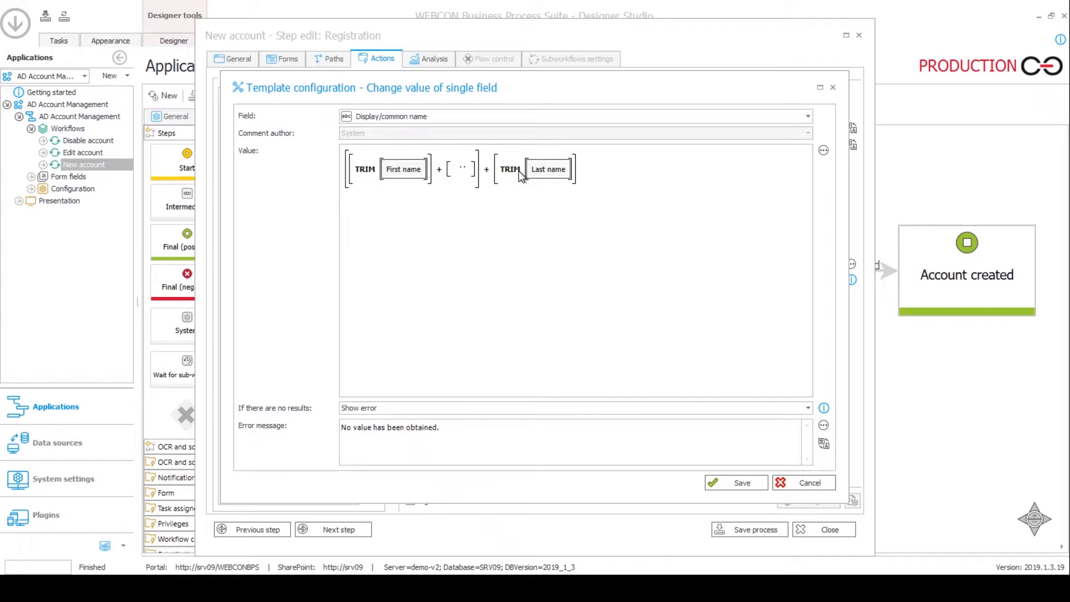
mouse_move(809, 482)
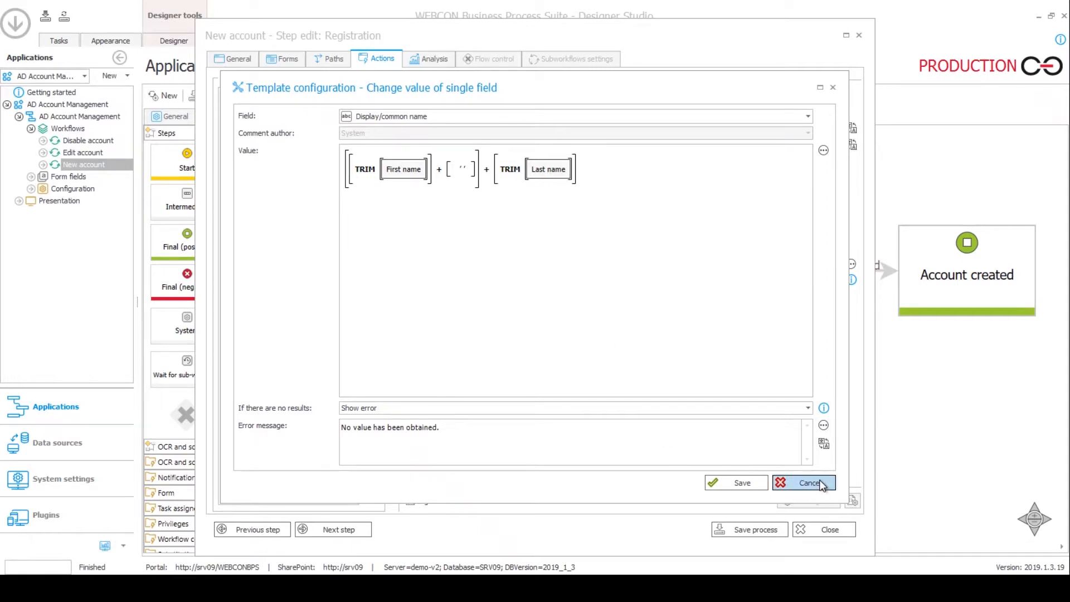
left_click(804, 482)
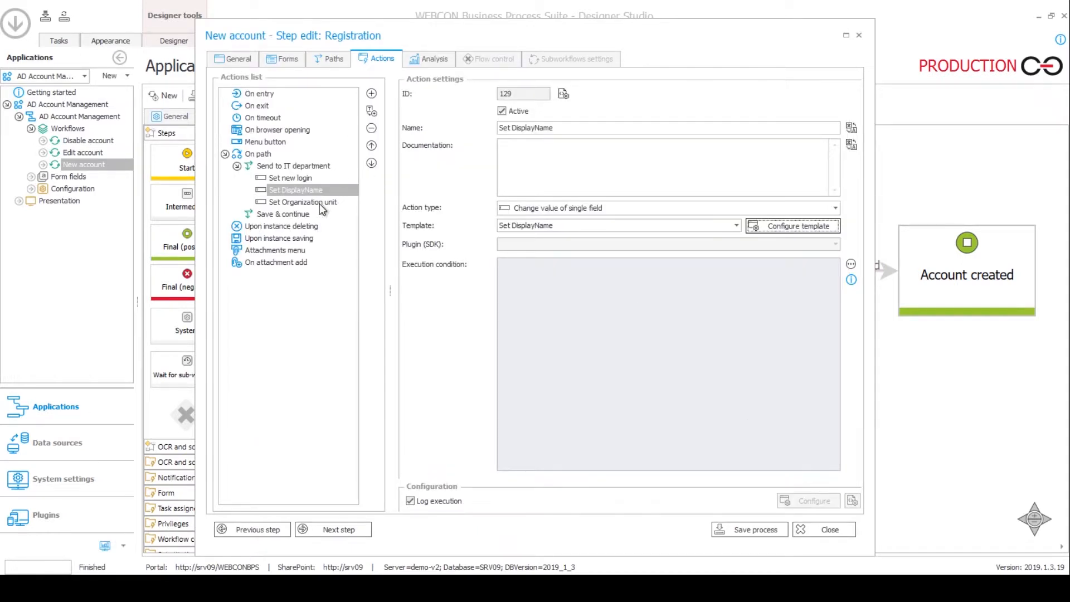
View the Set Organization unit template joining OU= with the OU and DC constants, then save.
left_click(304, 201)
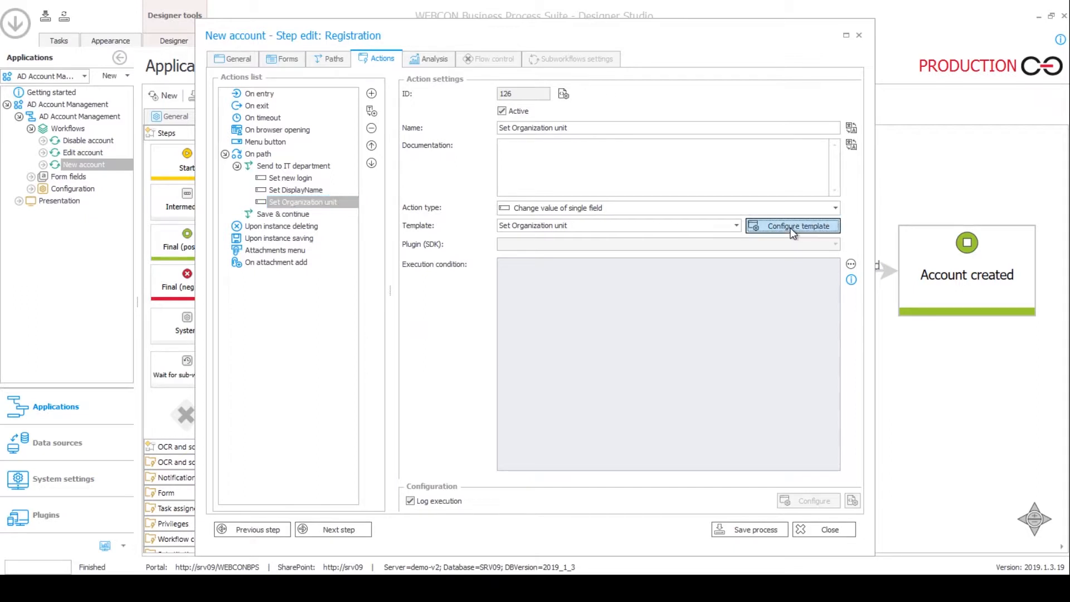
left_click(794, 225)
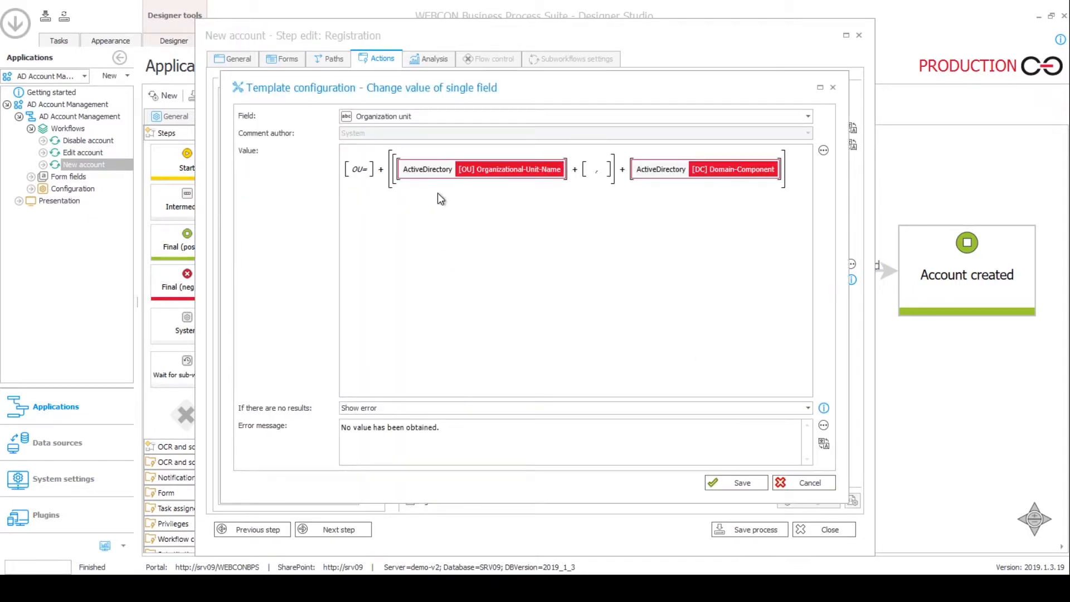
mouse_move(488, 177)
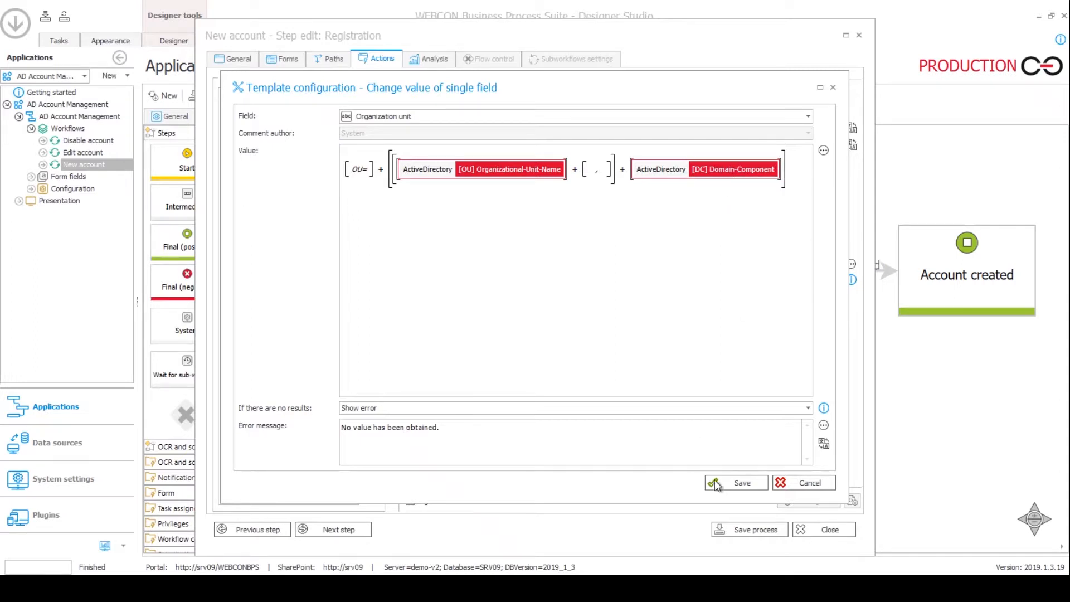
left_click(735, 482)
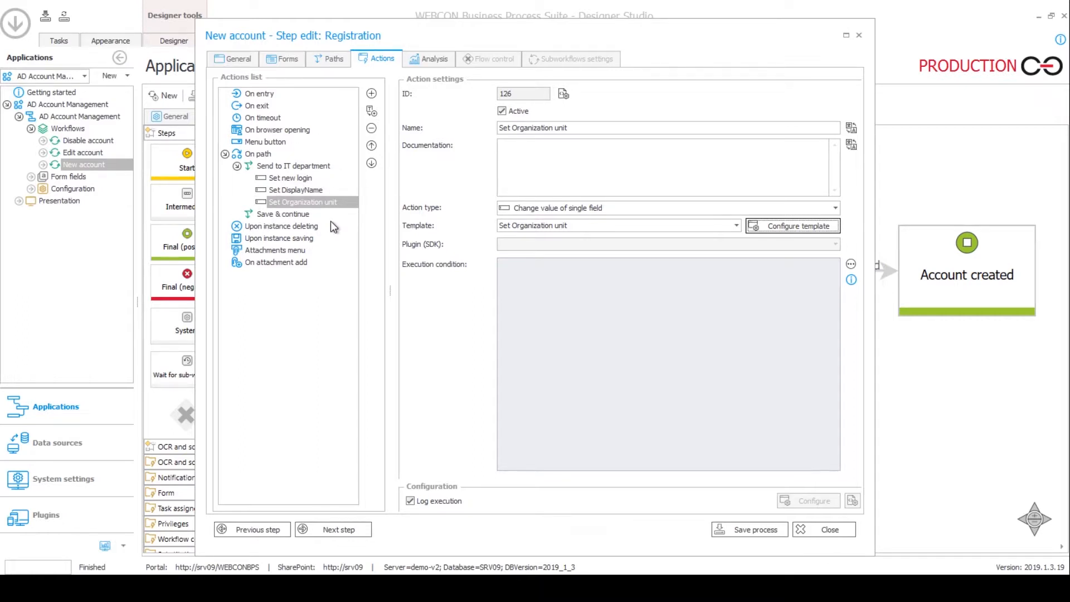
mouse_move(332, 228)
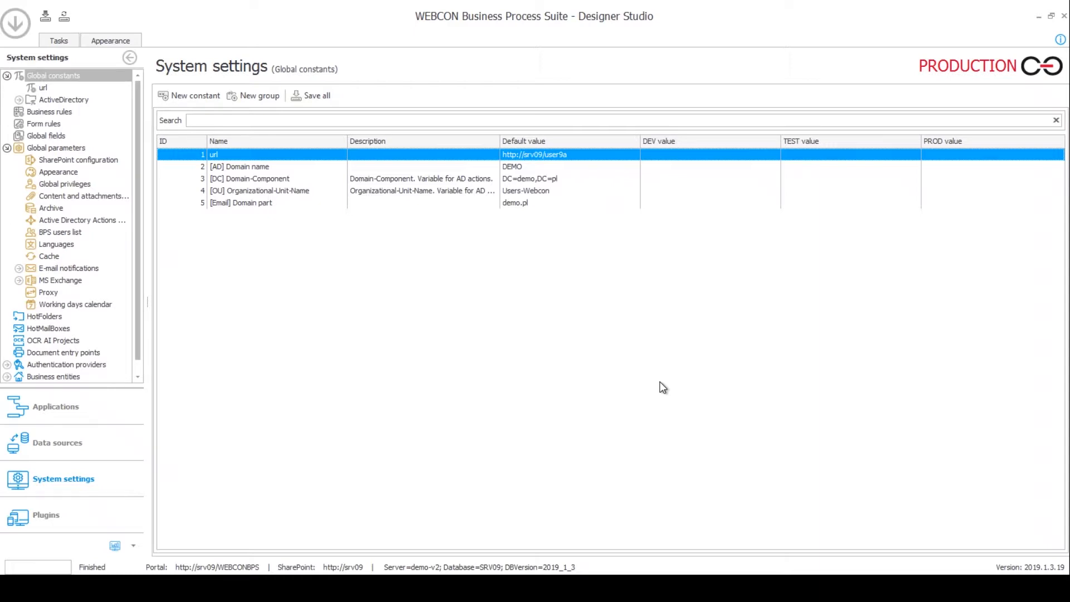
mouse_move(402, 394)
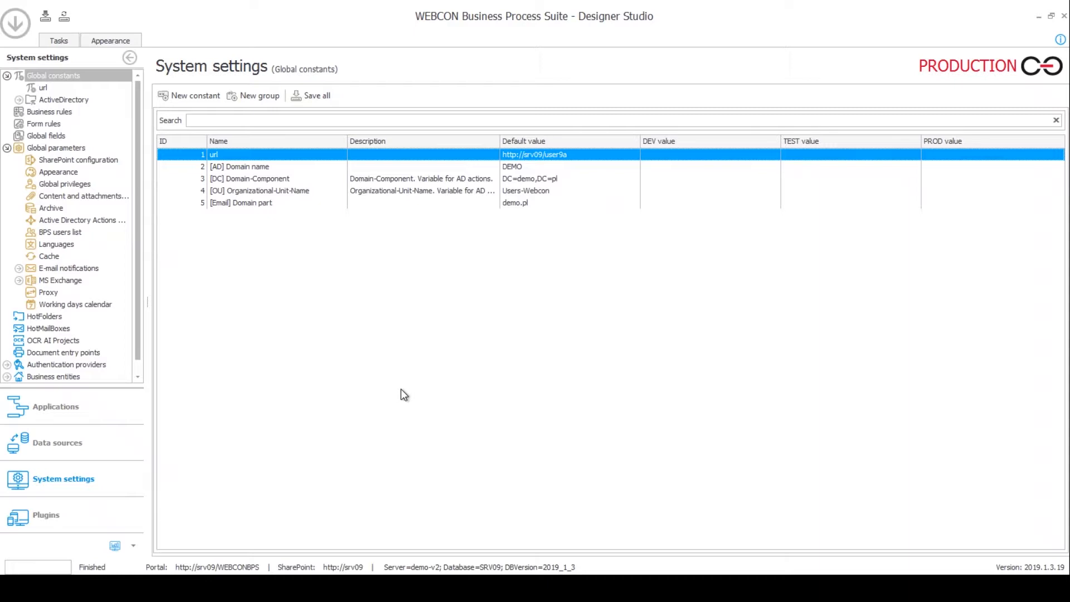
mouse_move(63, 487)
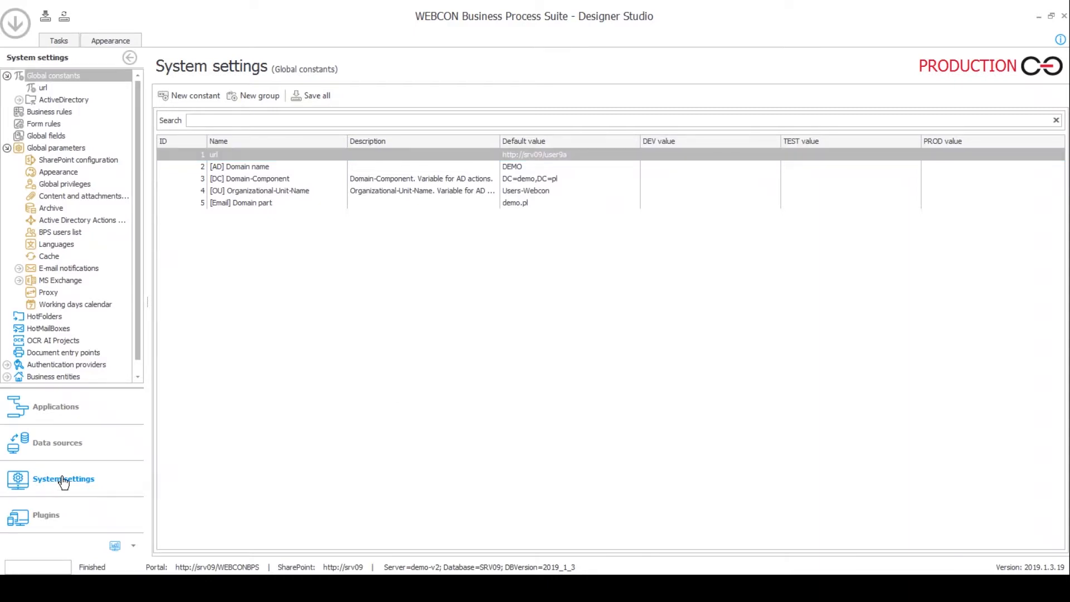
mouse_move(55, 80)
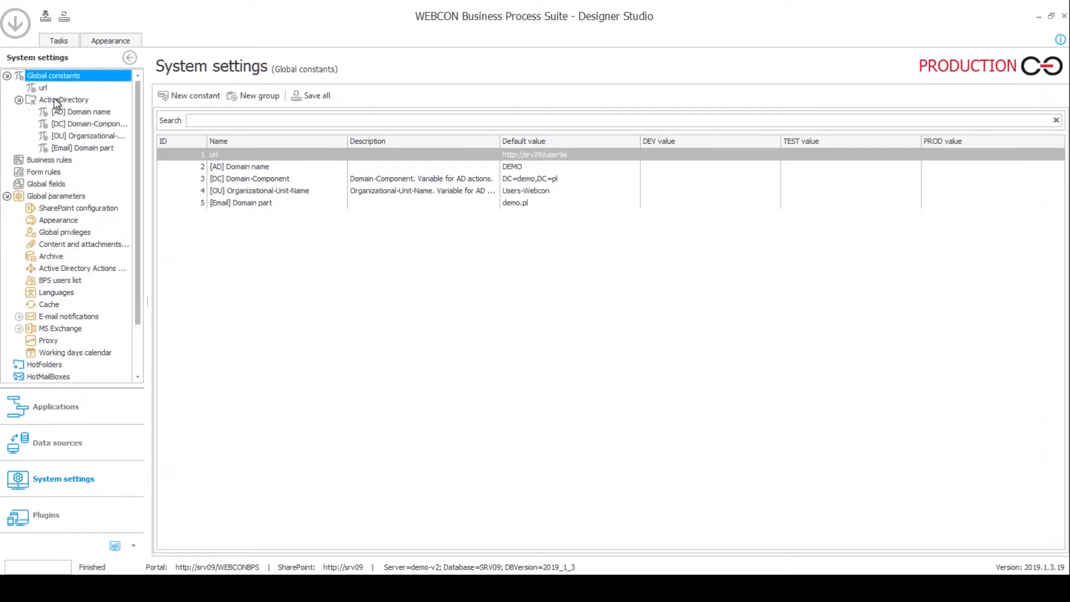
mouse_move(52, 102)
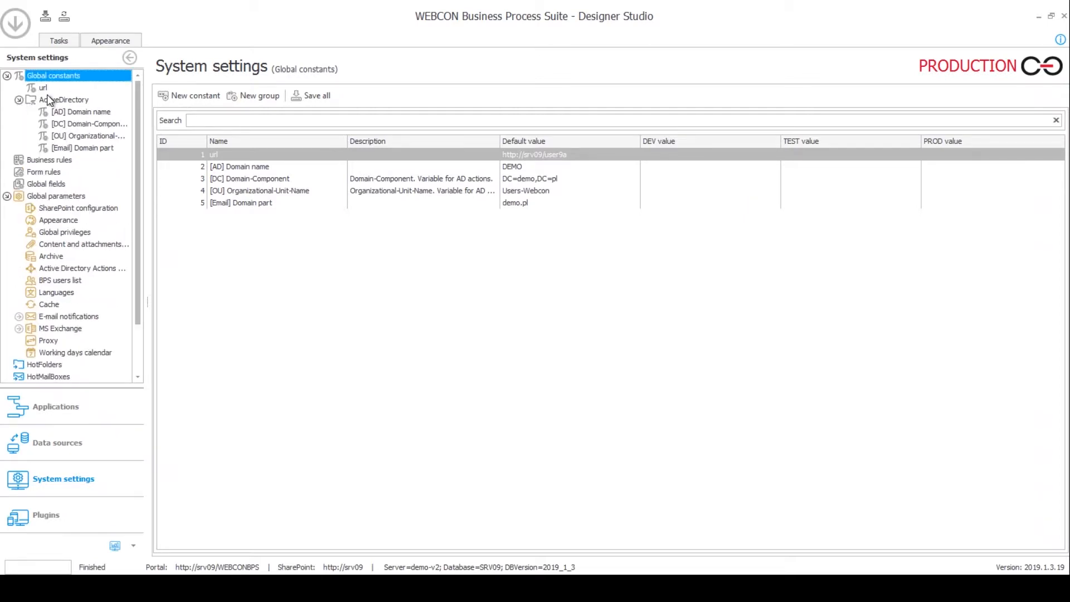
Browse the [AD], [OU] and [DC] constants, inspecting the [AD] Domain name value DEMO.
left_click(85, 111)
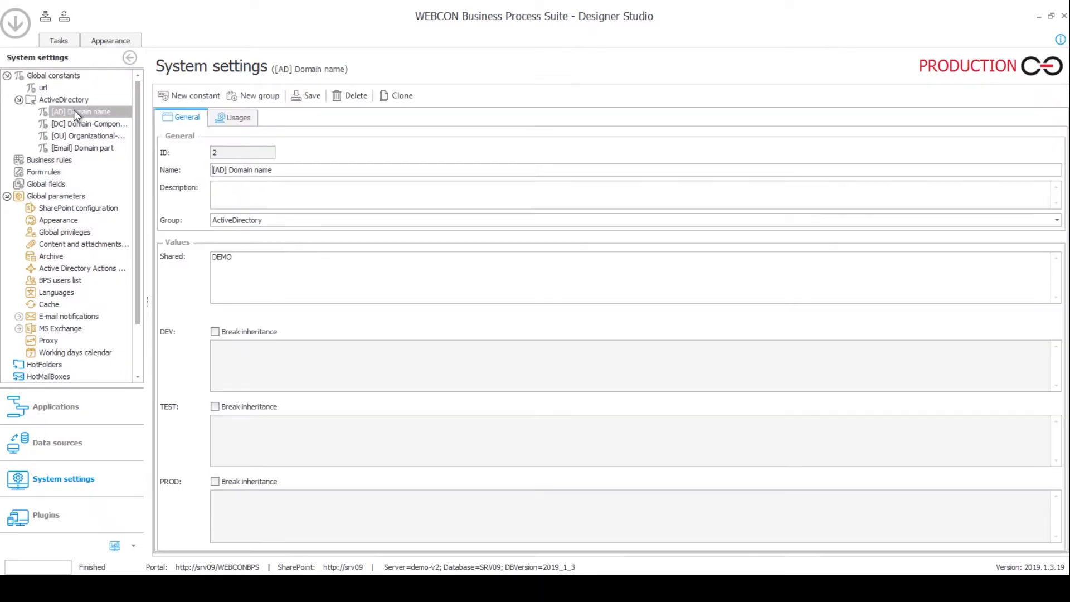
mouse_move(89, 115)
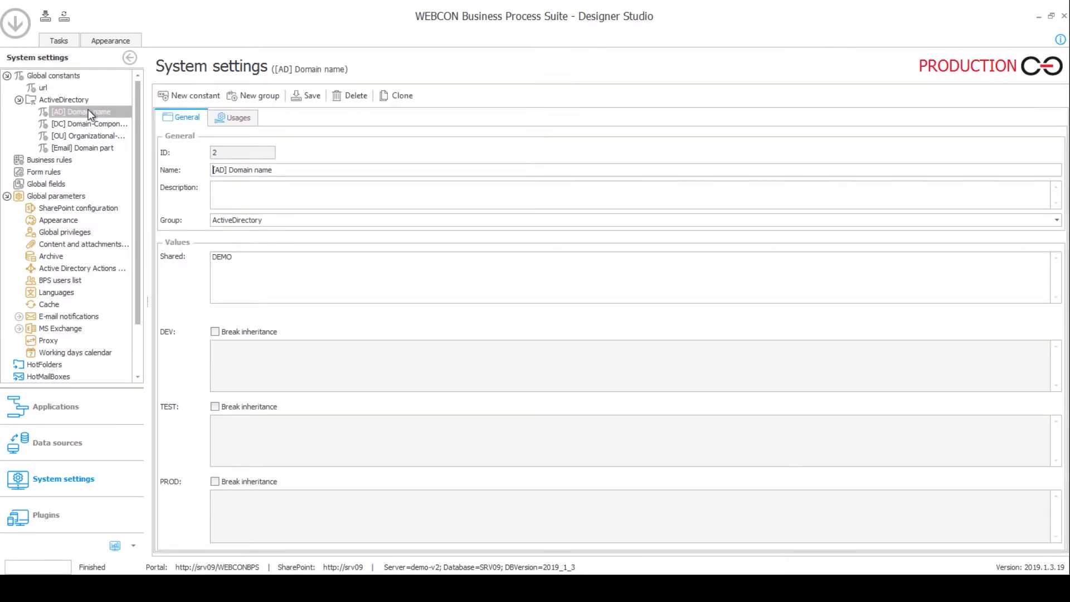
left_click(87, 136)
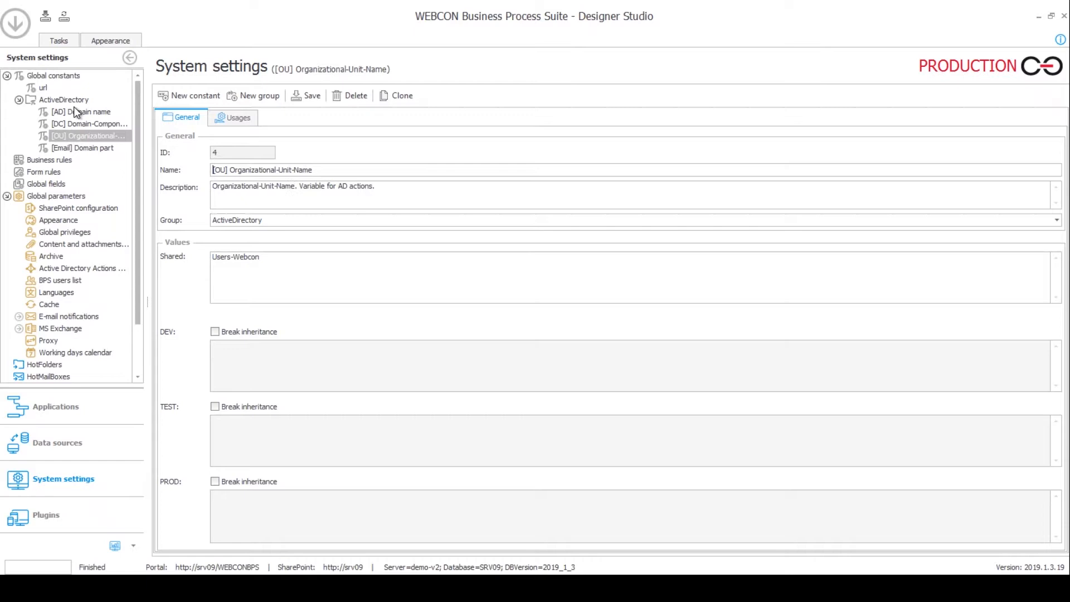
left_click(85, 112)
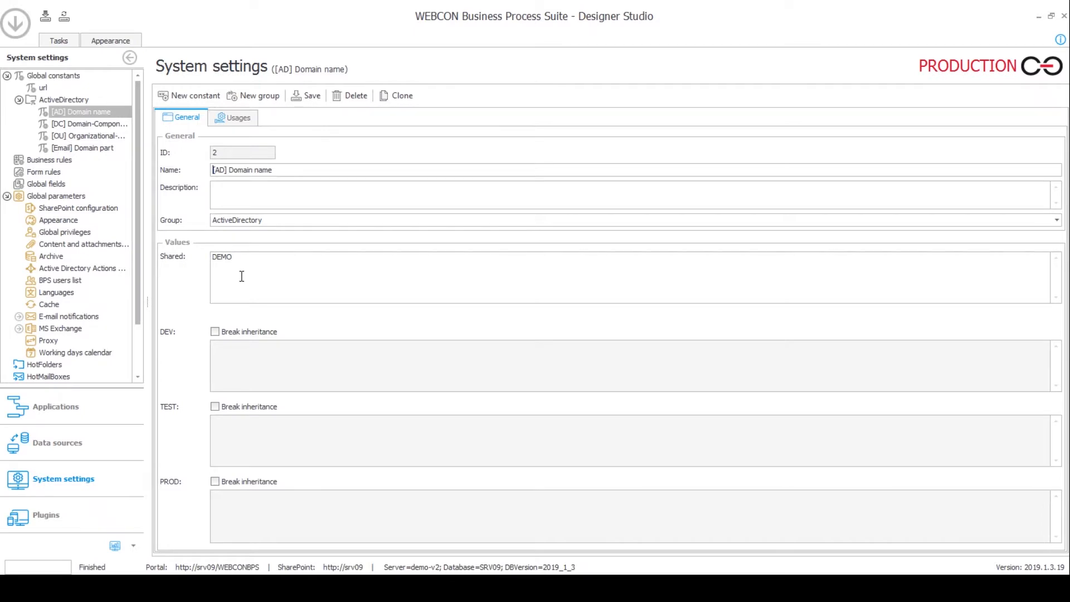
double_click(222, 256)
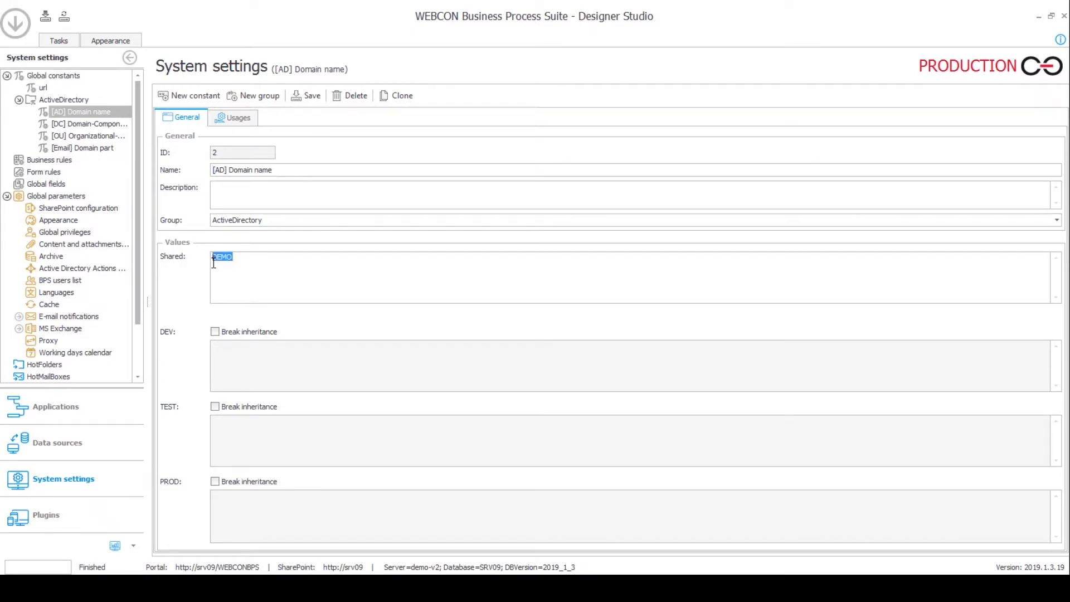
mouse_move(240, 262)
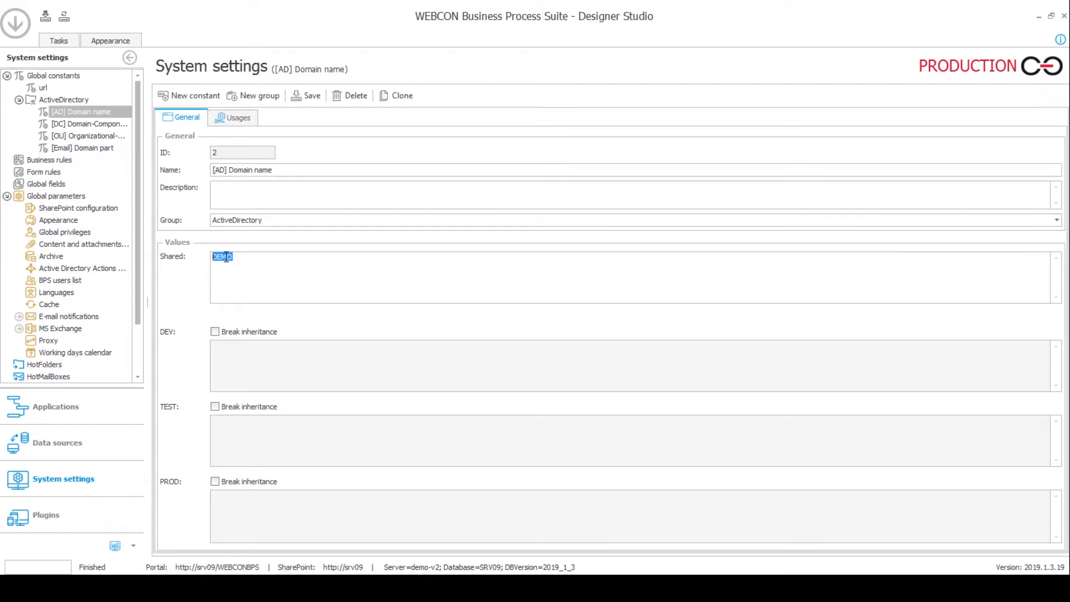
mouse_move(109, 155)
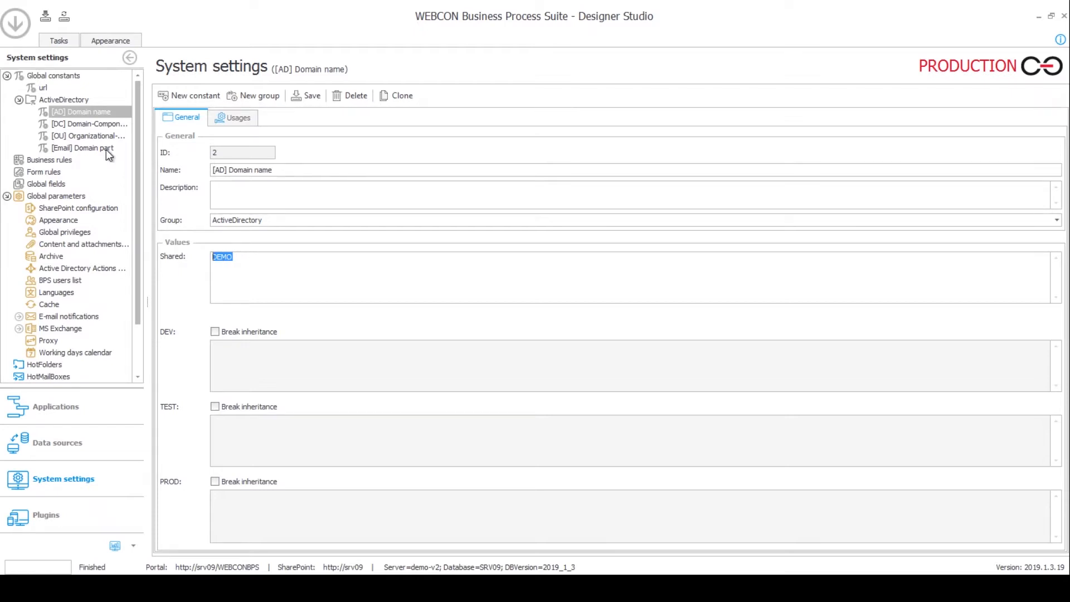
mouse_move(247, 141)
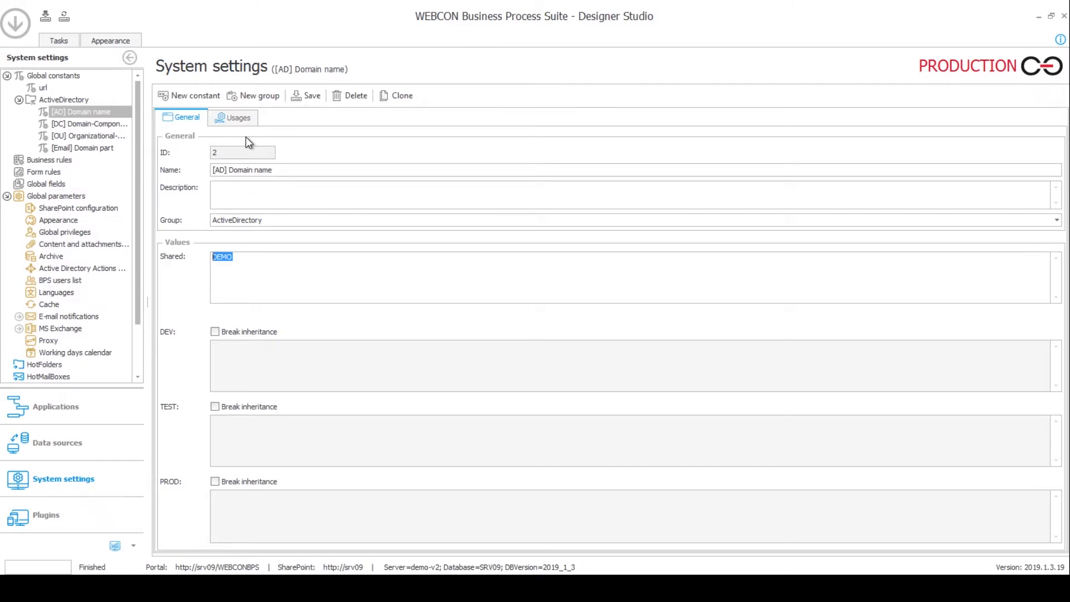
mouse_move(208, 173)
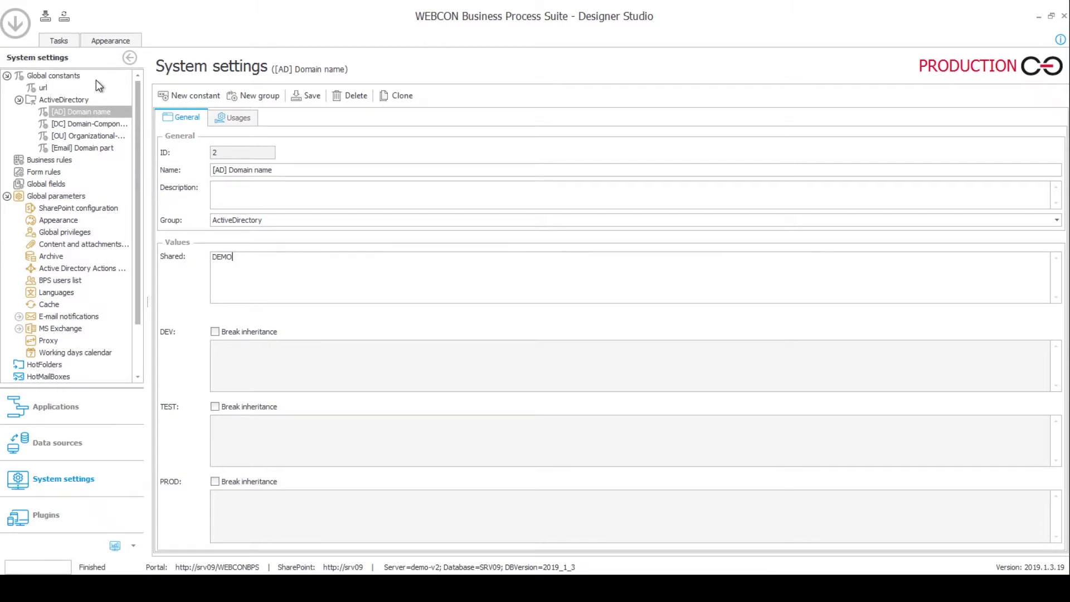
left_click(89, 123)
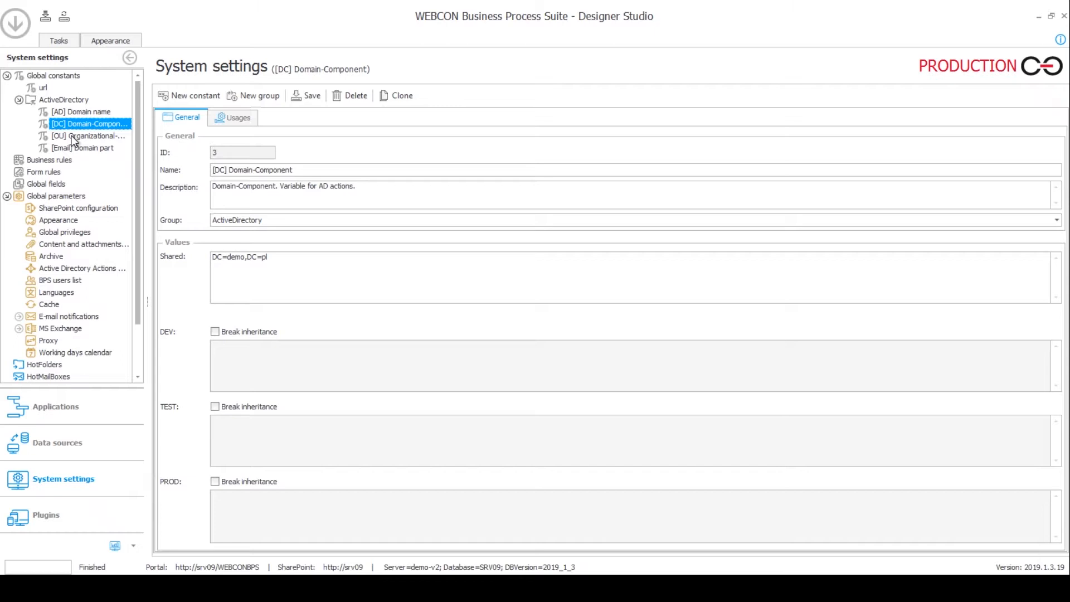
left_click(83, 111)
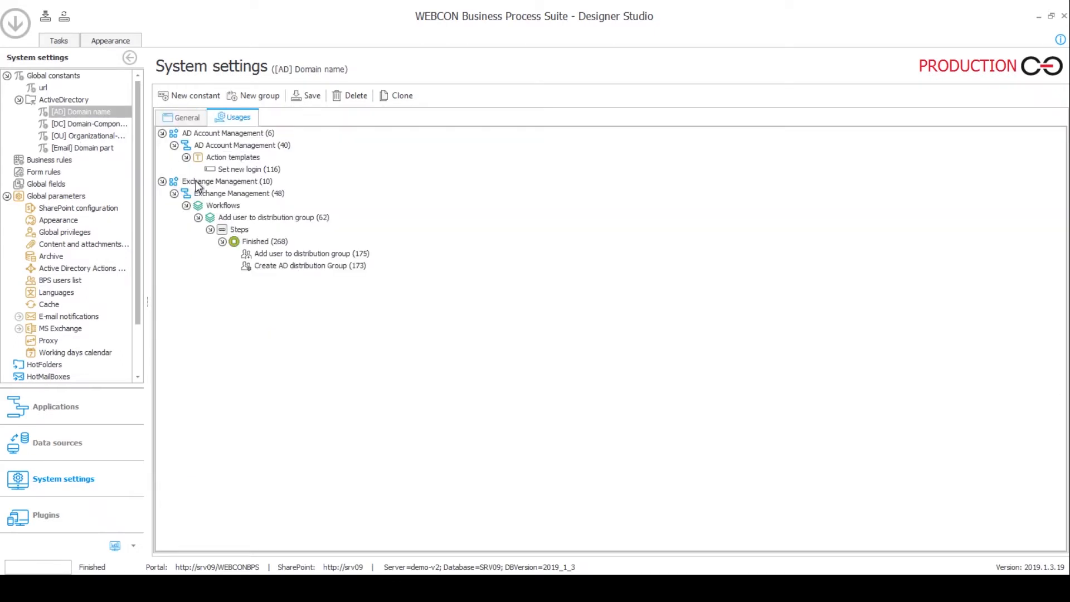
mouse_move(228, 186)
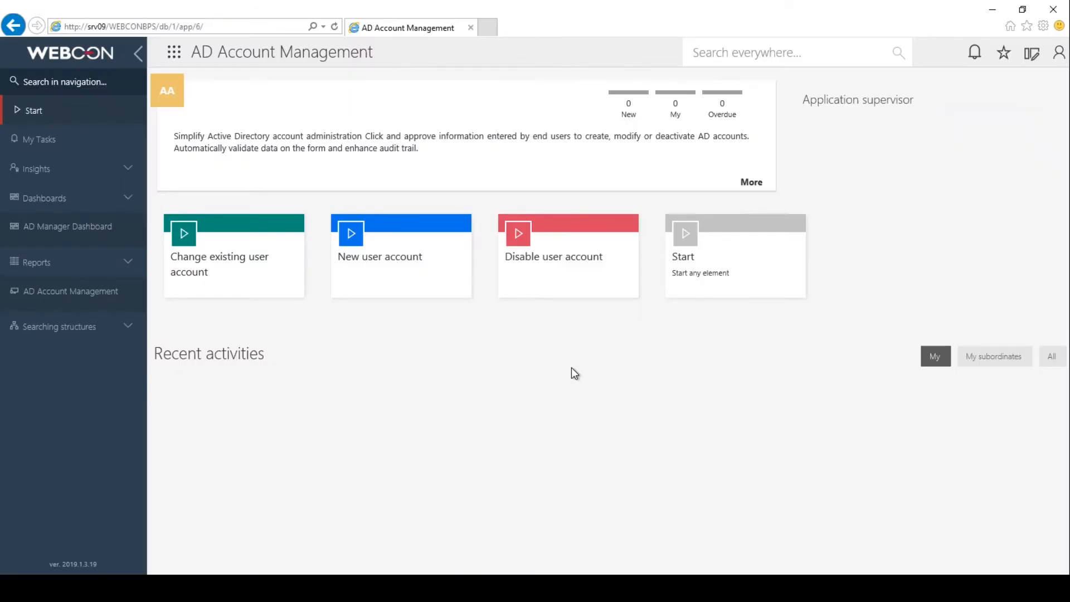
mouse_move(548, 373)
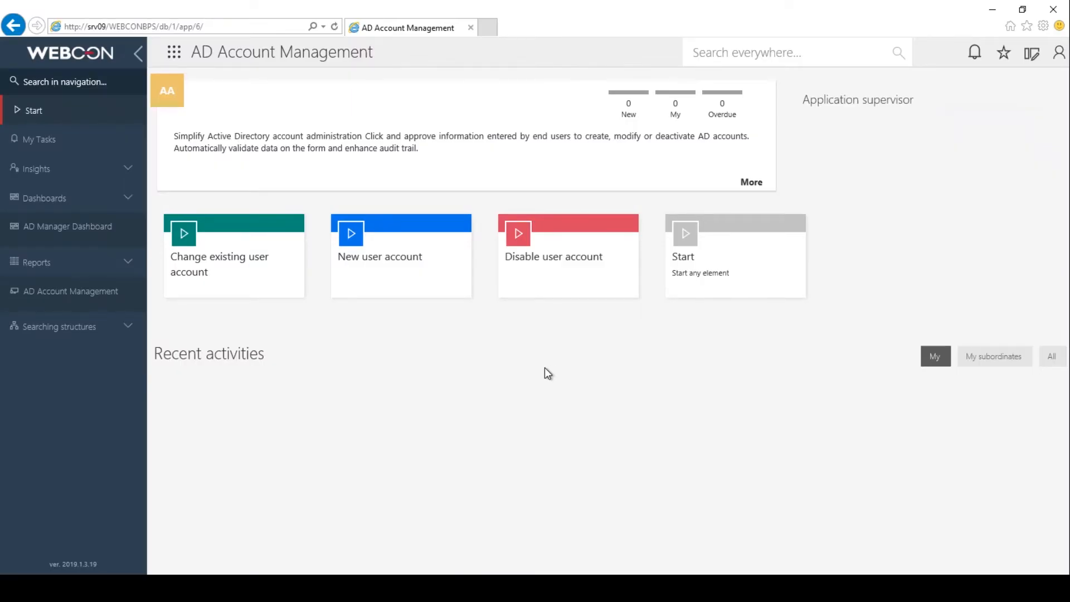
mouse_move(158, 150)
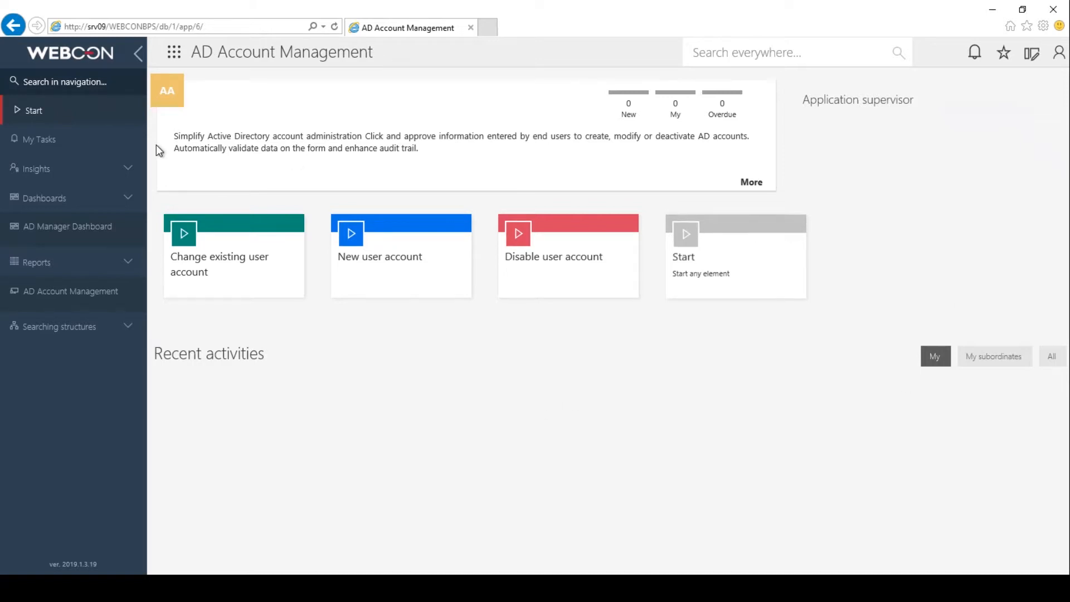
mouse_move(167, 182)
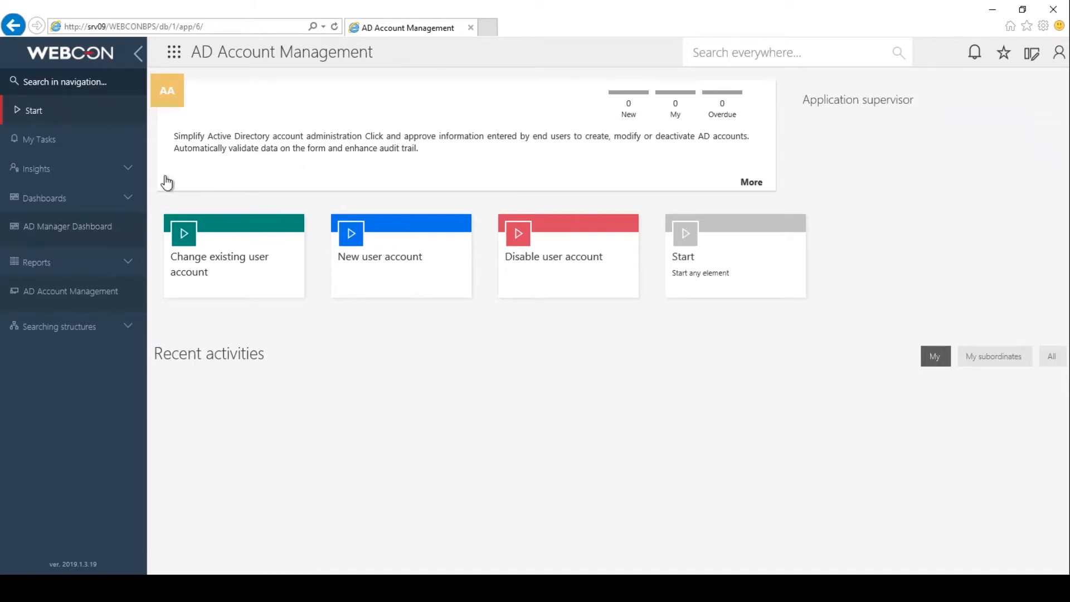
mouse_move(221, 179)
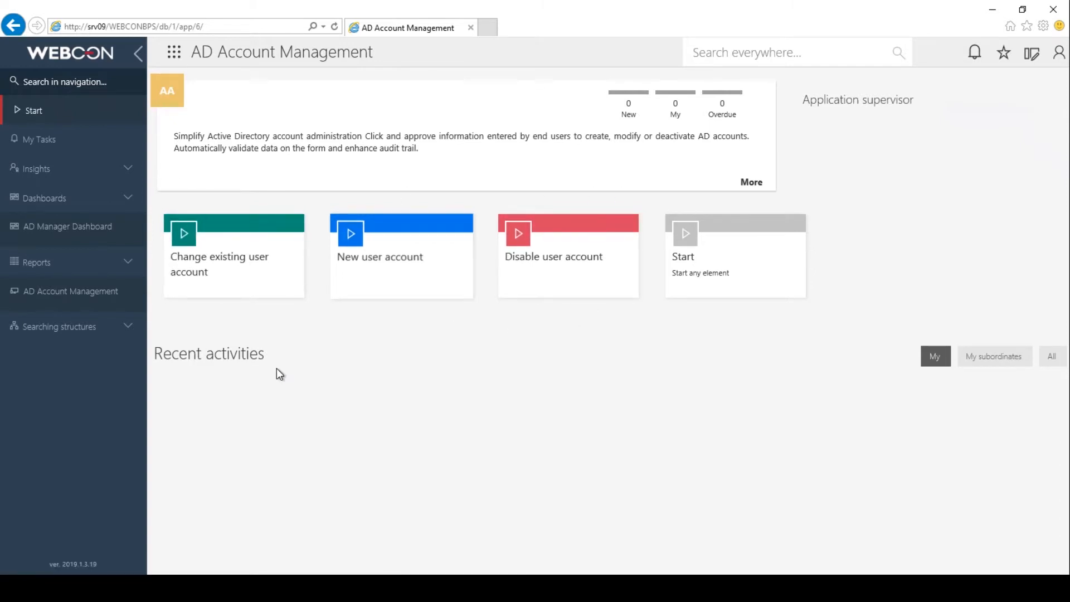
mouse_move(384, 281)
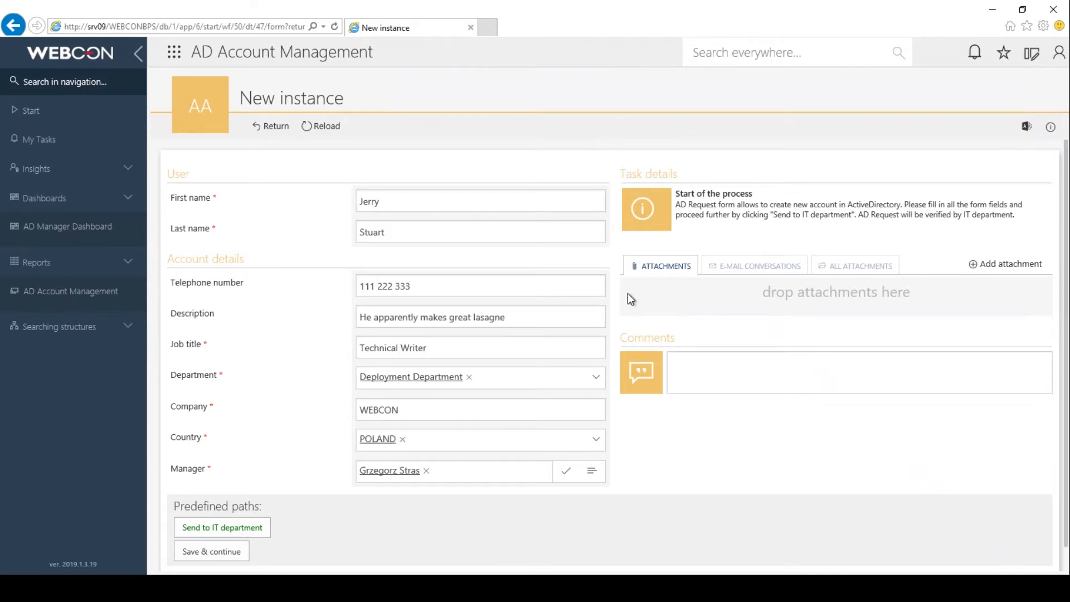
mouse_move(416, 545)
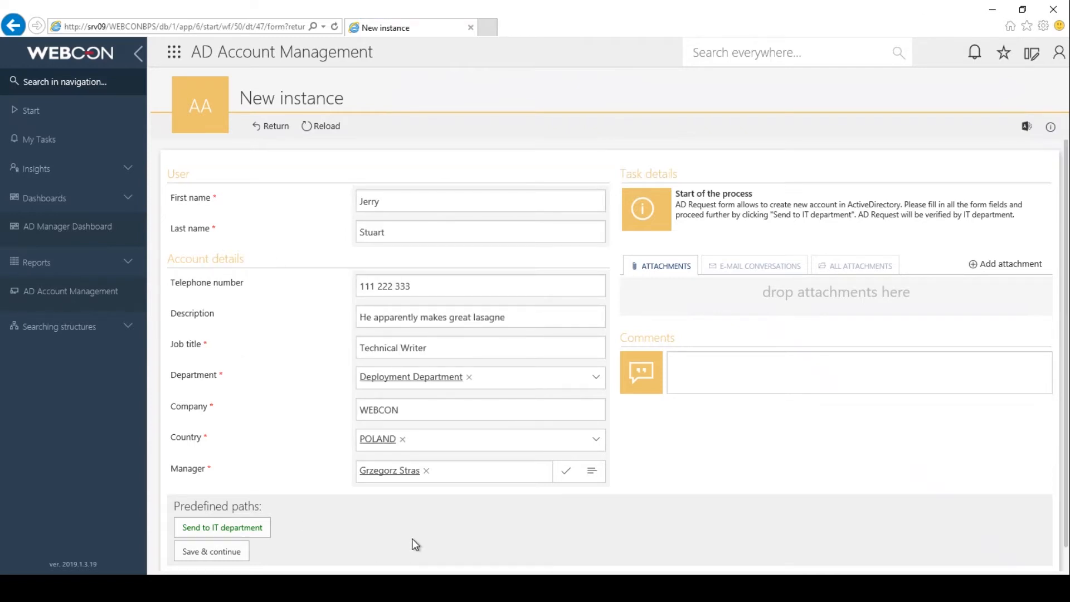
mouse_move(272, 541)
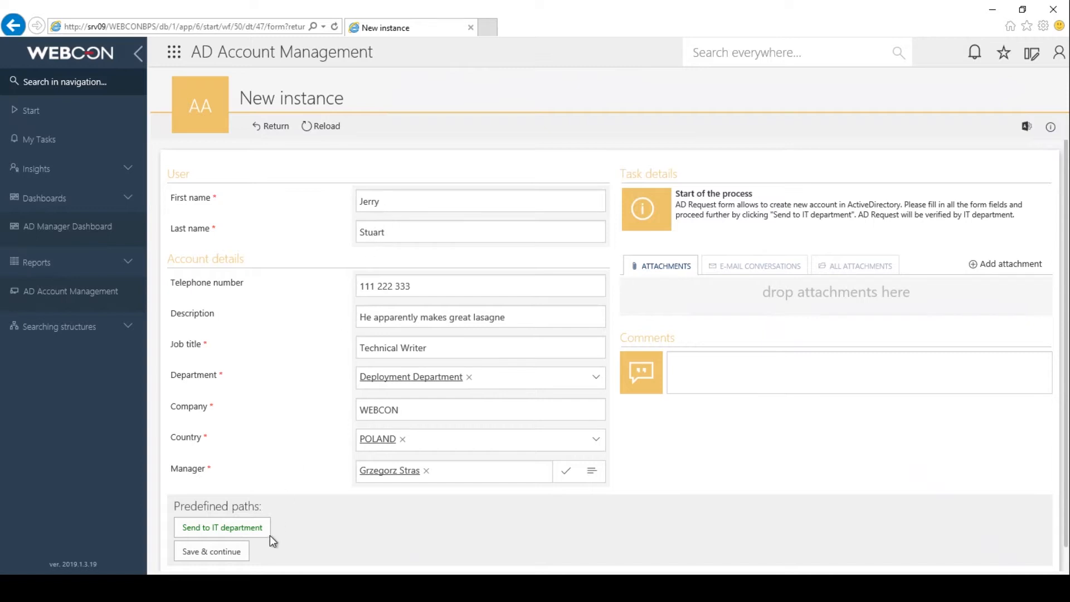
Send Jerry Stuart's request to IT and review login DEMO\jerry.stuart and organization unit.
left_click(222, 526)
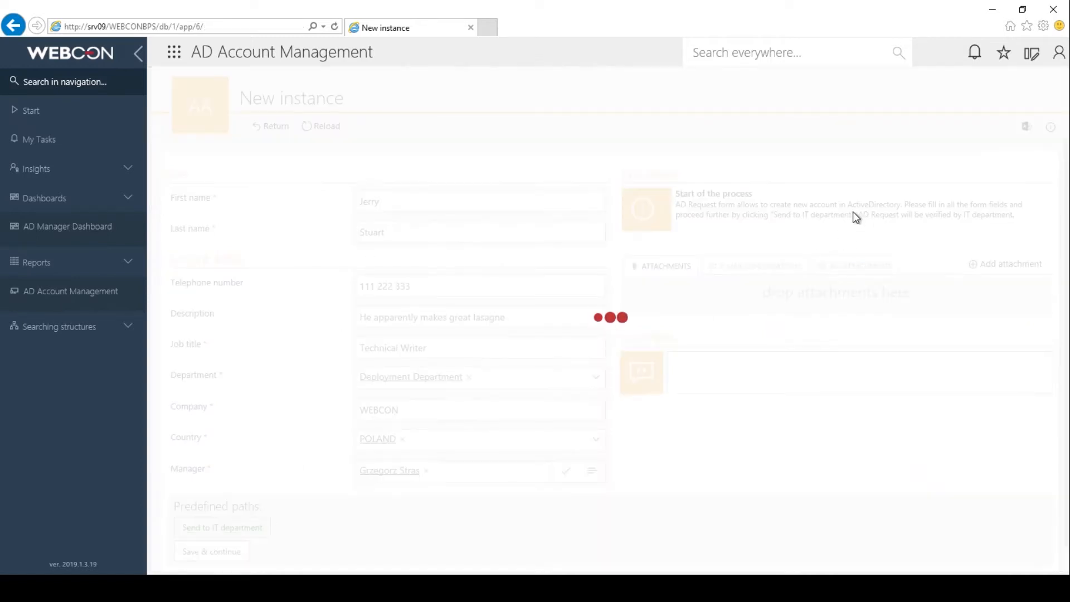
left_click(222, 527)
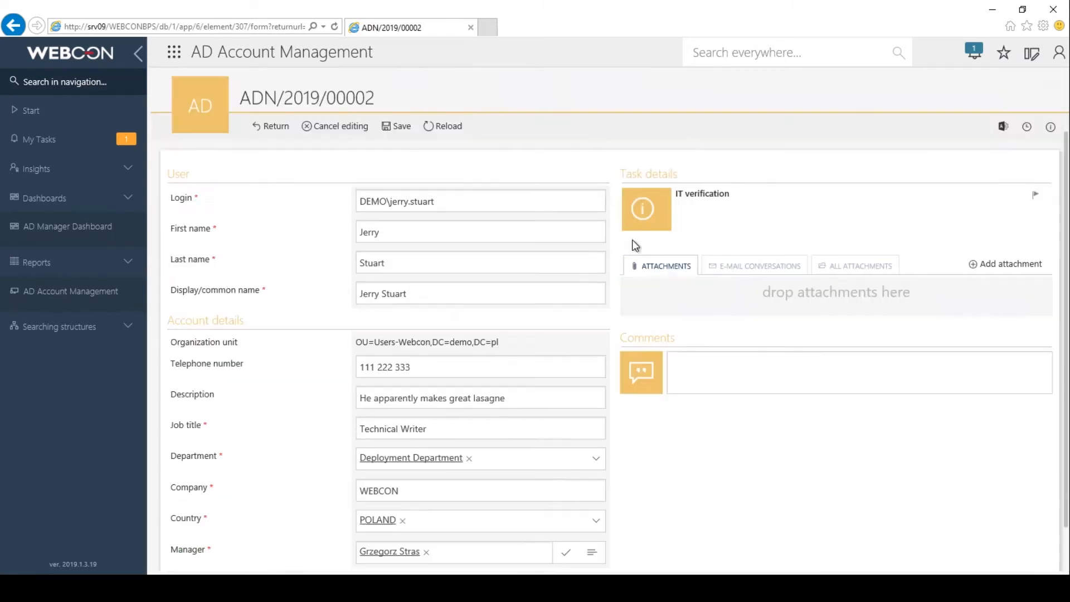
mouse_move(336, 222)
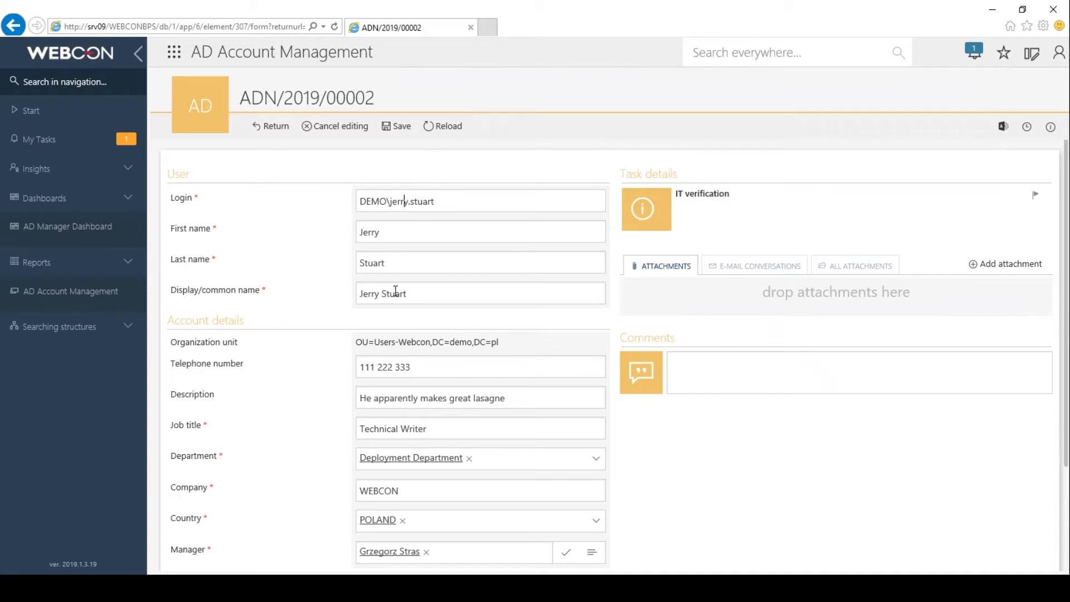
scroll("down", 3)
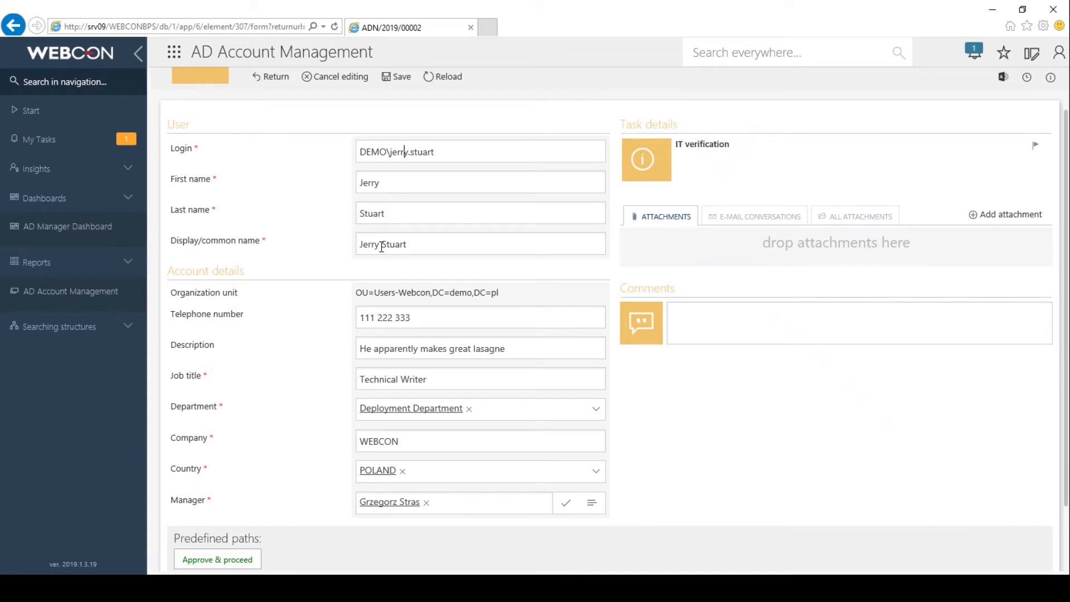
mouse_move(363, 294)
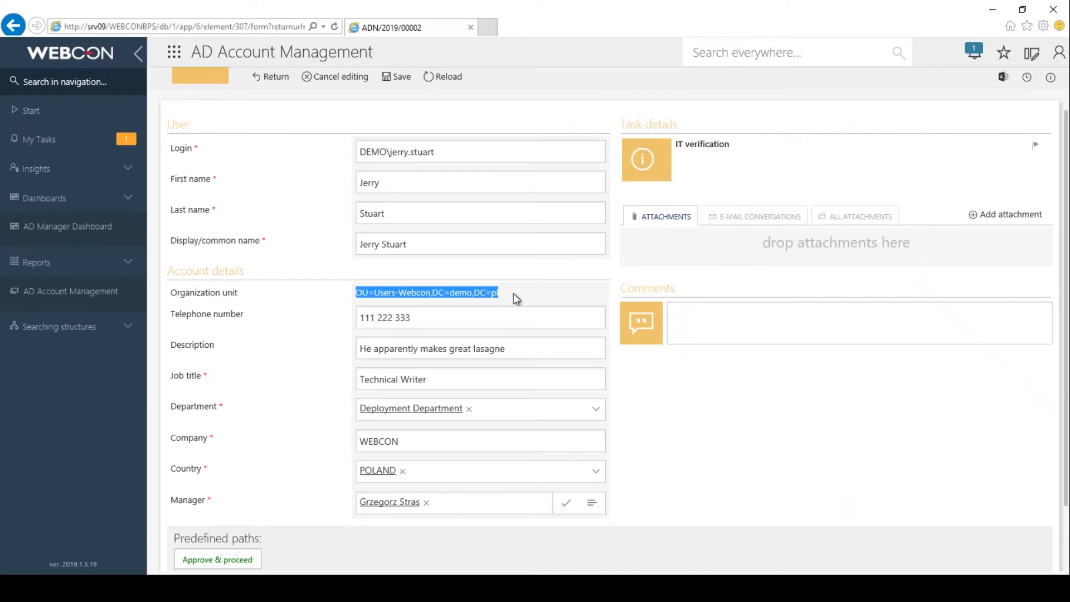
left_click(414, 243)
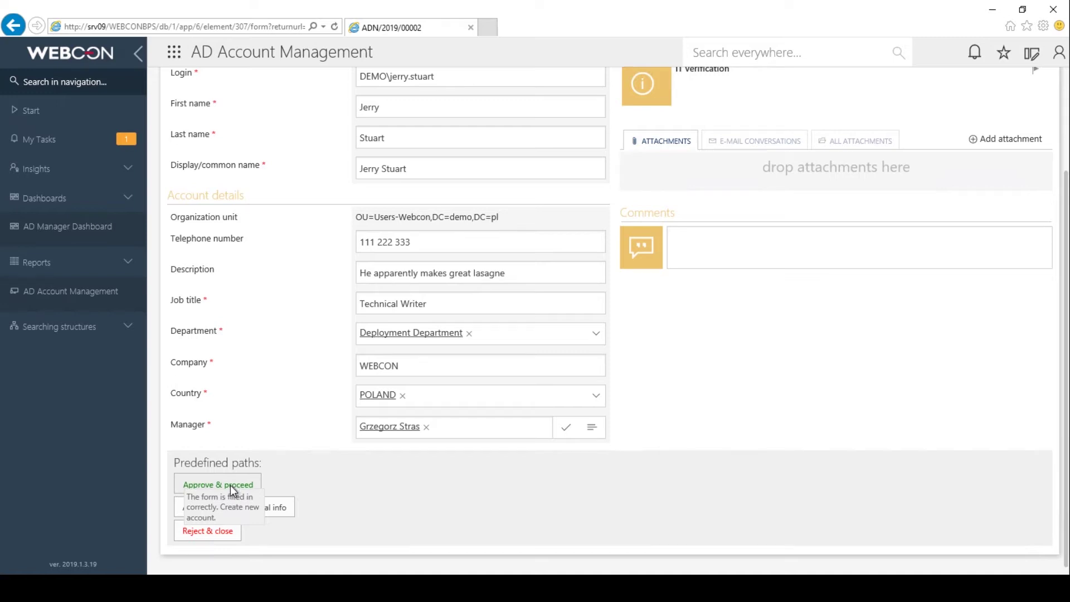
left_click(217, 484)
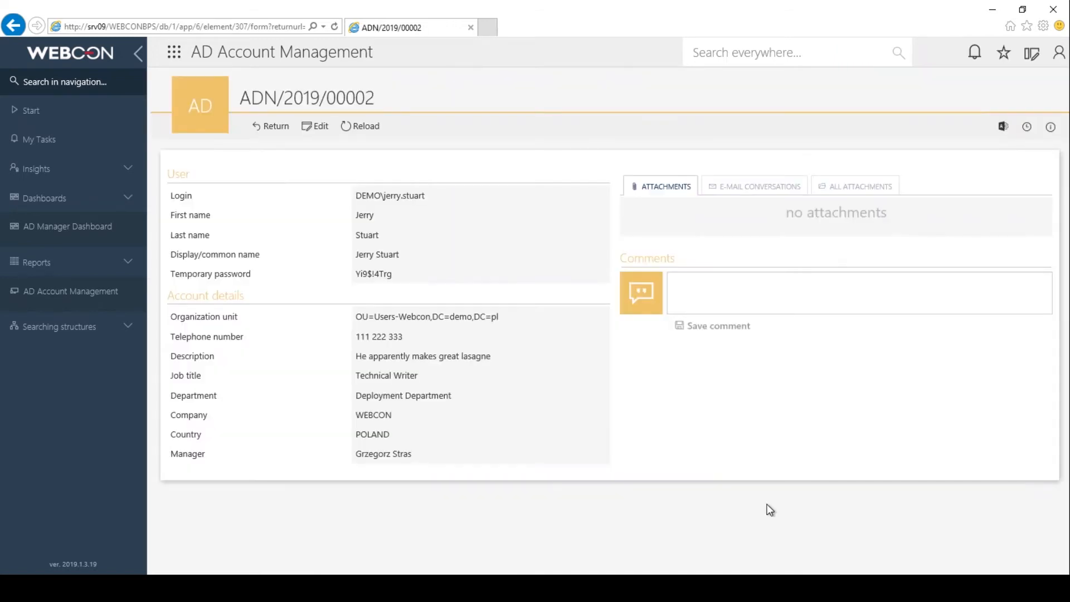
mouse_move(347, 308)
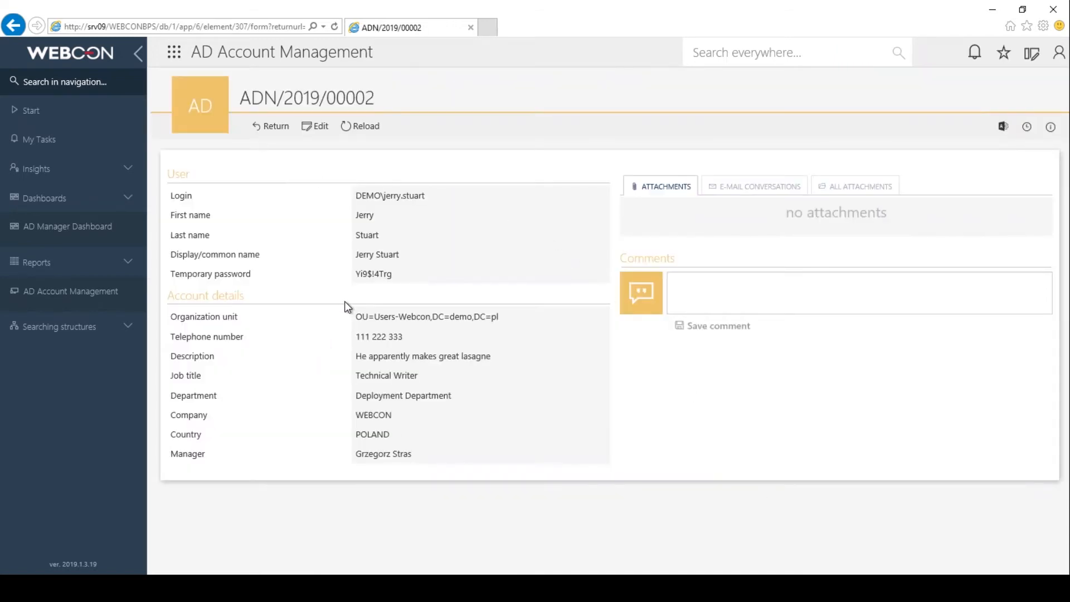
double_click(374, 273)
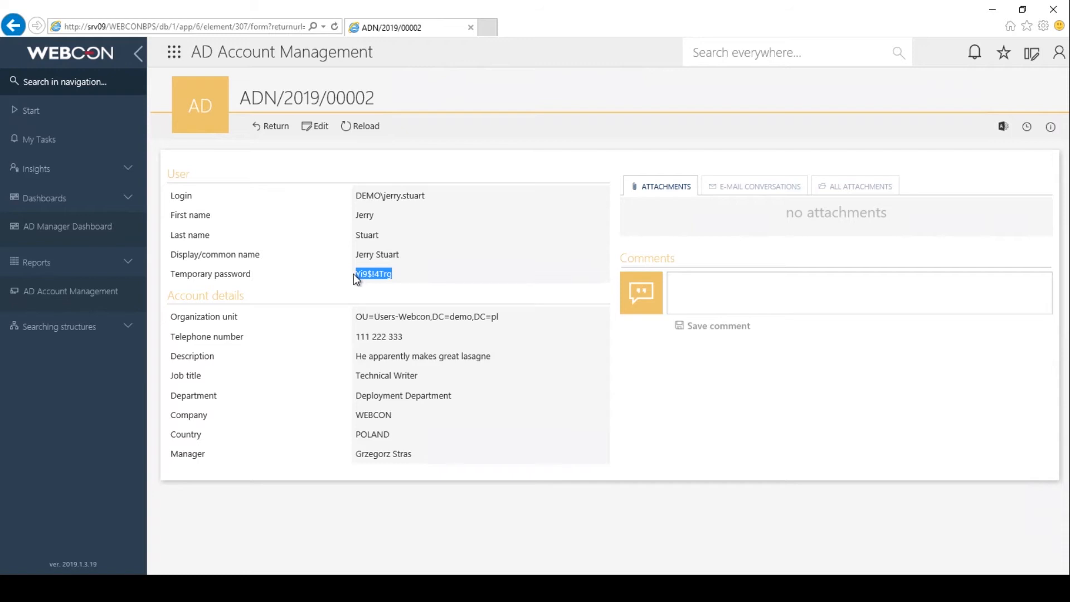
mouse_move(316, 298)
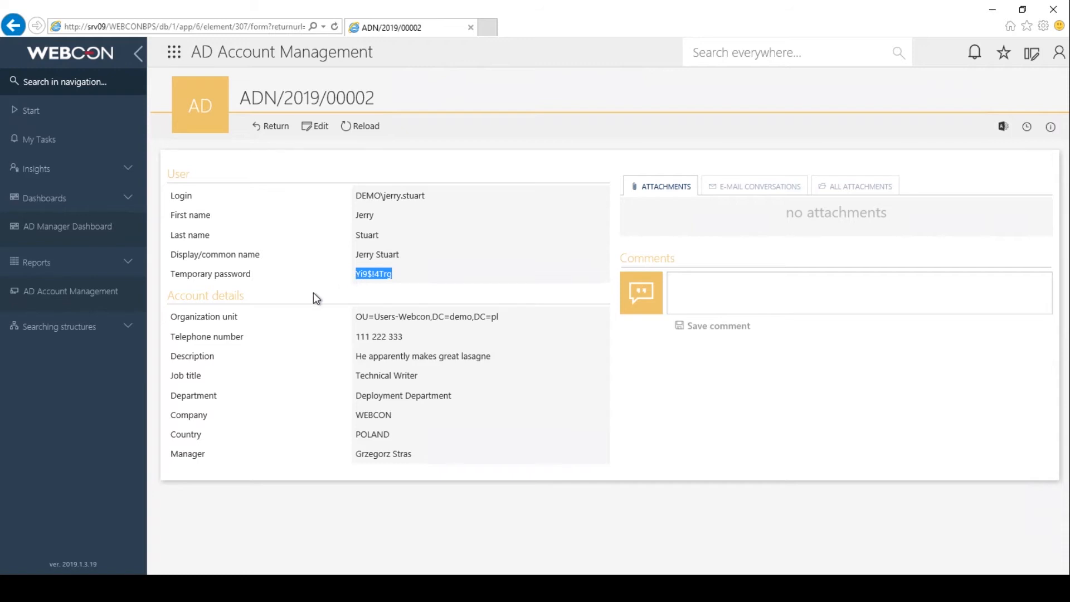
mouse_move(89, 126)
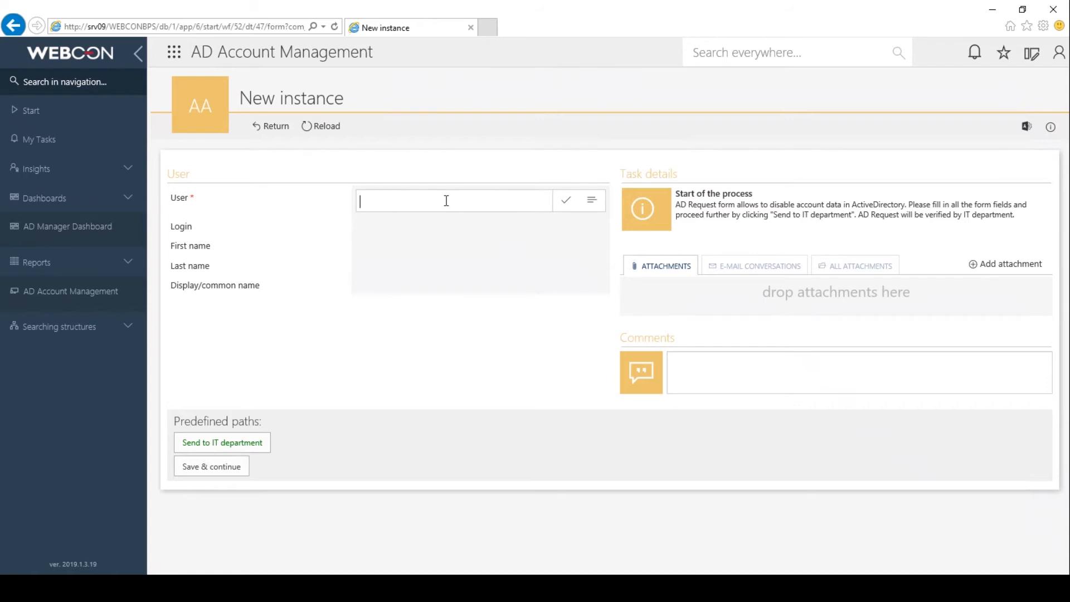
type("JERR")
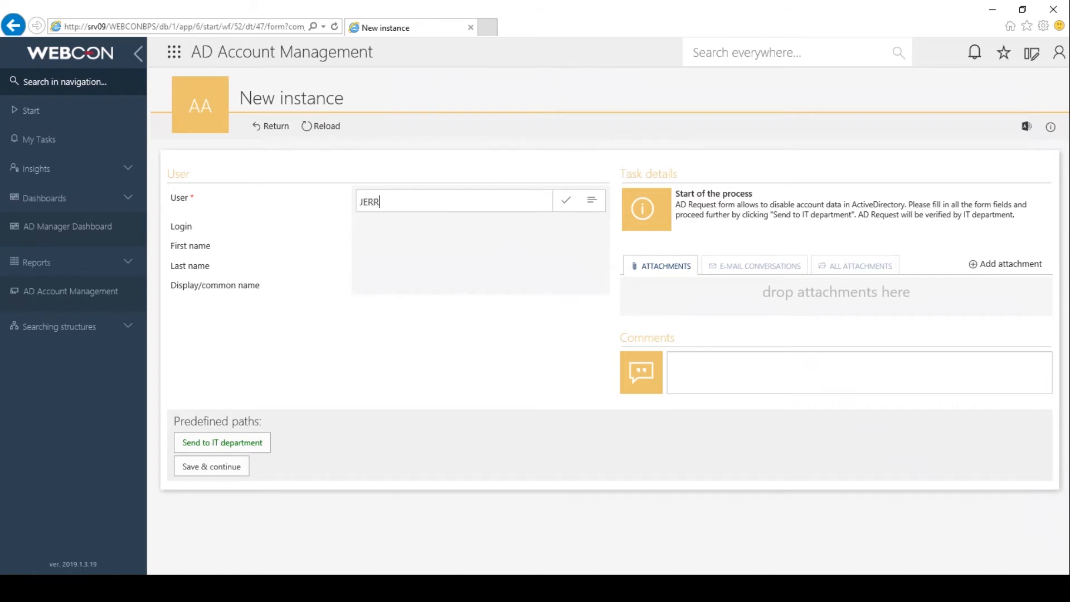
type("Y")
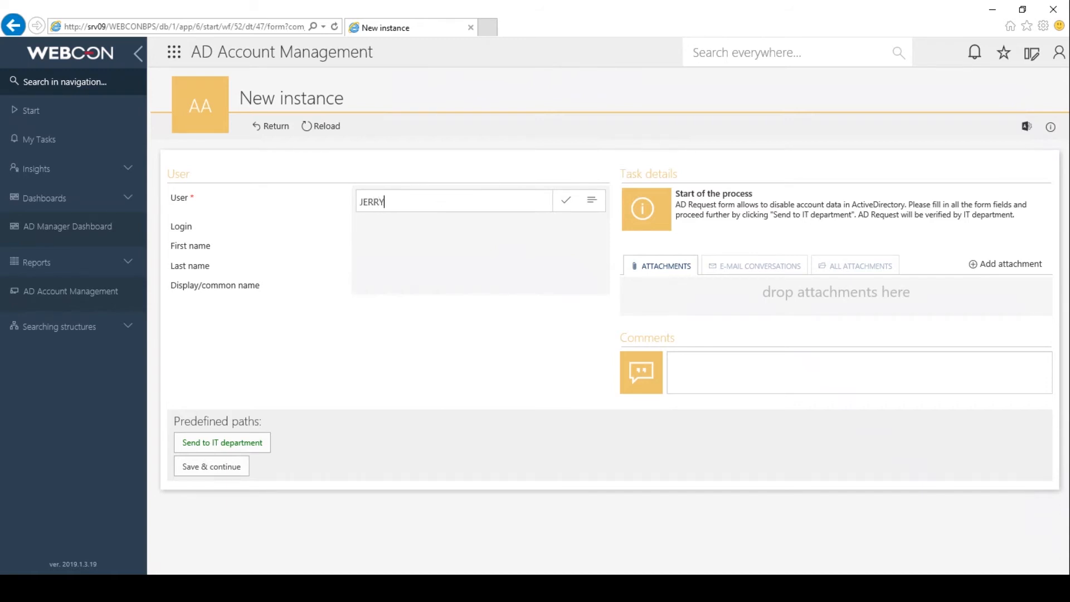
mouse_move(596, 192)
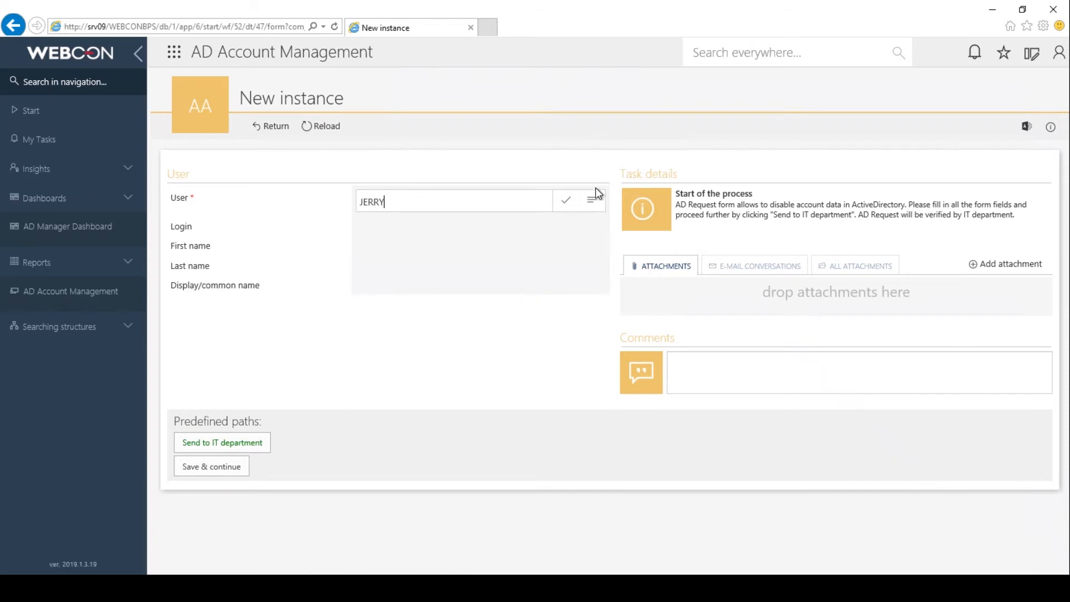
left_click(594, 200)
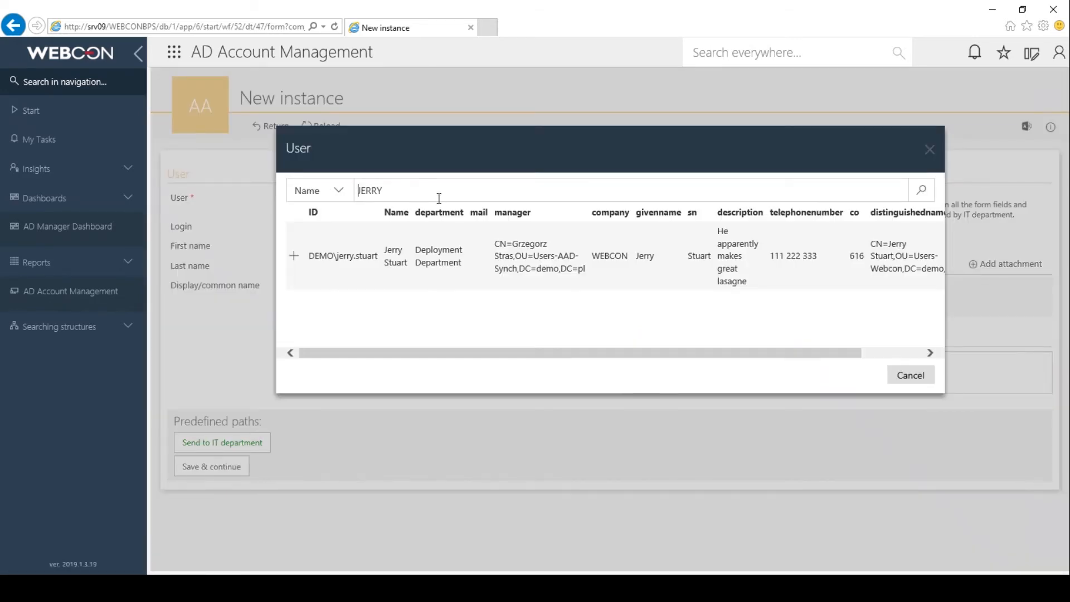
mouse_move(444, 266)
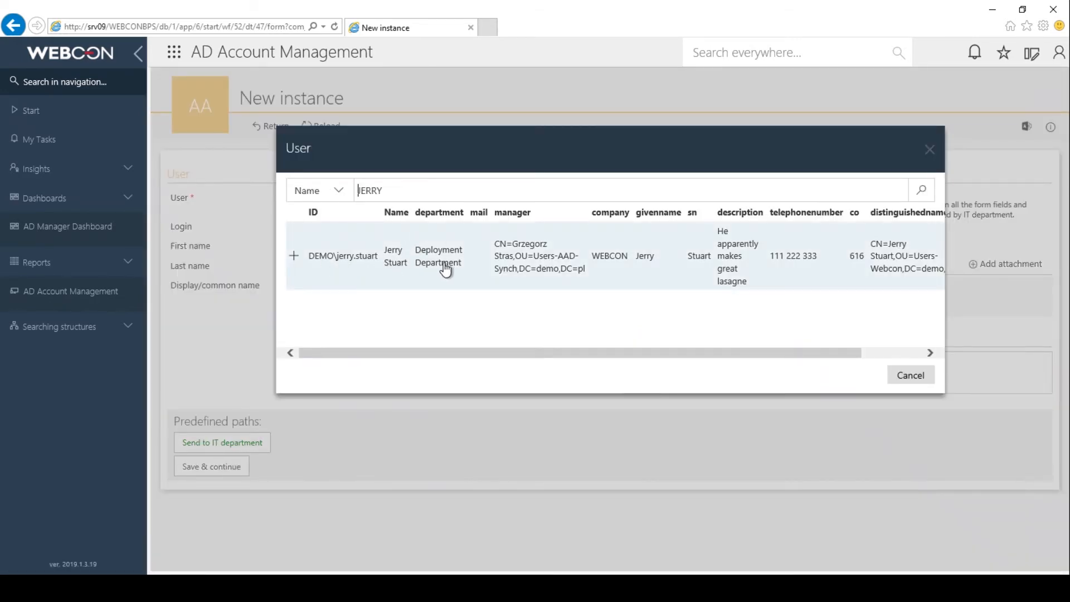
left_click(342, 256)
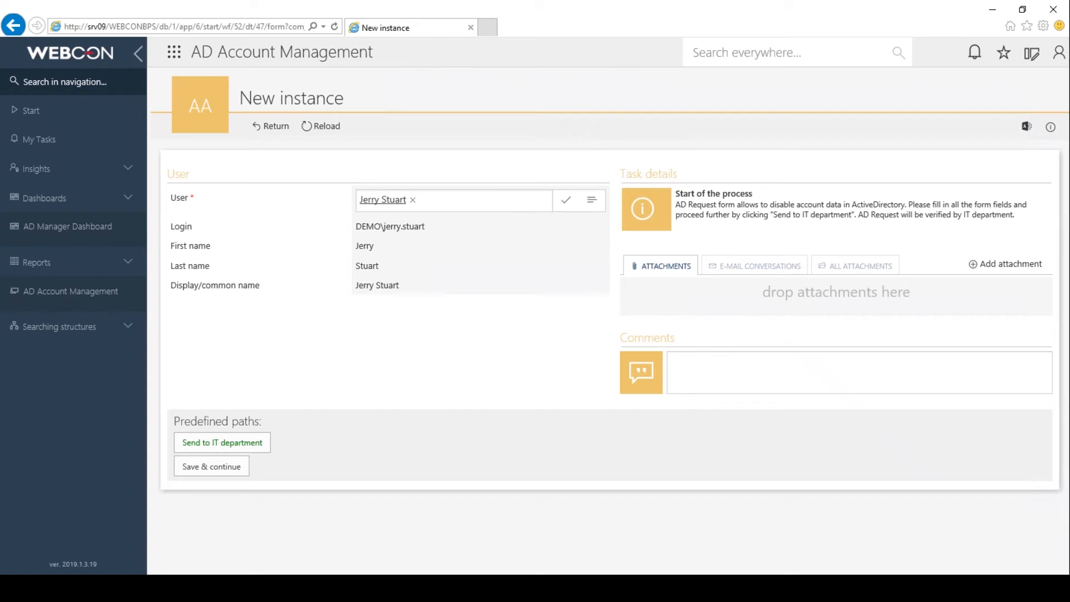
mouse_move(300, 394)
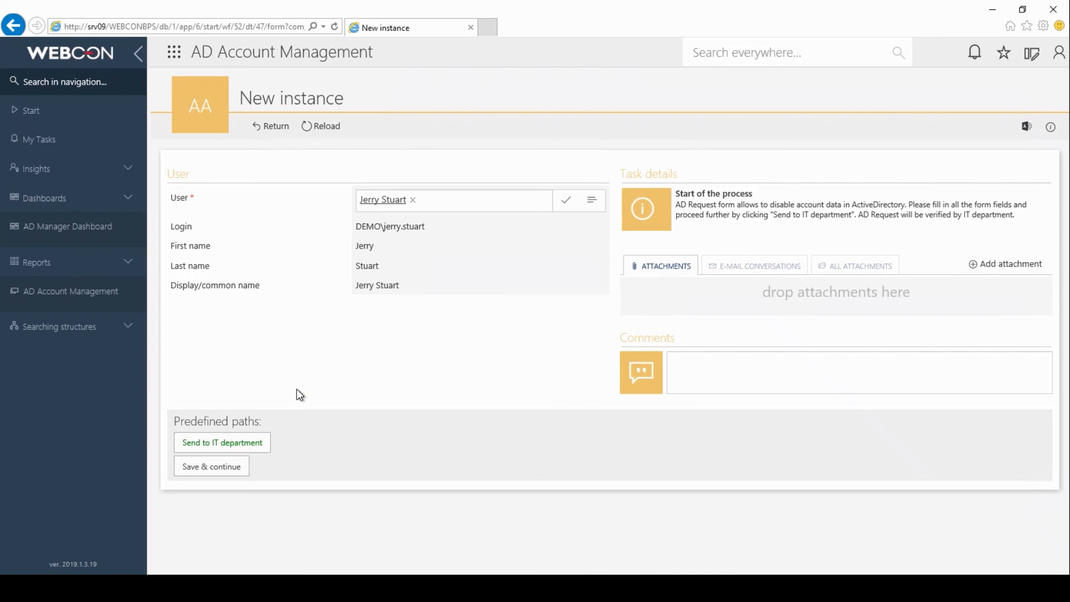
left_click(221, 442)
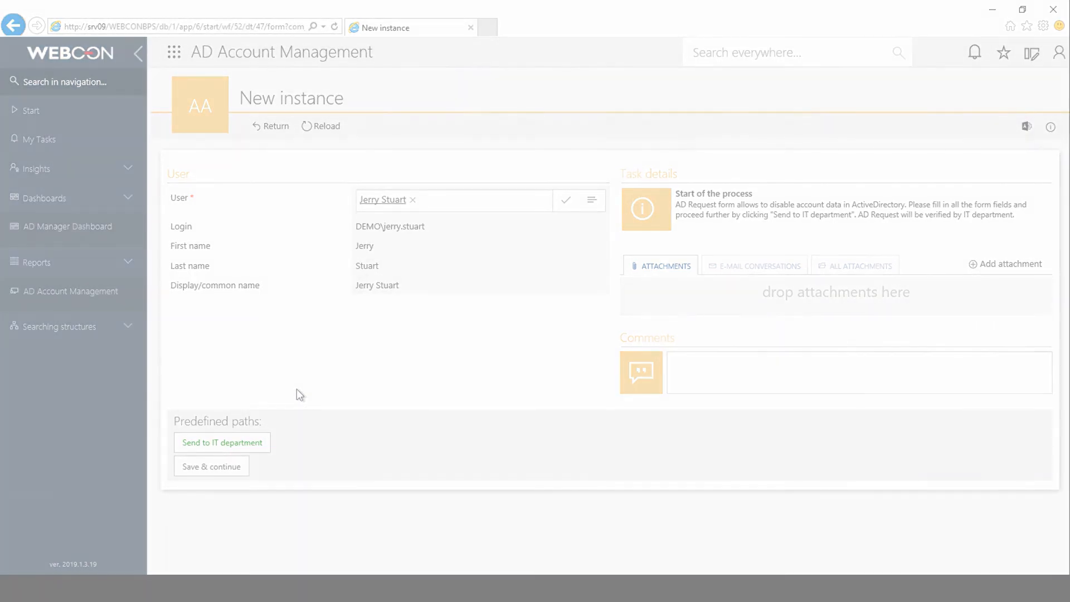